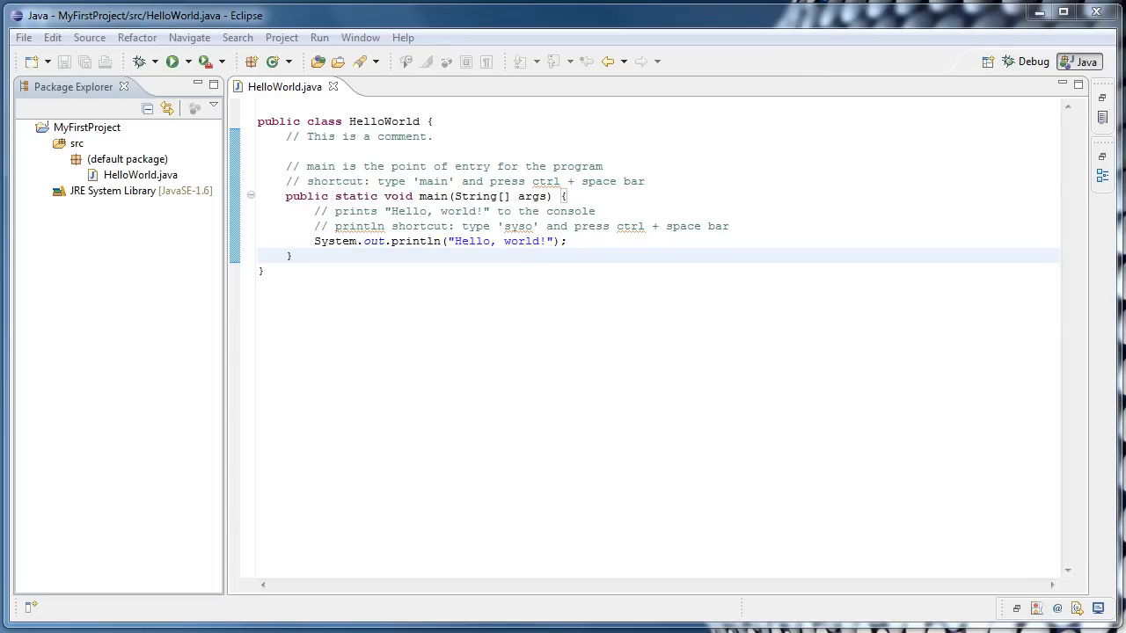
{"action": "mouse_move", "coordinate": [313, 104]}
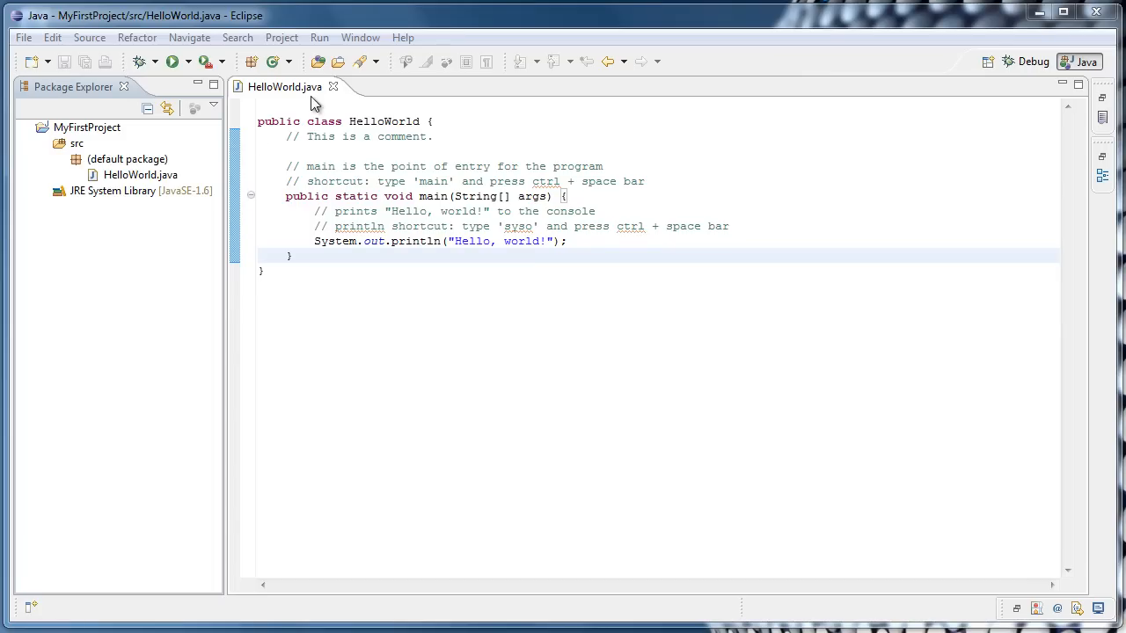
Close HelloWorld.java and select MyFirstProject's default package
{"action": "left_click", "coordinate": [334, 86]}
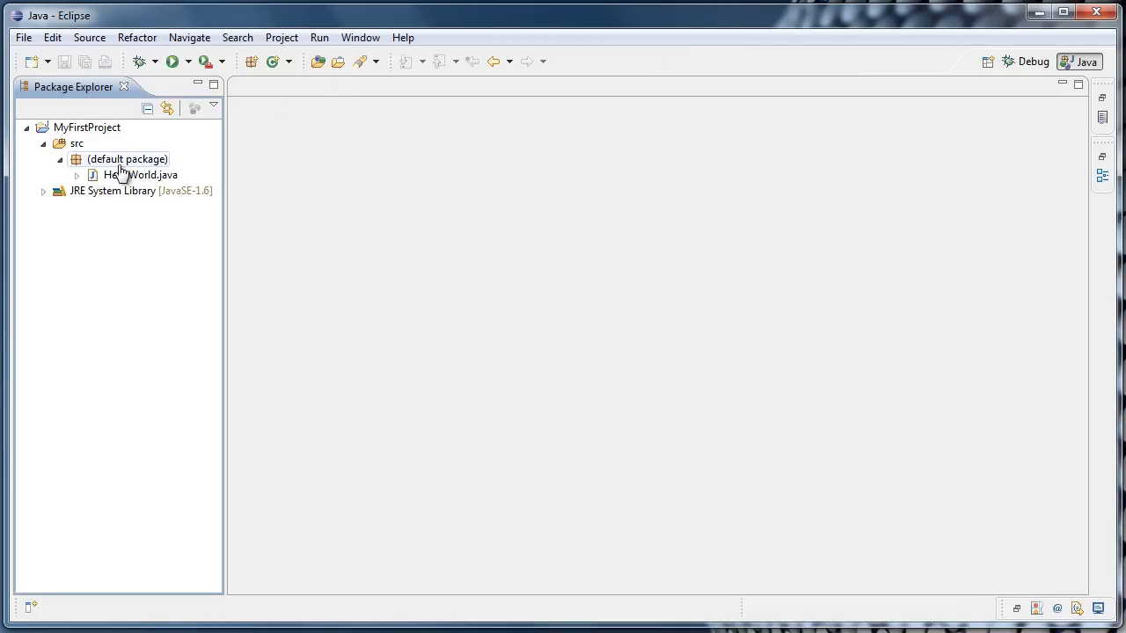
{"action": "left_click", "coordinate": [127, 159]}
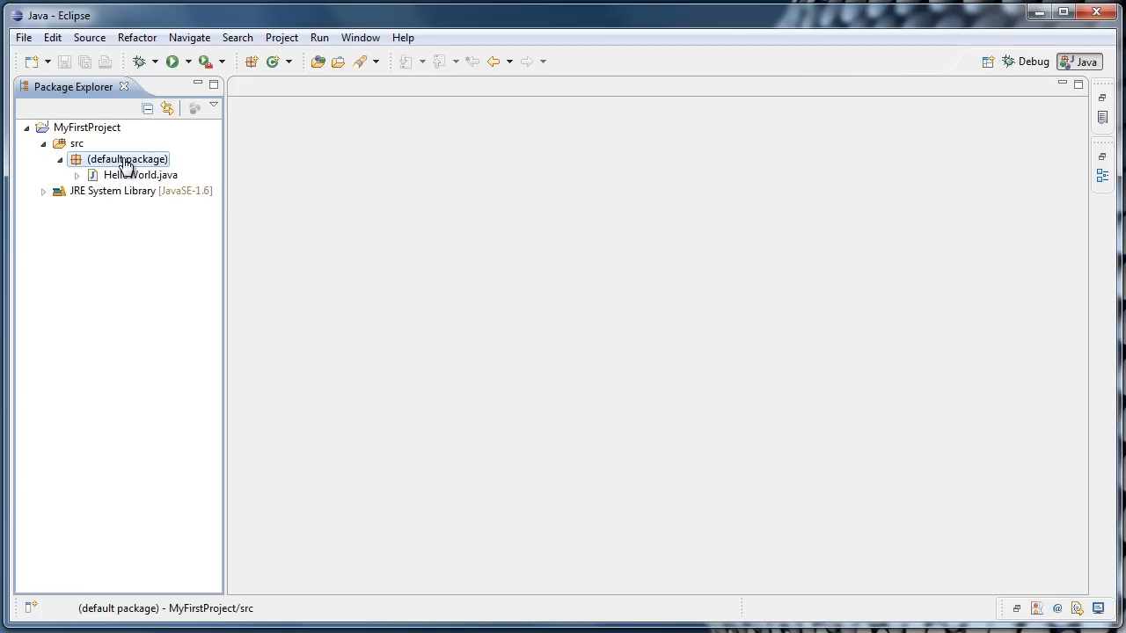
Create a new Java class named TypesAndVariables in the default package via New > Class
{"action": "right_click", "coordinate": [125, 159]}
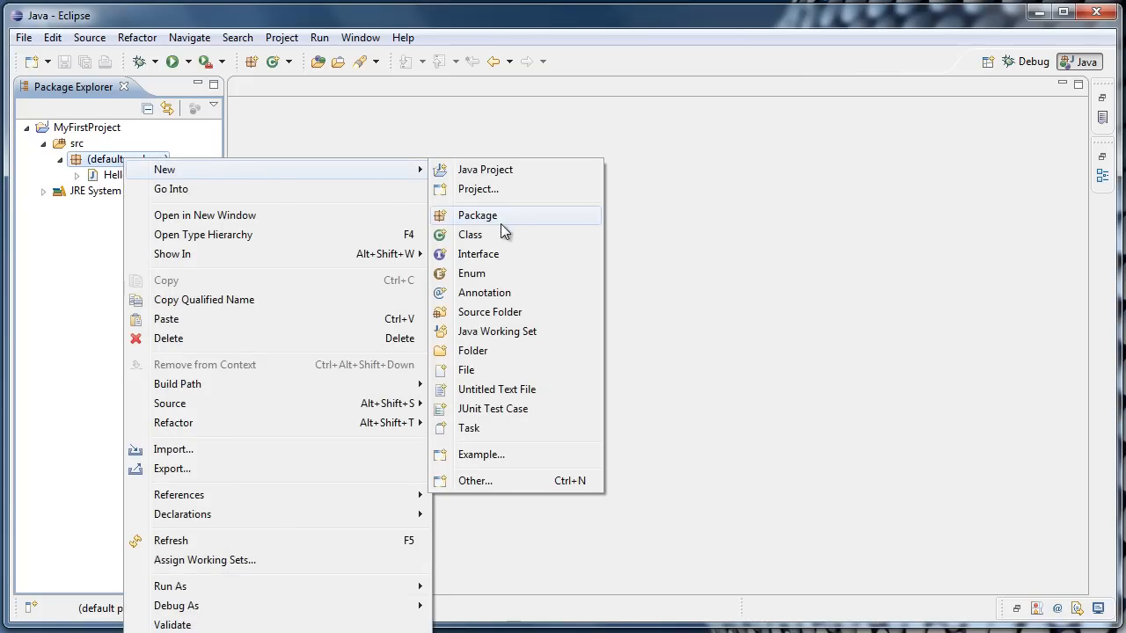
{"action": "left_click", "coordinate": [469, 234]}
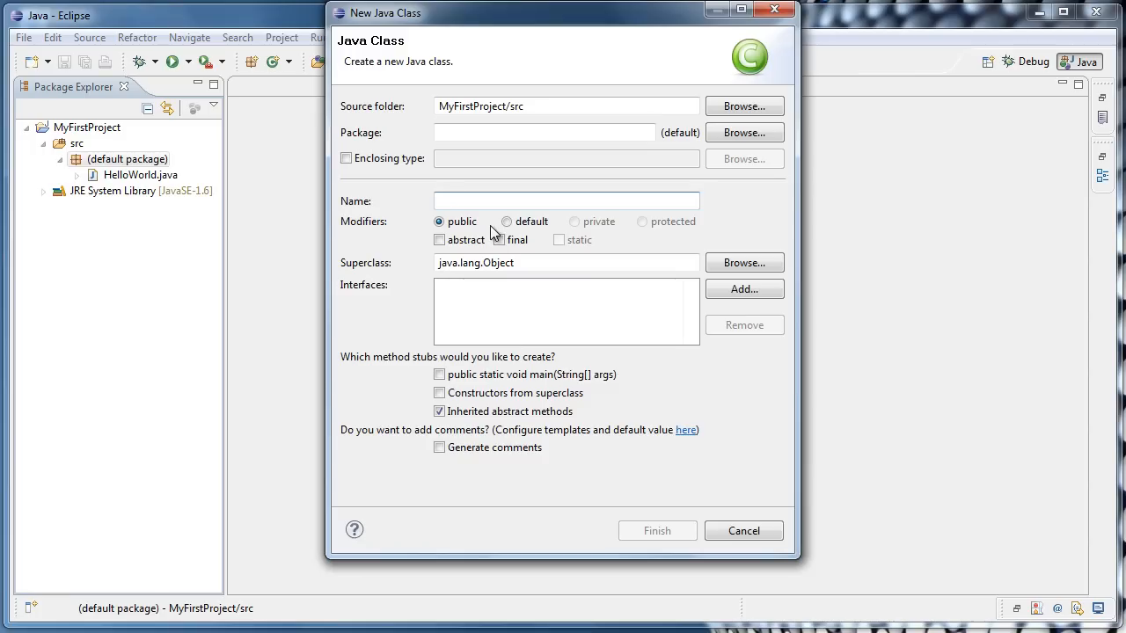
{"action": "left_click", "coordinate": [563, 201]}
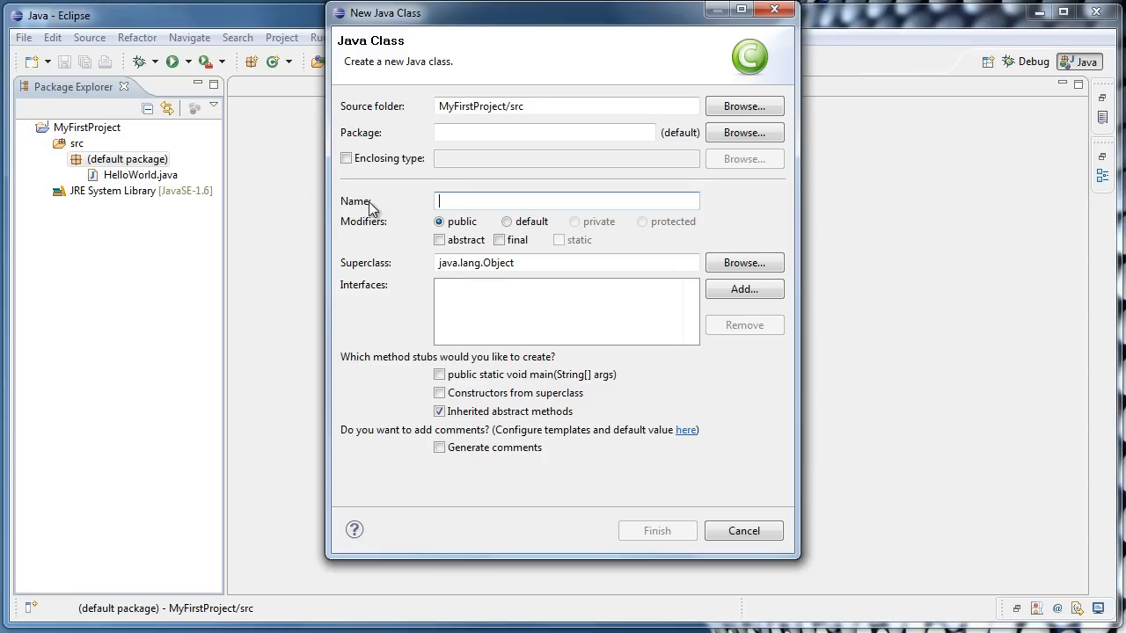
{"action": "type", "text": "T"}
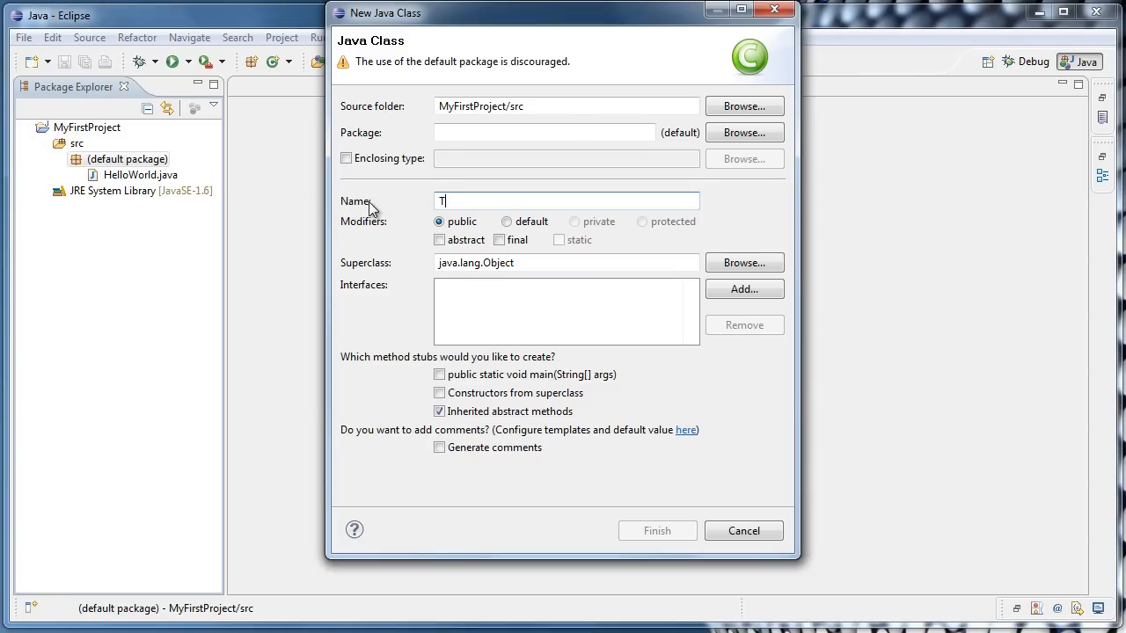
{"action": "type", "text": "ypesAndVariables"}
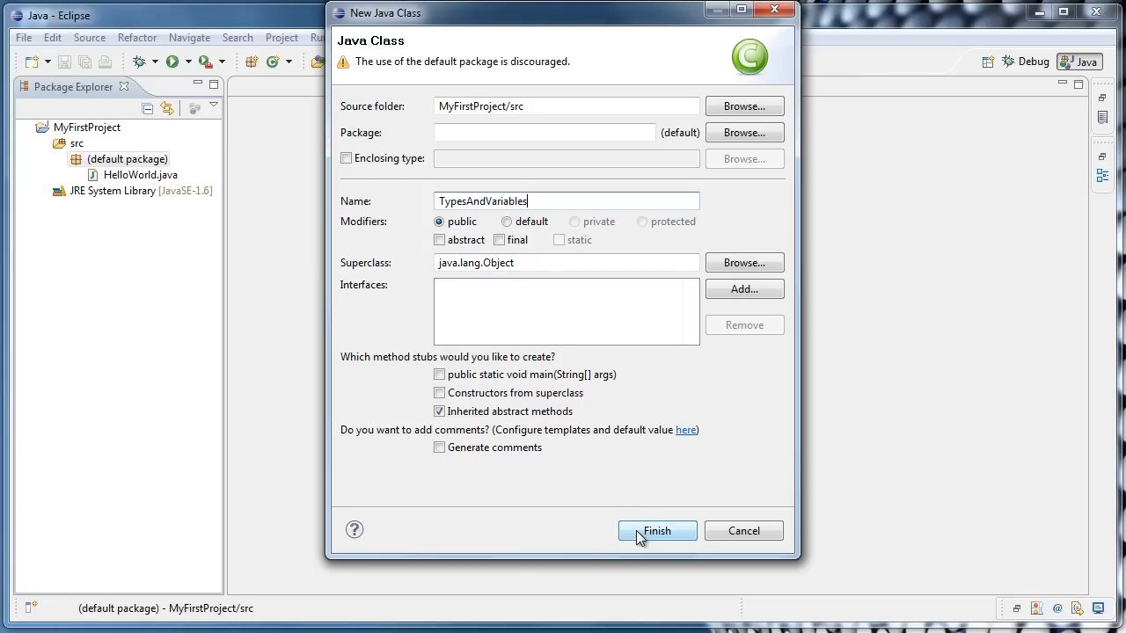
{"action": "left_click", "coordinate": [658, 531]}
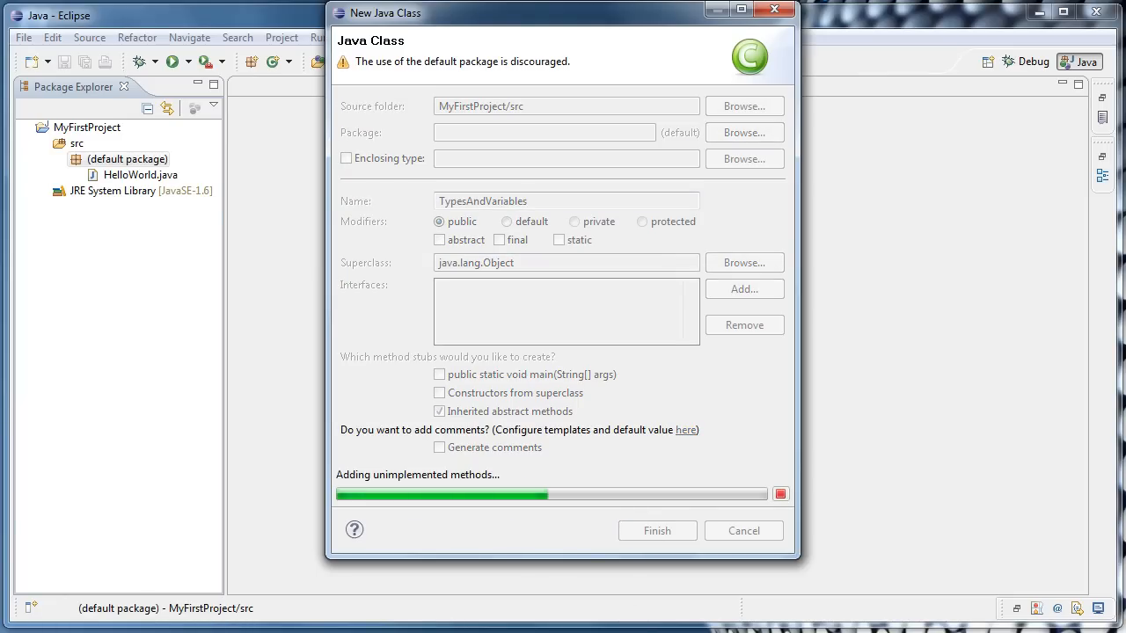
{"action": "left_click", "coordinate": [656, 531]}
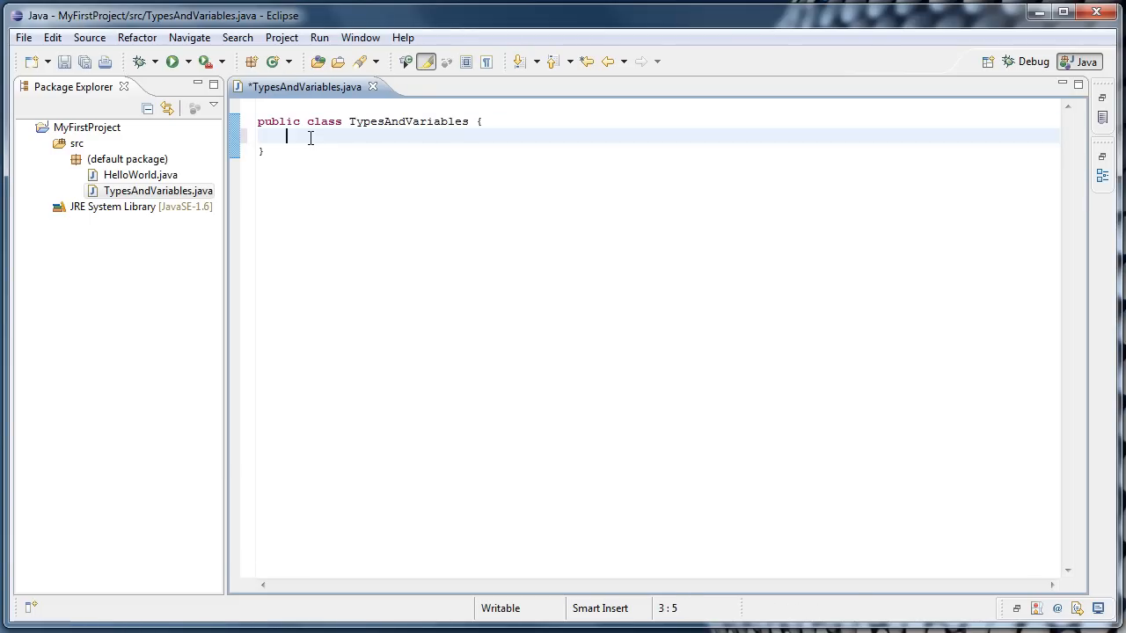
Insert an empty public static void main(String[] args) method using the main template
{"action": "type", "text": "mai"}
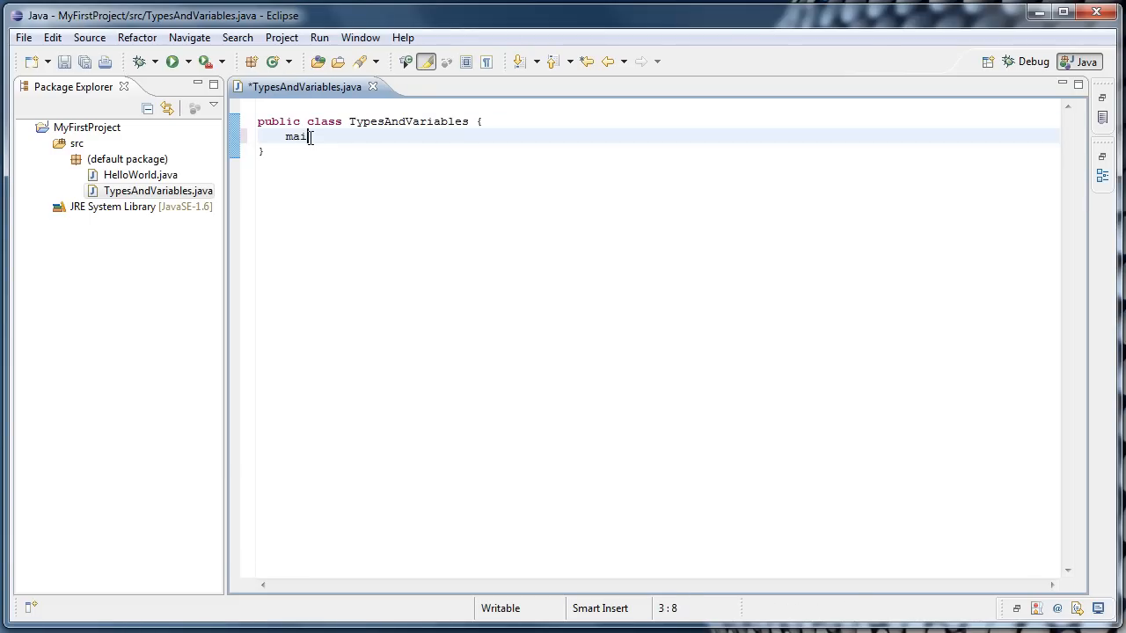
{"action": "type", "text": "n"}
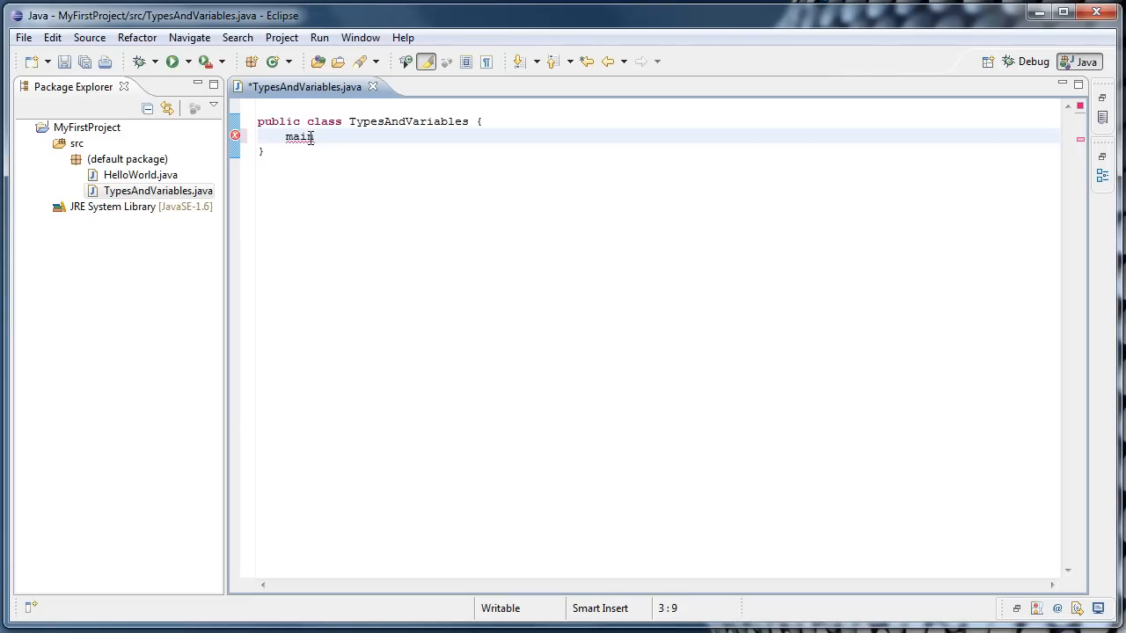
{"action": "key", "text": "ctrl+space"}
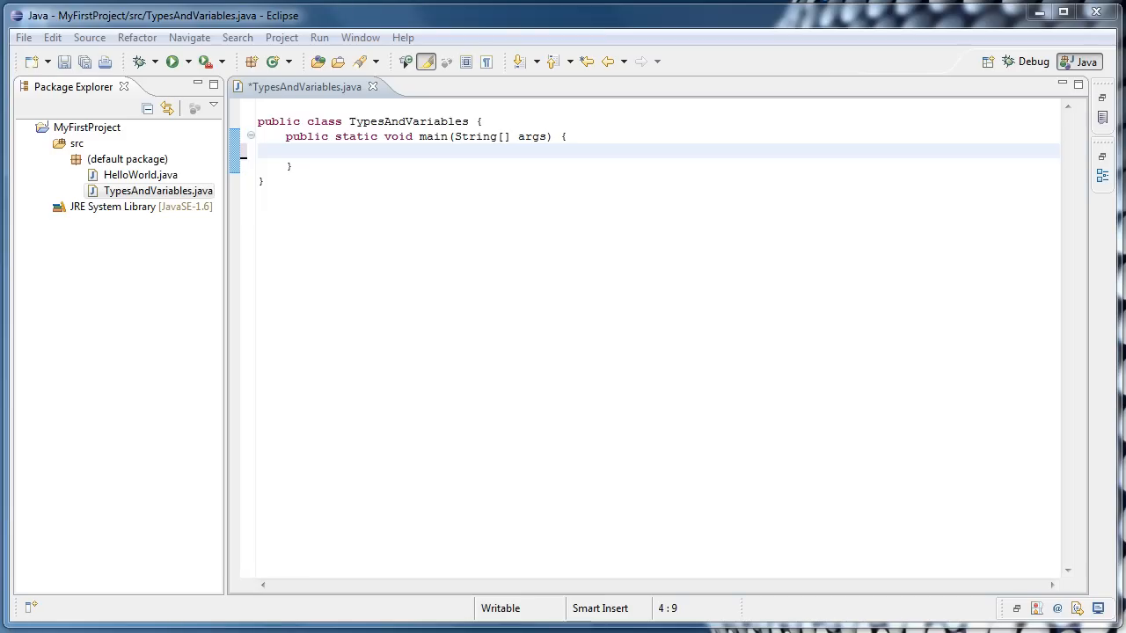
Declare int myVariable; and assign myVariable = 5; inside main
{"action": "left_click", "coordinate": [316, 151]}
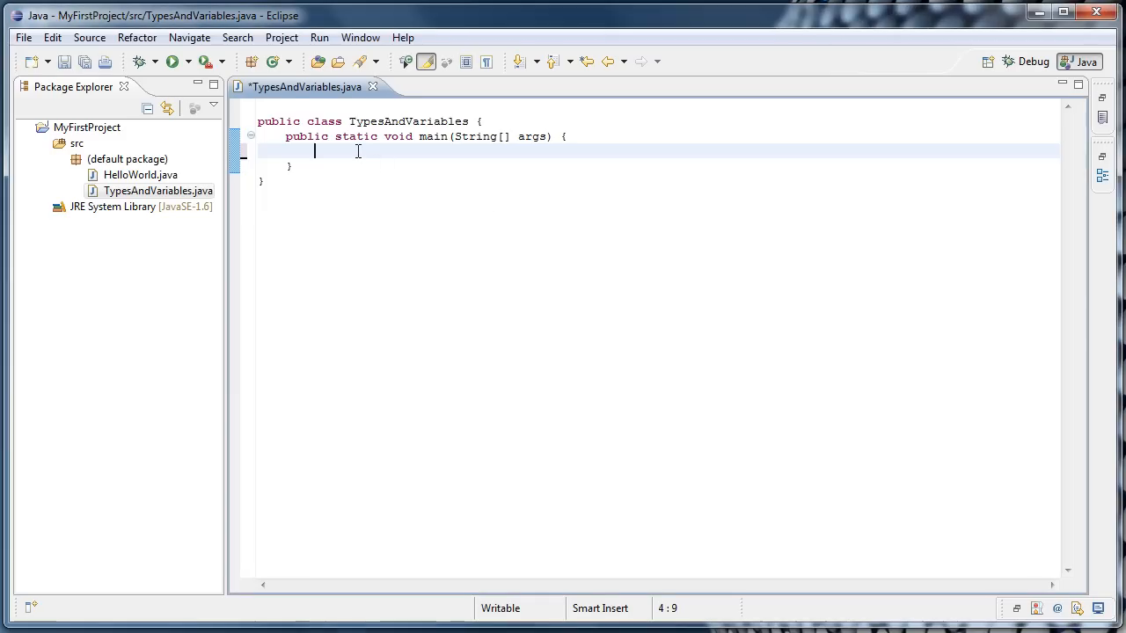
{"action": "mouse_move", "coordinate": [598, 282]}
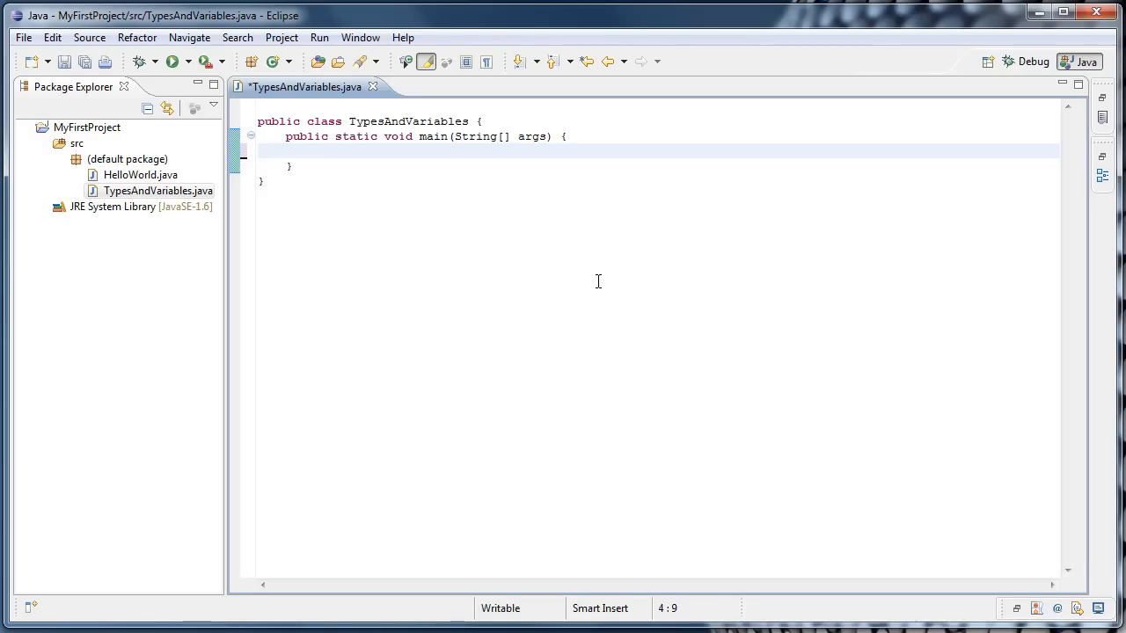
{"action": "type", "text": "i"}
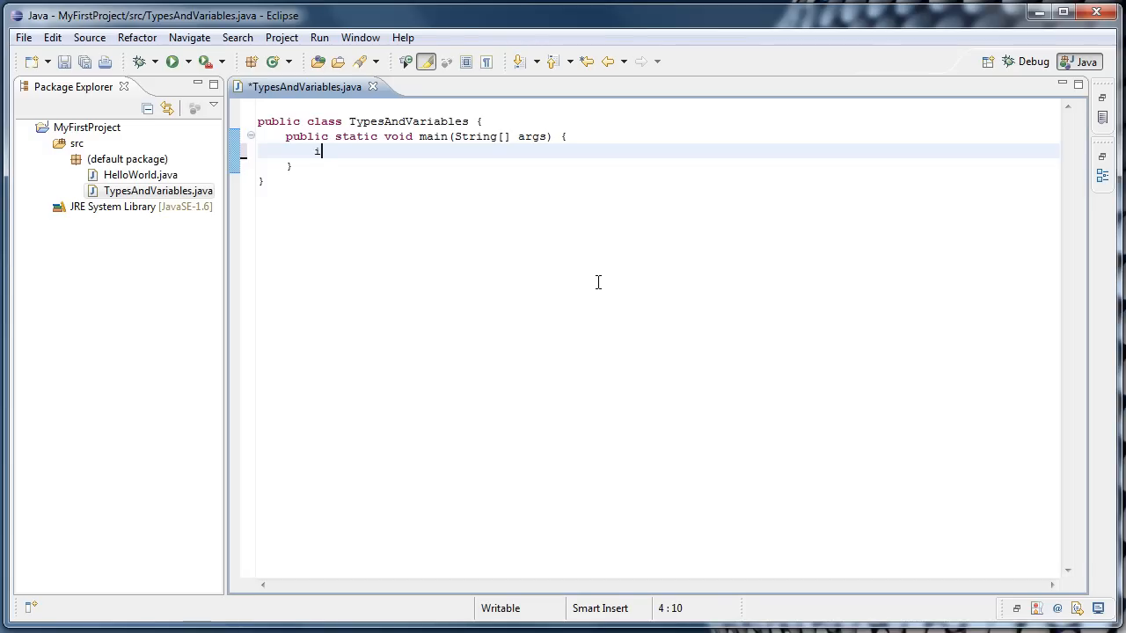
{"action": "type", "text": "nt"}
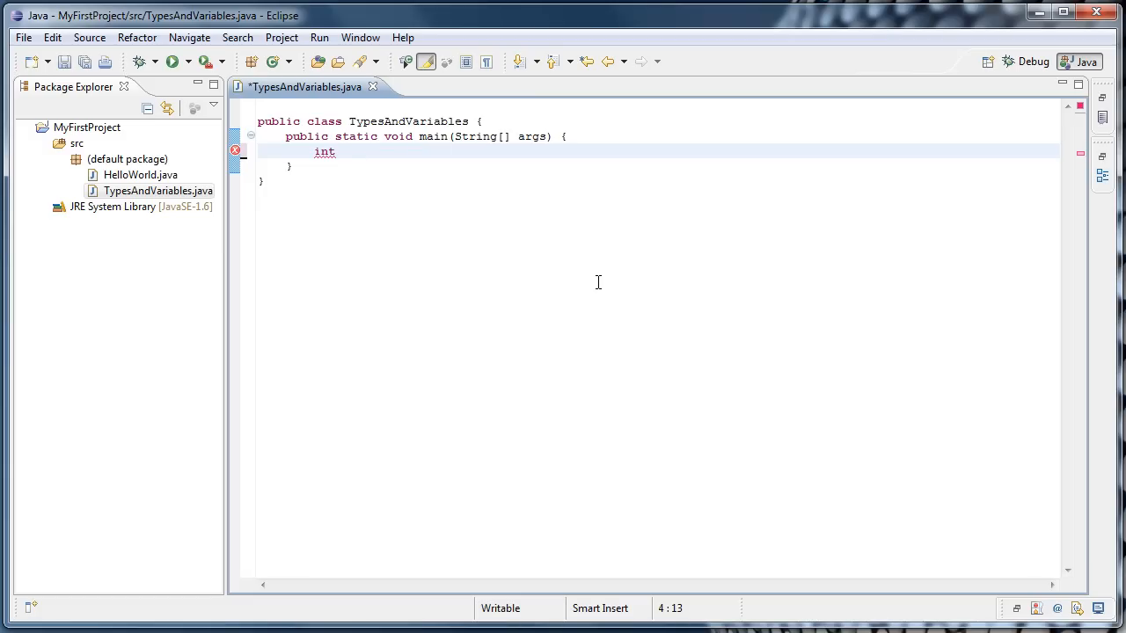
{"action": "type", "text": "myVariabl"}
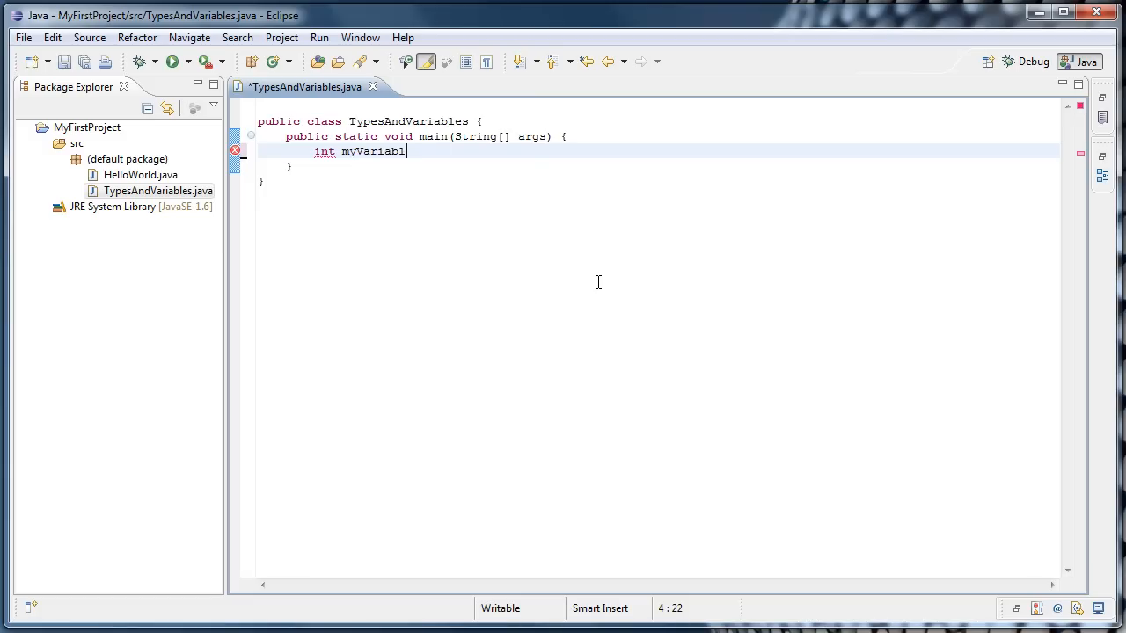
{"action": "type", "text": "e"}
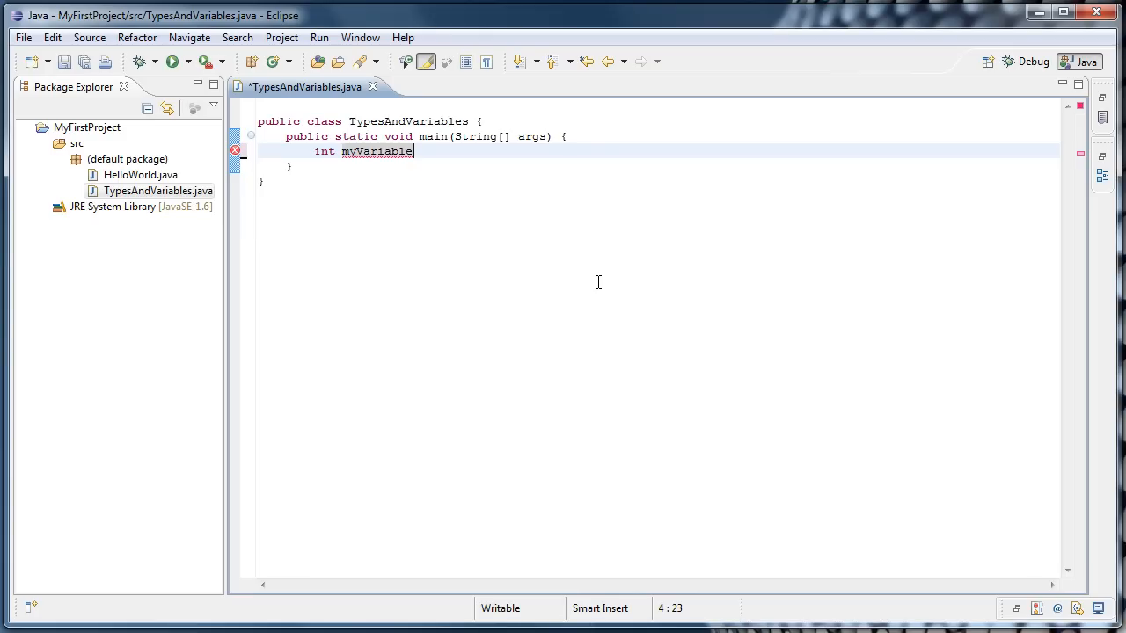
{"action": "type", "text": ";"}
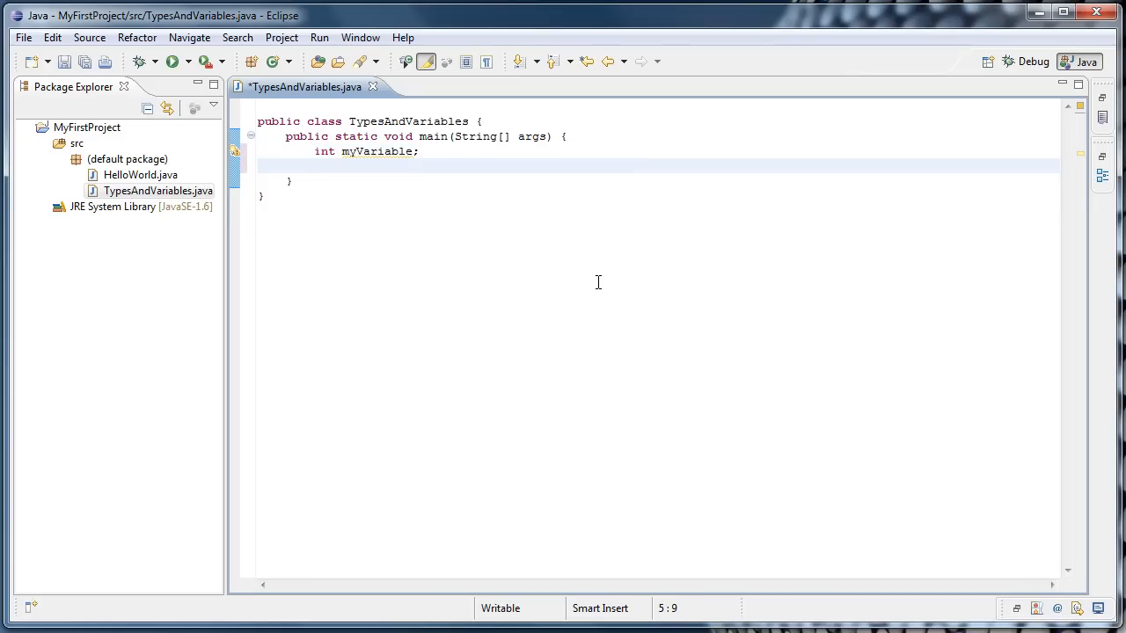
{"action": "type", "text": "myVari"}
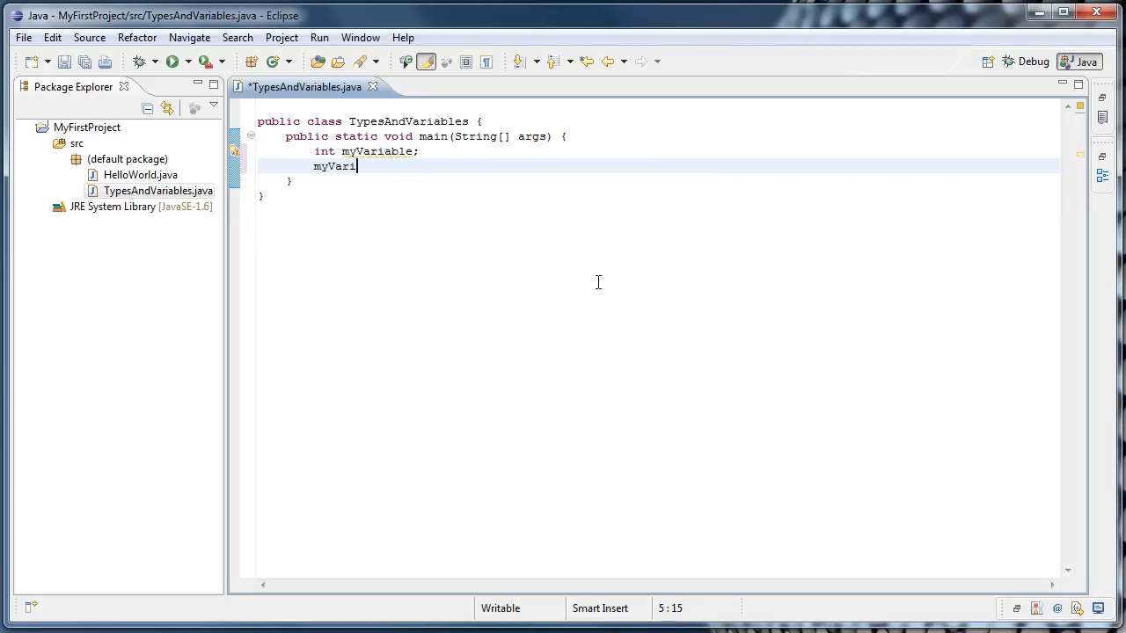
{"action": "type", "text": "able = 5"}
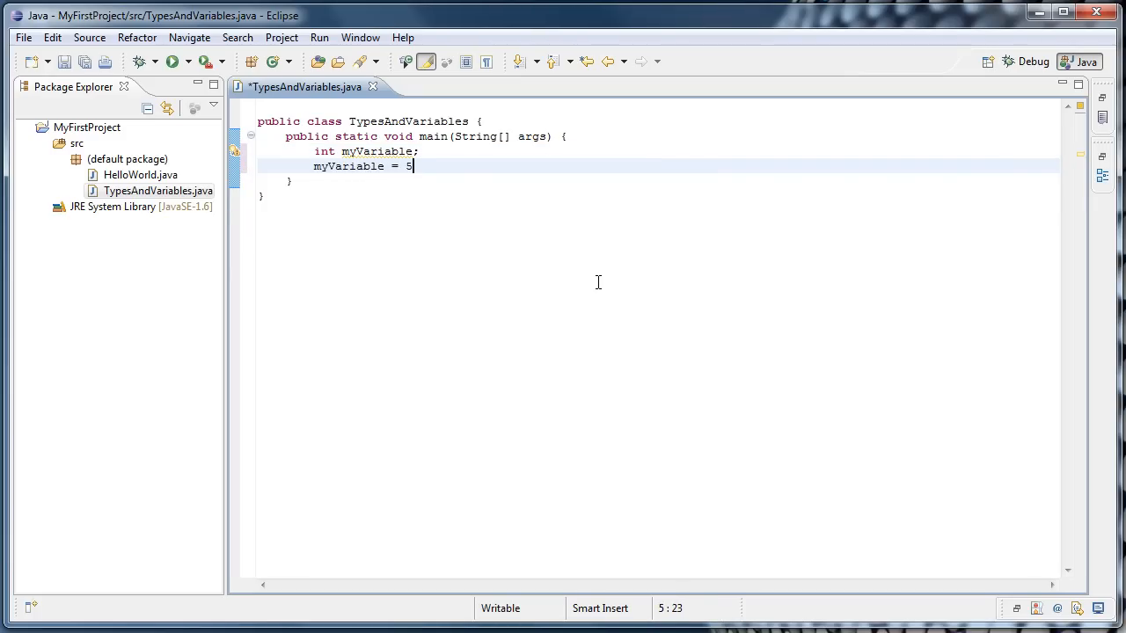
{"action": "type", "text": ";"}
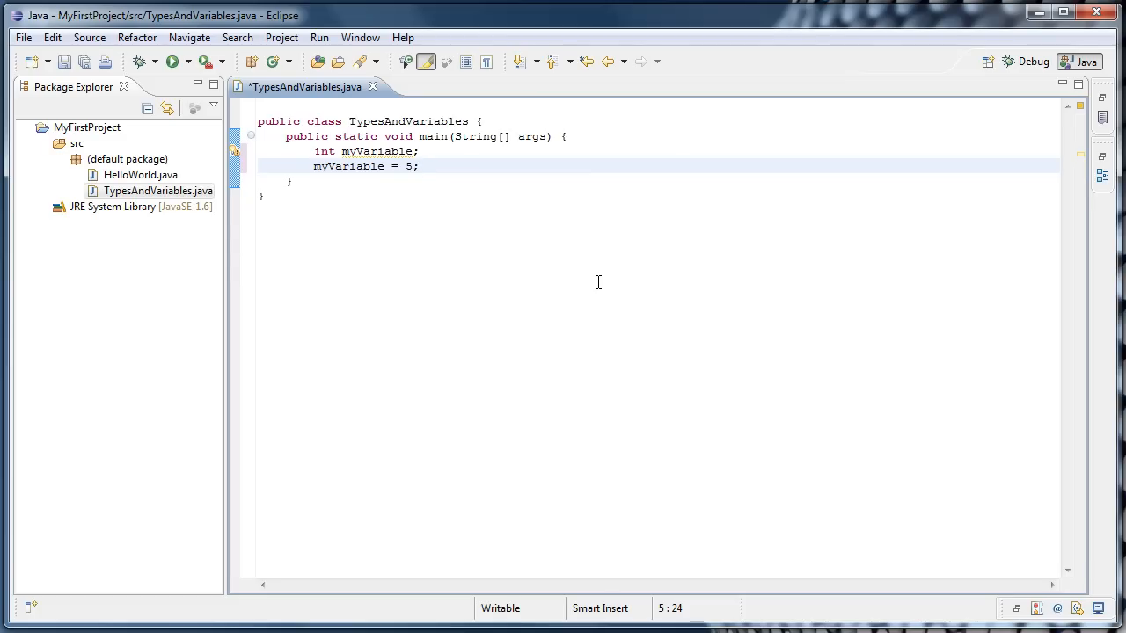
Add System.out.println(myVariable); via syso and run the class to print 5
{"action": "key", "text": "Enter"}
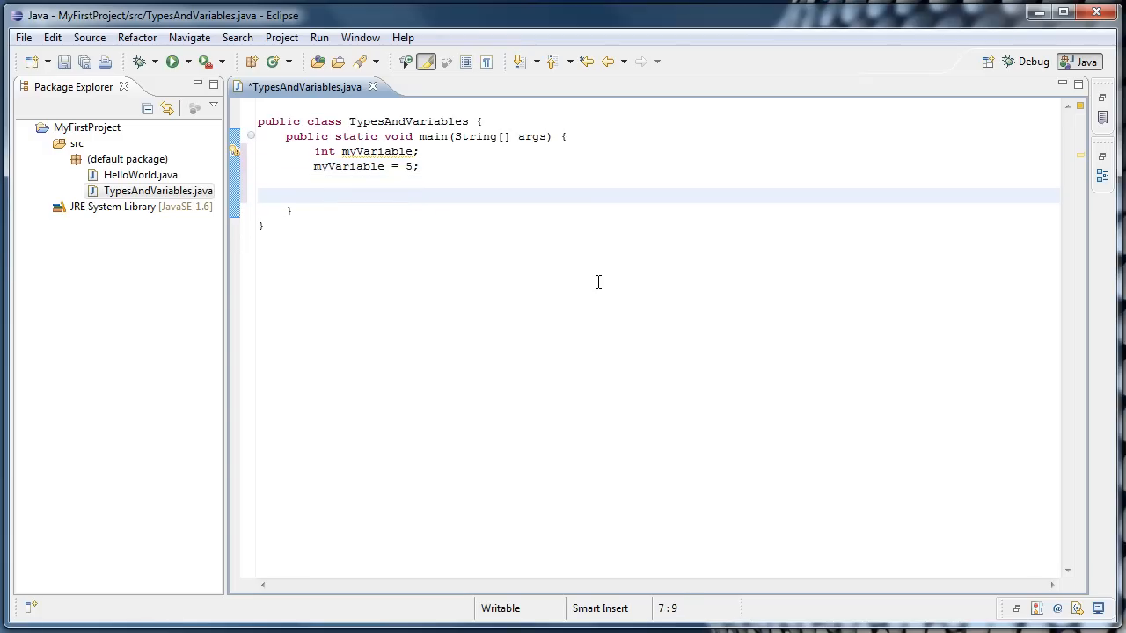
{"action": "type", "text": "syso"}
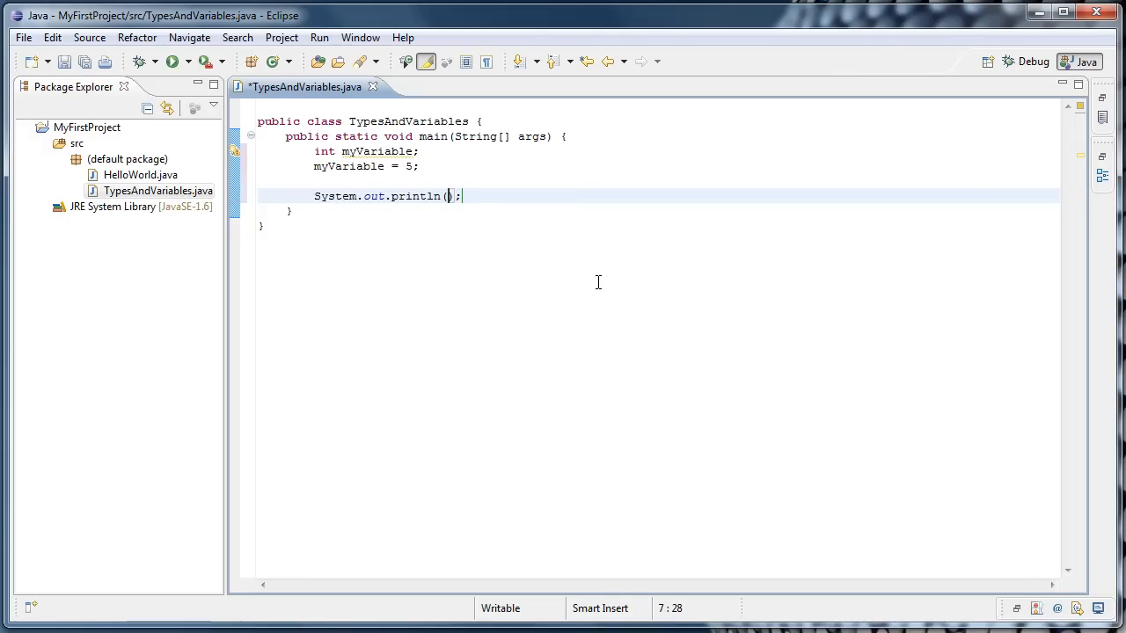
{"action": "type", "text": "myVariable"}
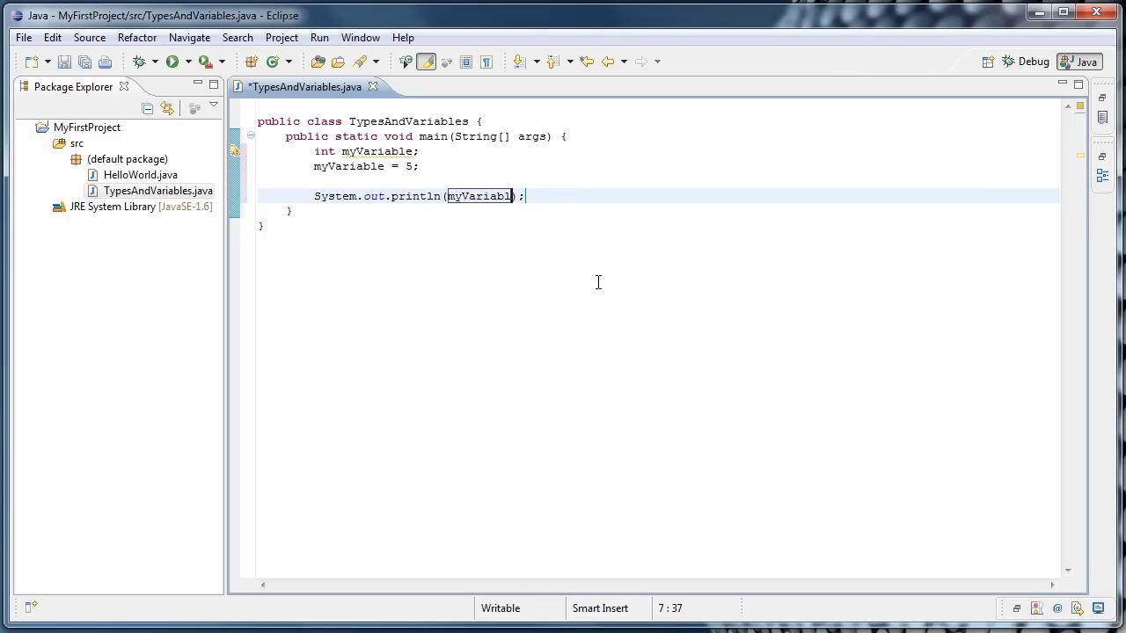
{"action": "type", "text": "e"}
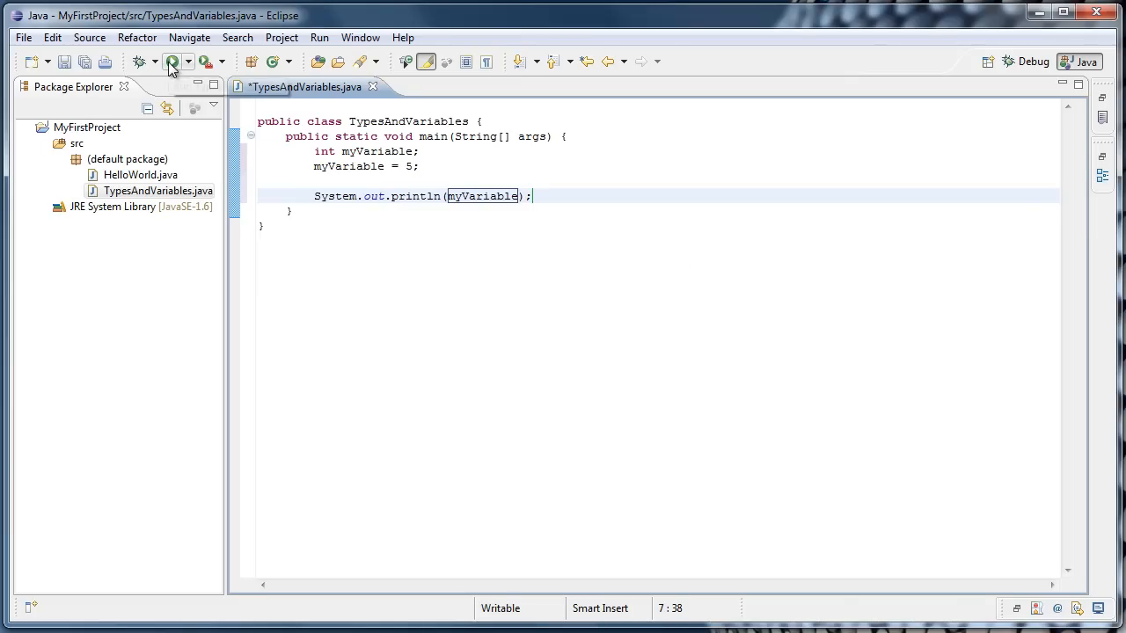
{"action": "left_click", "coordinate": [172, 60]}
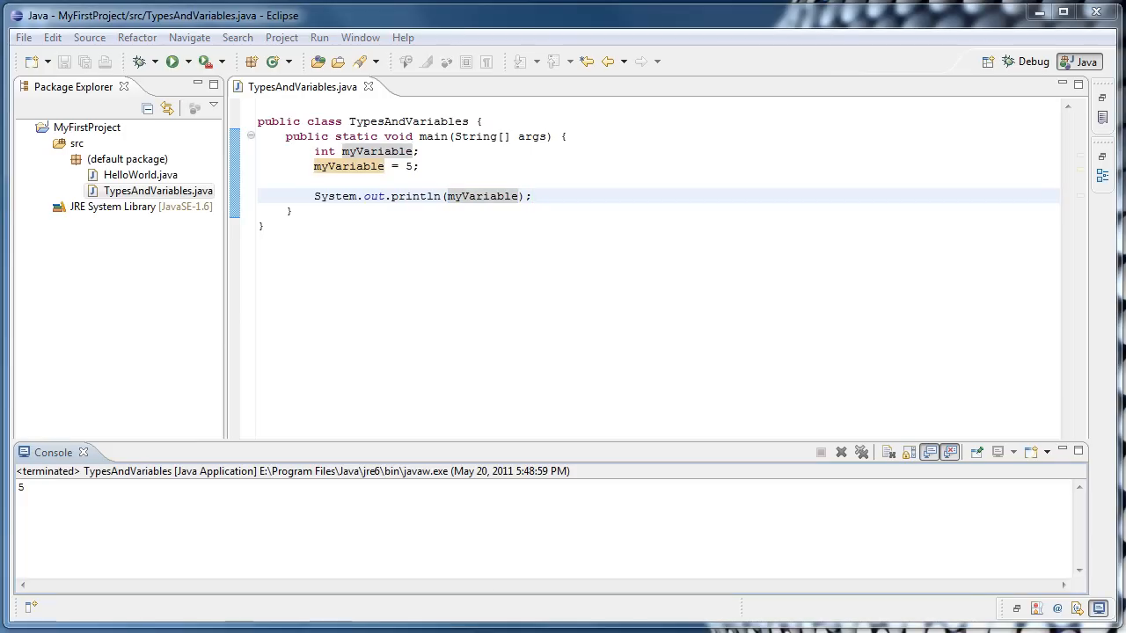
Add a // declaring comment after the int myVariable declaration line
{"action": "left_click", "coordinate": [420, 152]}
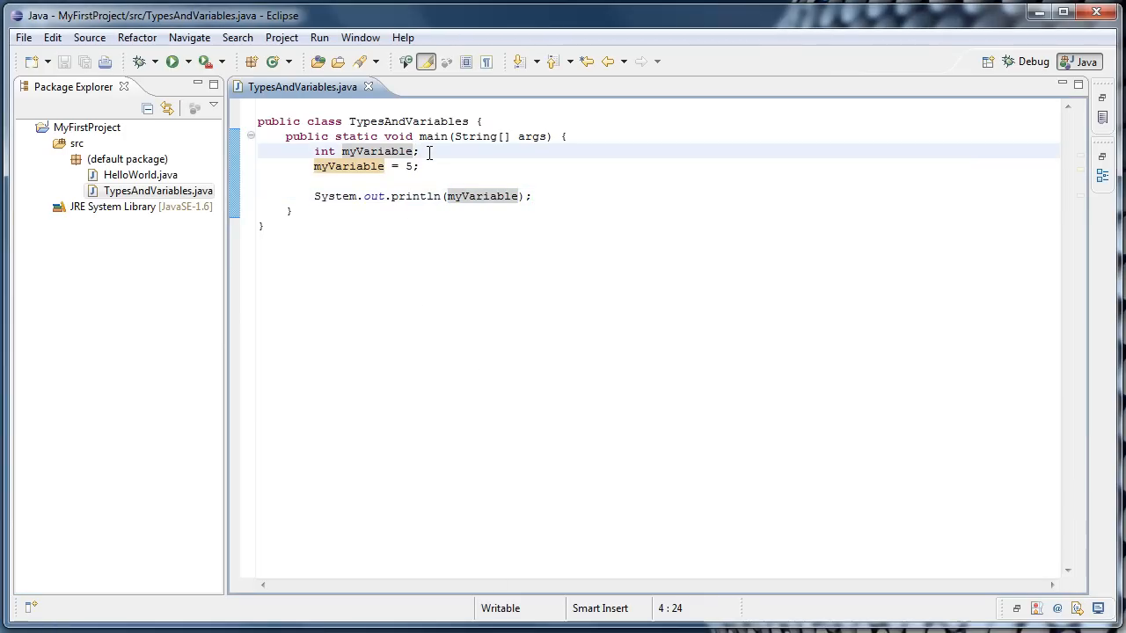
{"action": "type", "text": "//"}
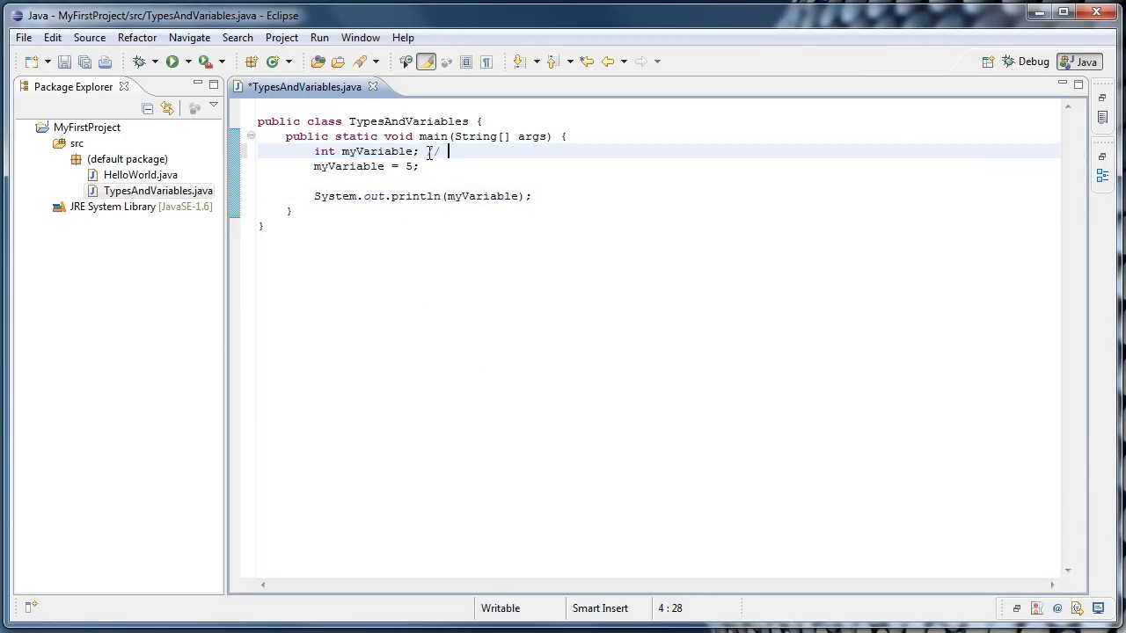
{"action": "type", "text": "de"}
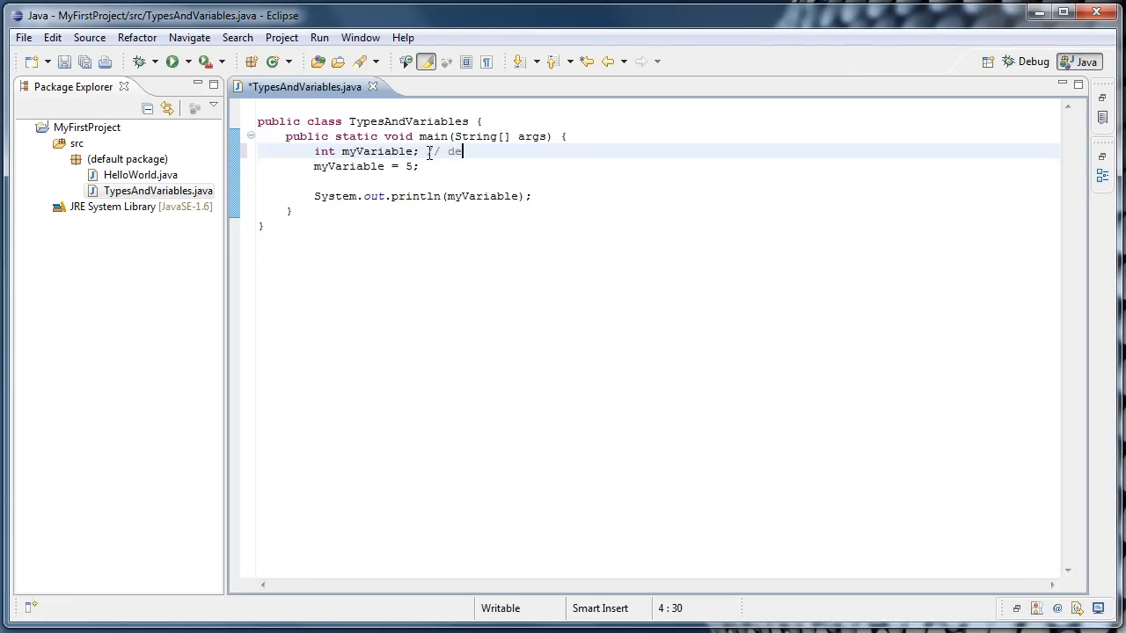
{"action": "type", "text": "claring a variable called myVariable that stores the type int, or integers"}
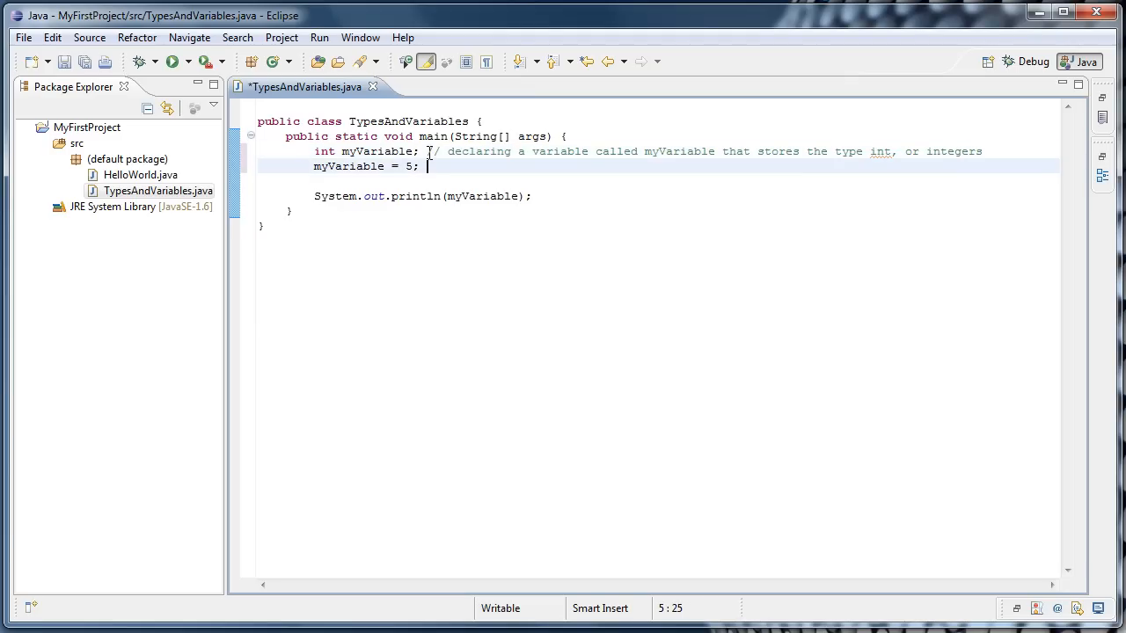
Add a // initializing myVariable comment after the assignment to 5
{"action": "type", "text": "//"}
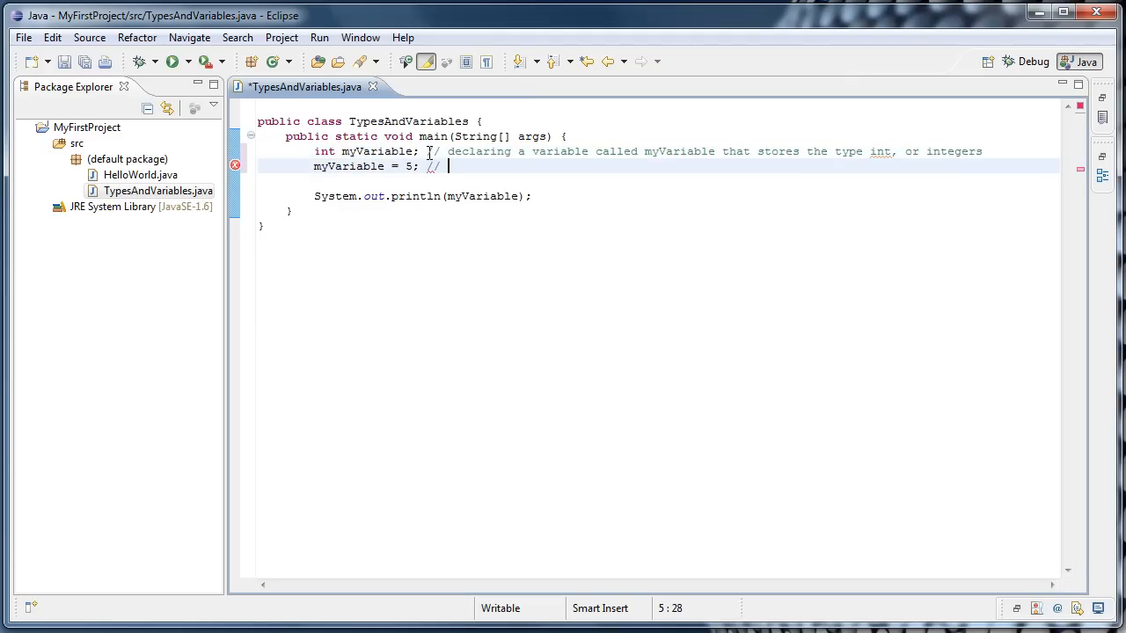
{"action": "type", "text": "initializ"}
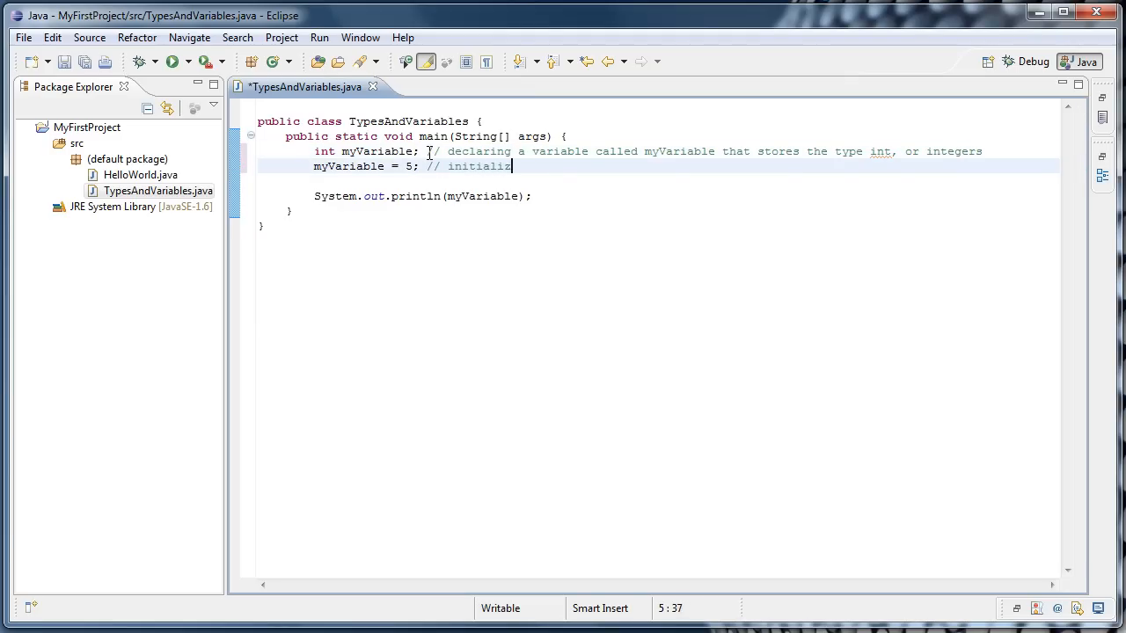
{"action": "type", "text": "ng myVara"}
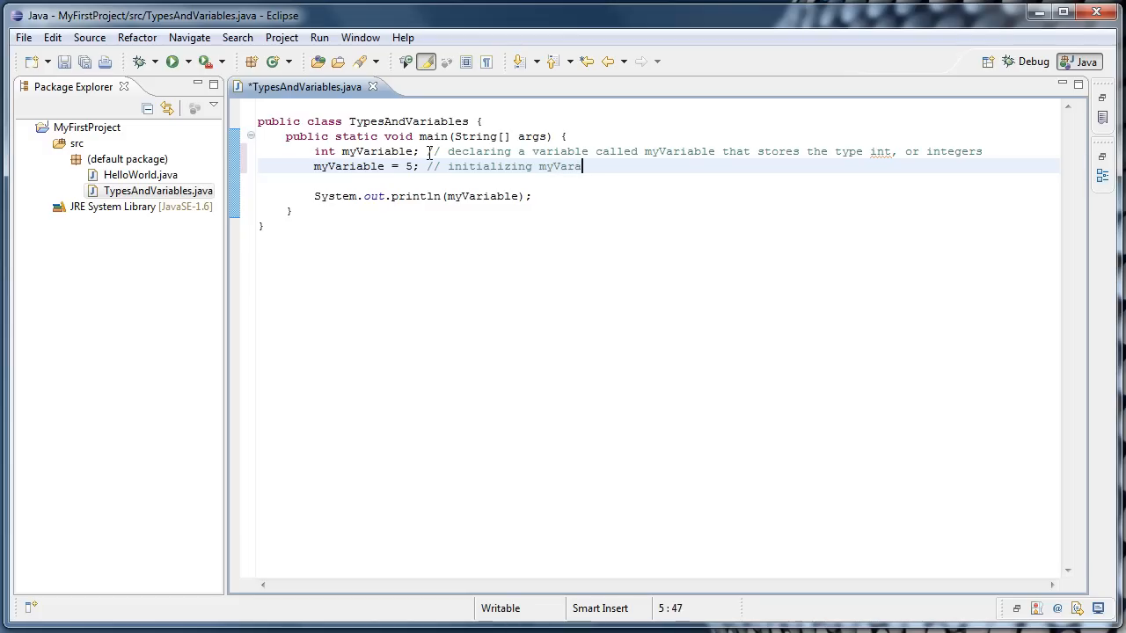
{"action": "type", "text": "able to the value 5"}
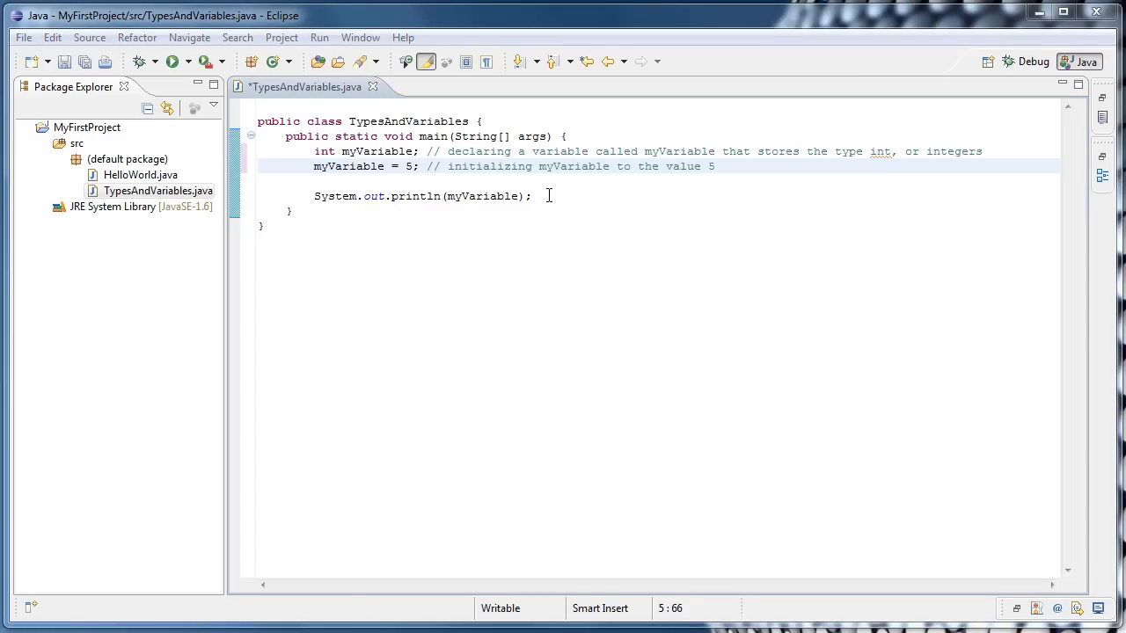
After the first print, add myVariable = 10; and a second System.out.println(myVariable);
{"action": "left_click", "coordinate": [549, 195]}
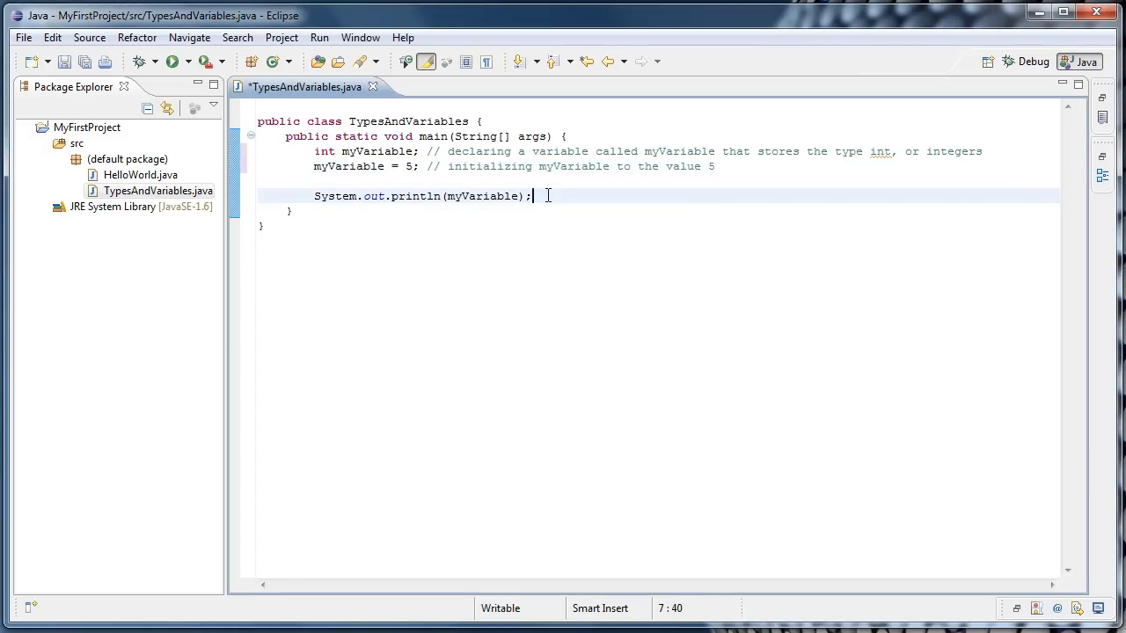
{"action": "type", "text": "m"}
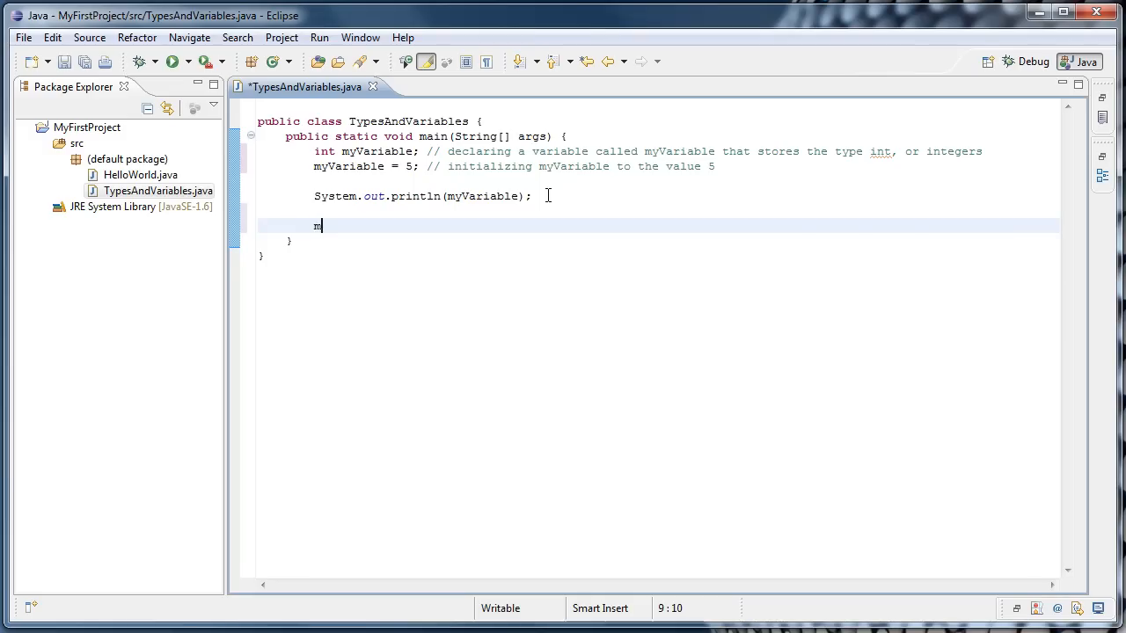
{"action": "type", "text": "yVar"}
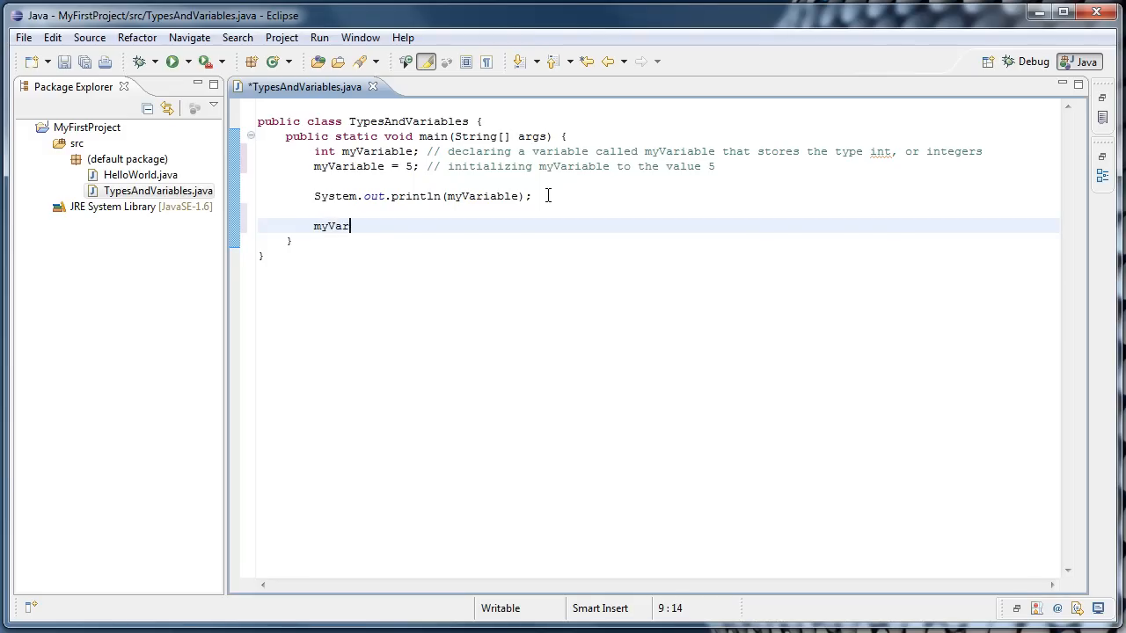
{"action": "type", "text": "iable = 10;"}
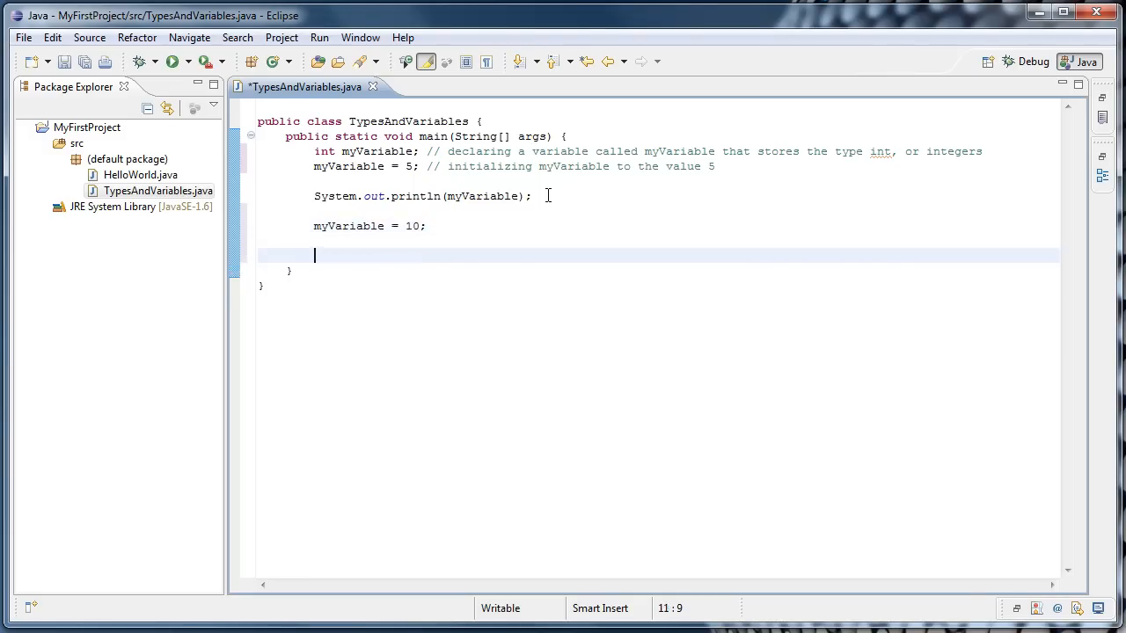
{"action": "mouse_move", "coordinate": [343, 197]}
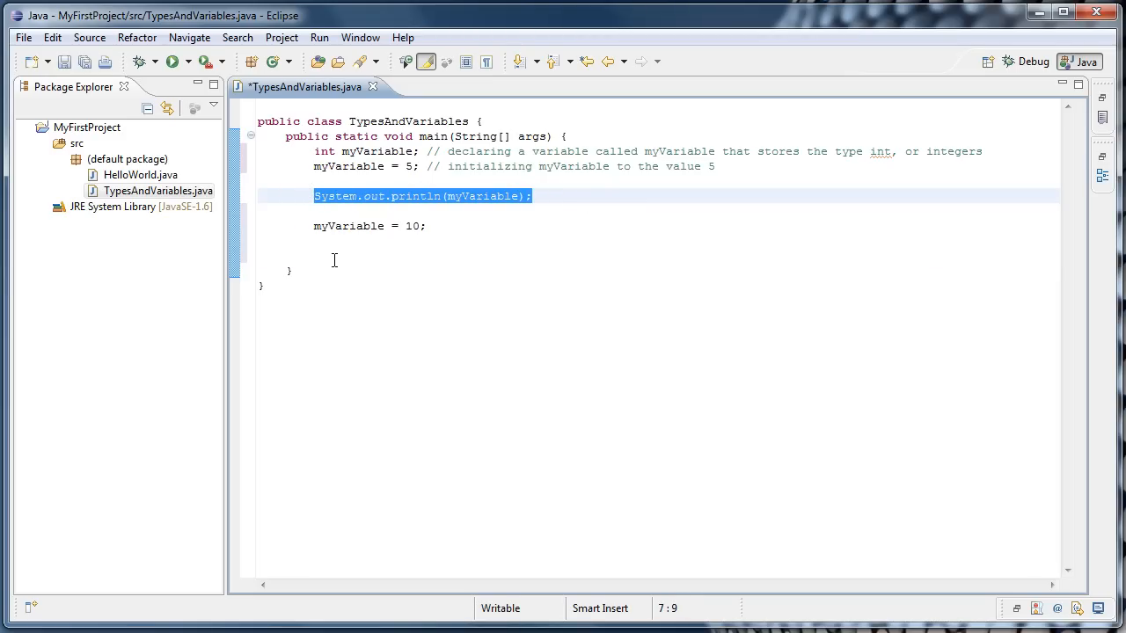
{"action": "type", "text": "System.out.println(myVariable);"}
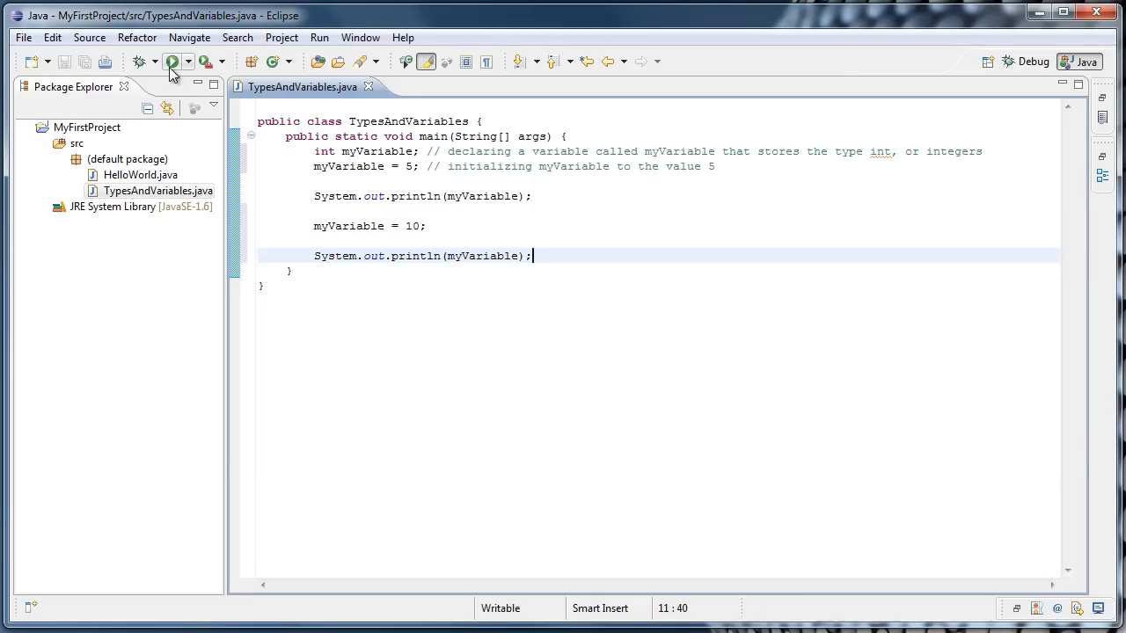
{"action": "left_click", "coordinate": [172, 62]}
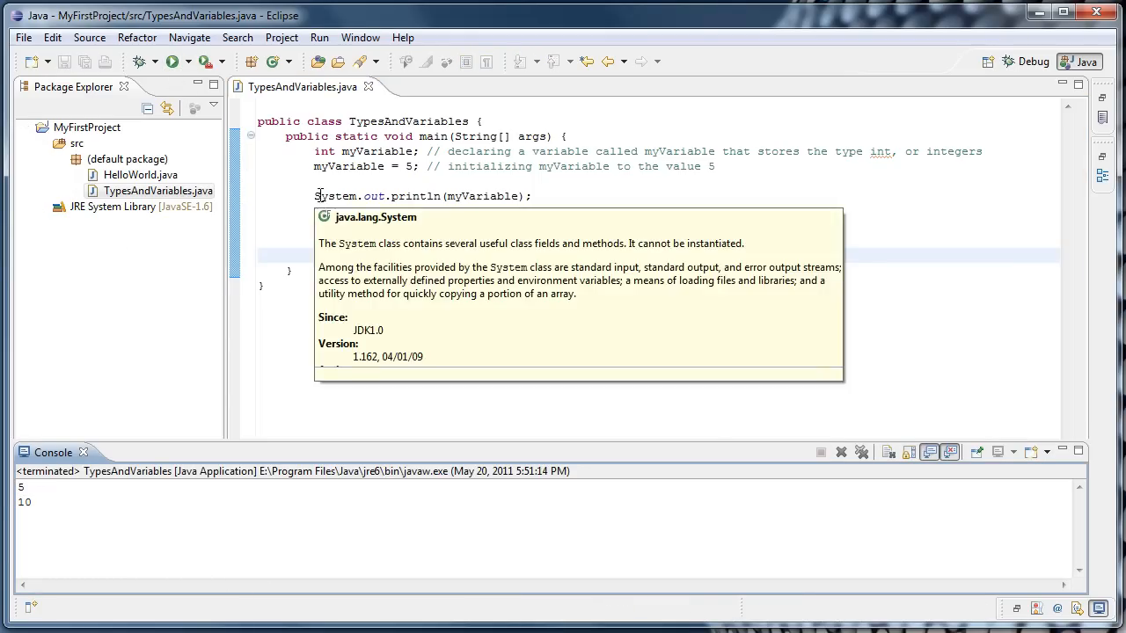
{"action": "type", "text": "myVariable = 10;"}
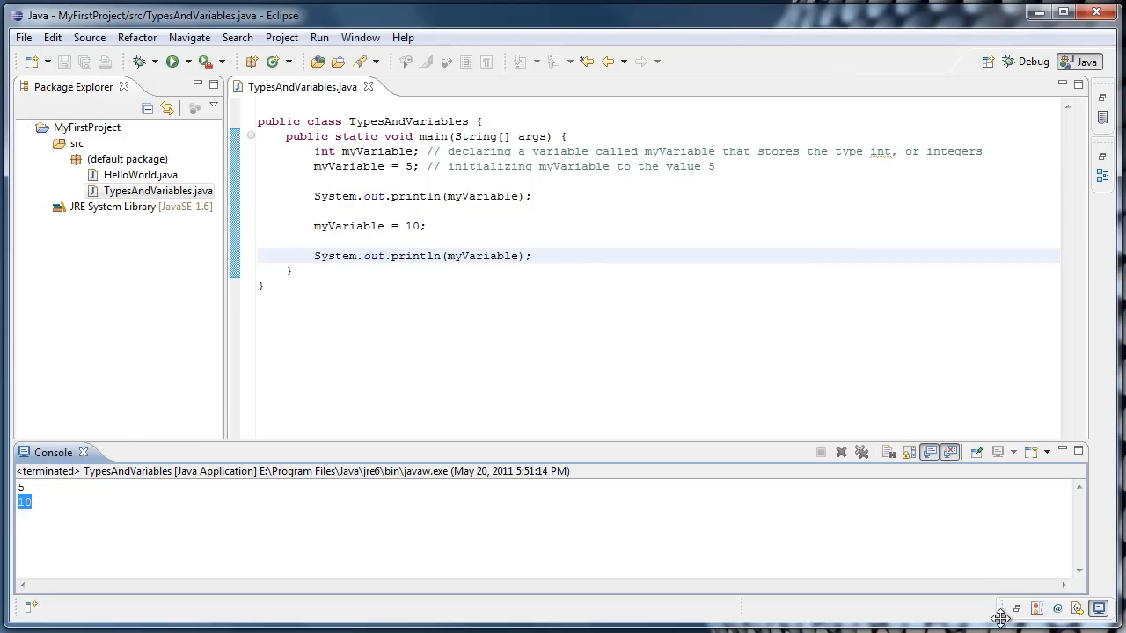
{"action": "left_click", "coordinate": [531, 257]}
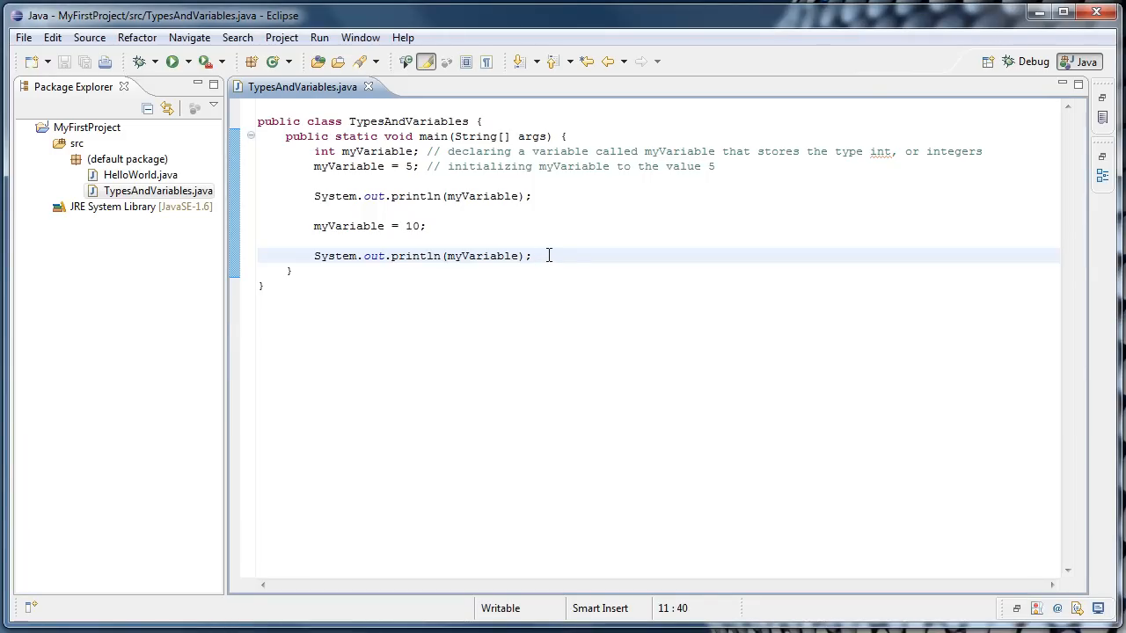
Add myVariable = myVariable + 1; with another System.out.println(myVariable); and run the class
{"action": "key", "text": "enter"}
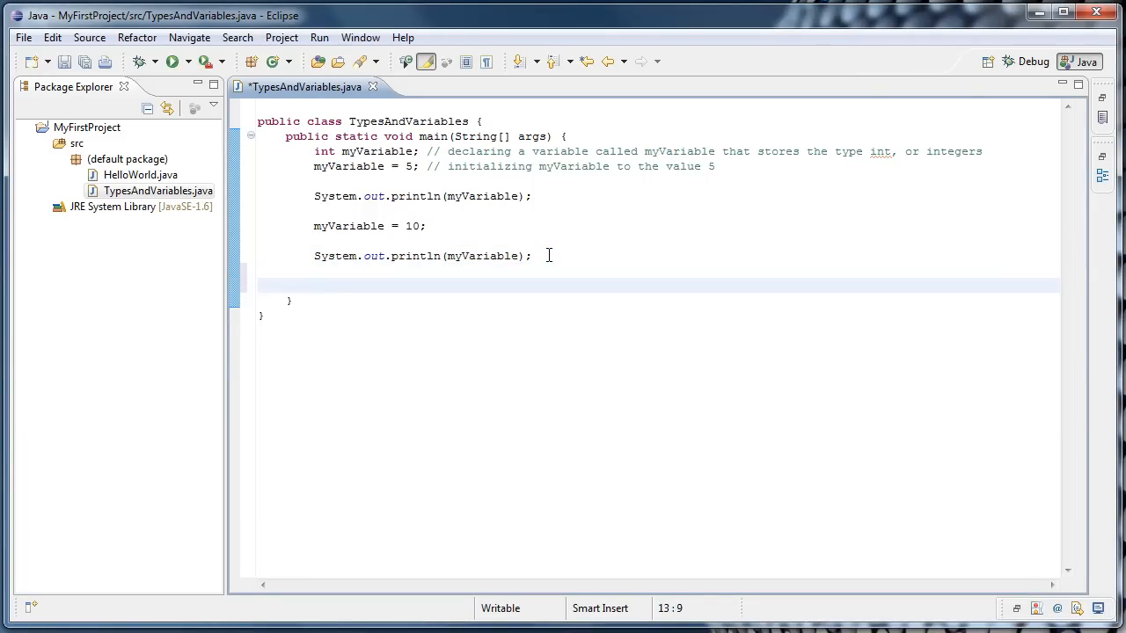
{"action": "type", "text": "myVariable = myV"}
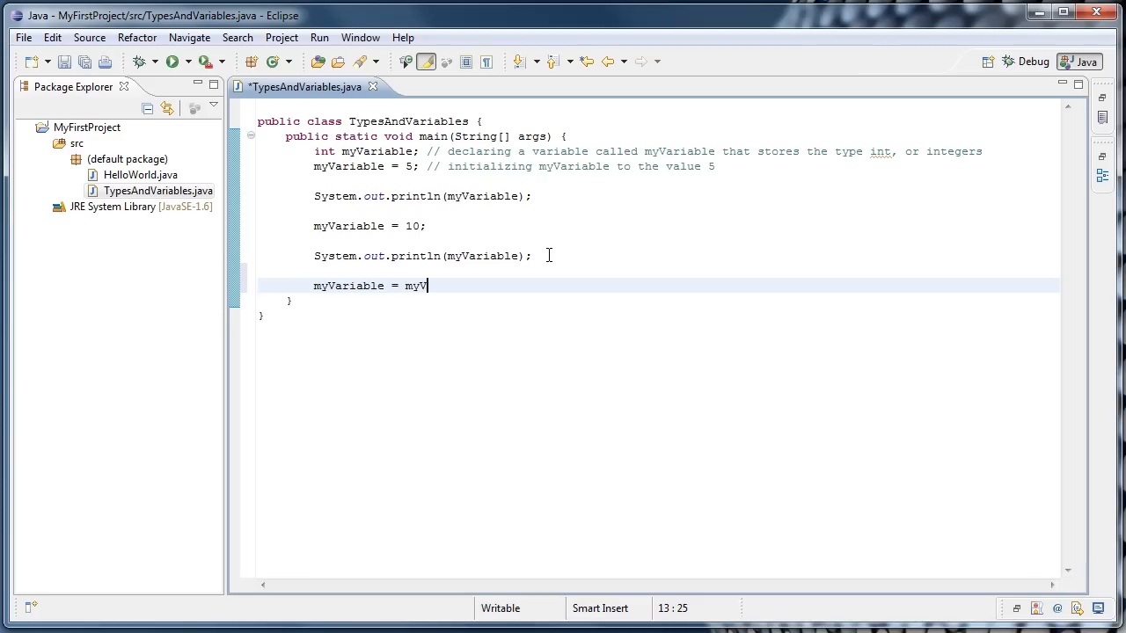
{"action": "type", "text": "ariable +"}
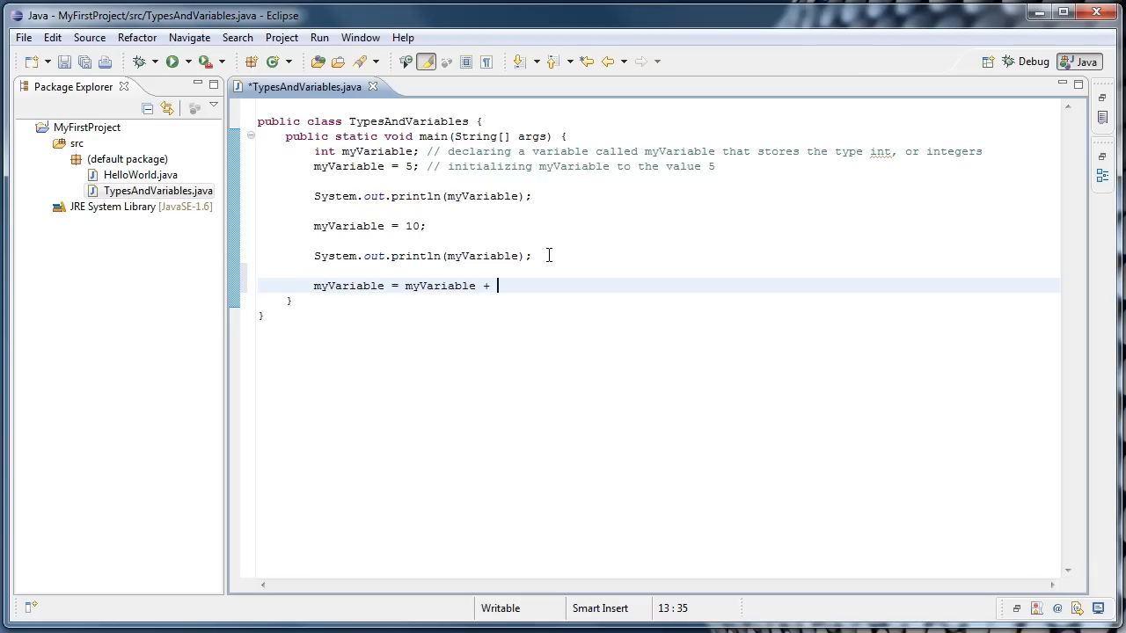
{"action": "type", "text": "1;"}
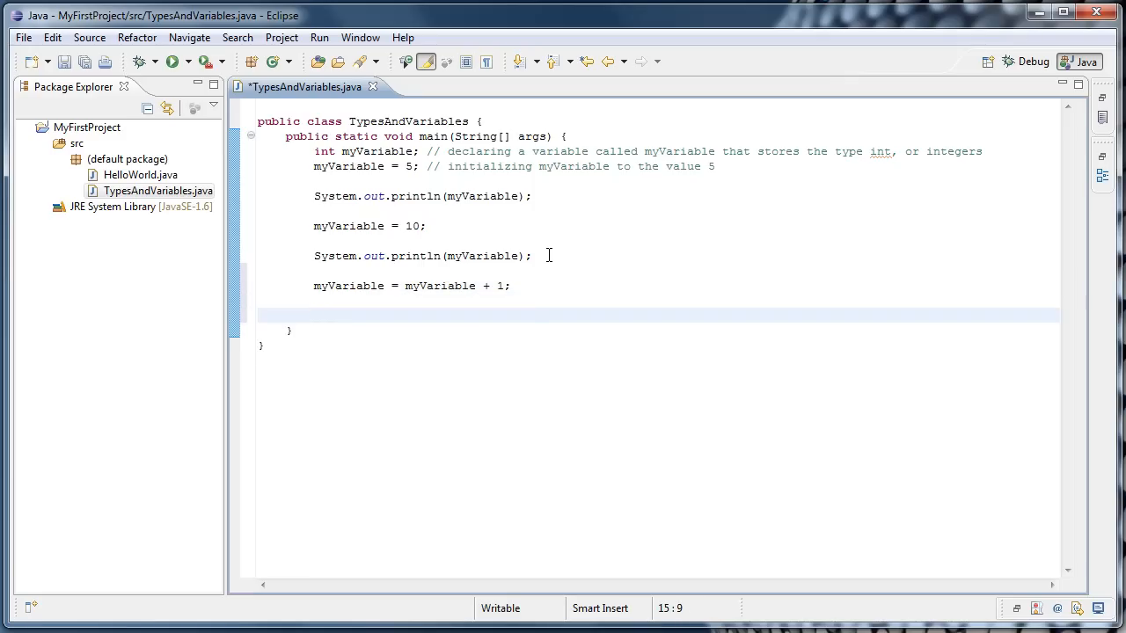
{"action": "type", "text": "System.out.println(myVariable);"}
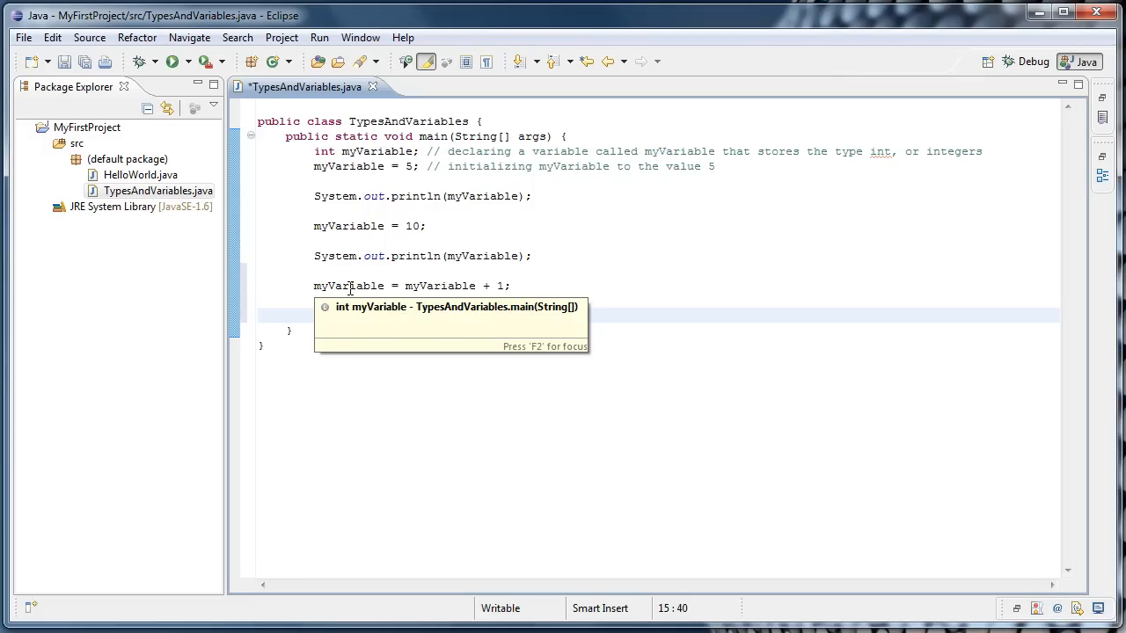
{"action": "mouse_move", "coordinate": [510, 290]}
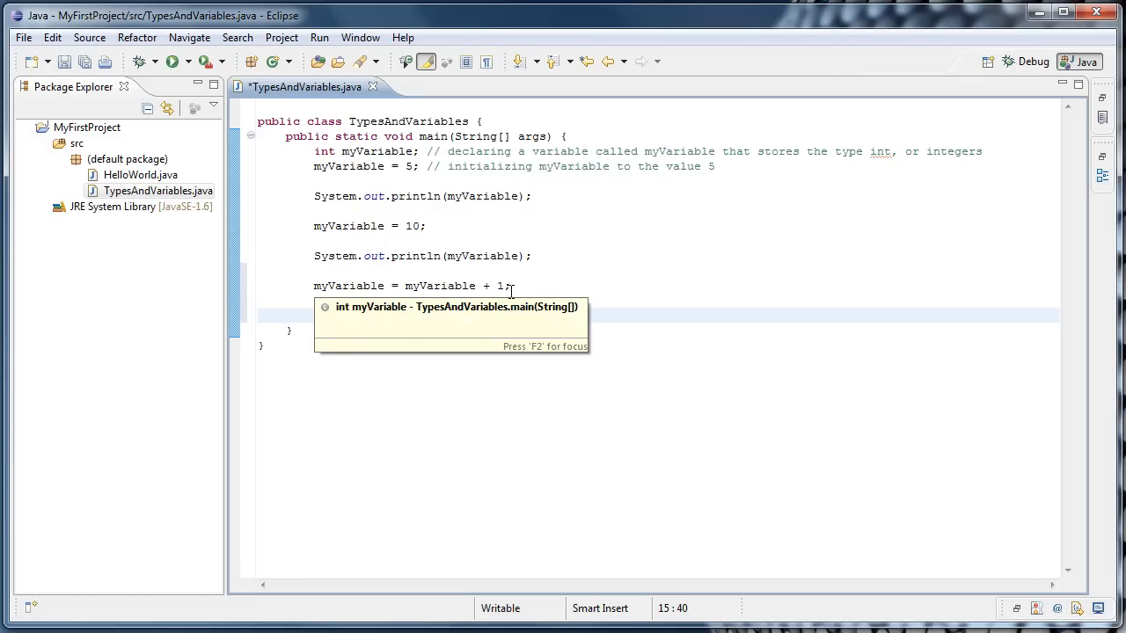
{"action": "type", "text": "System.out.println(myVariable);"}
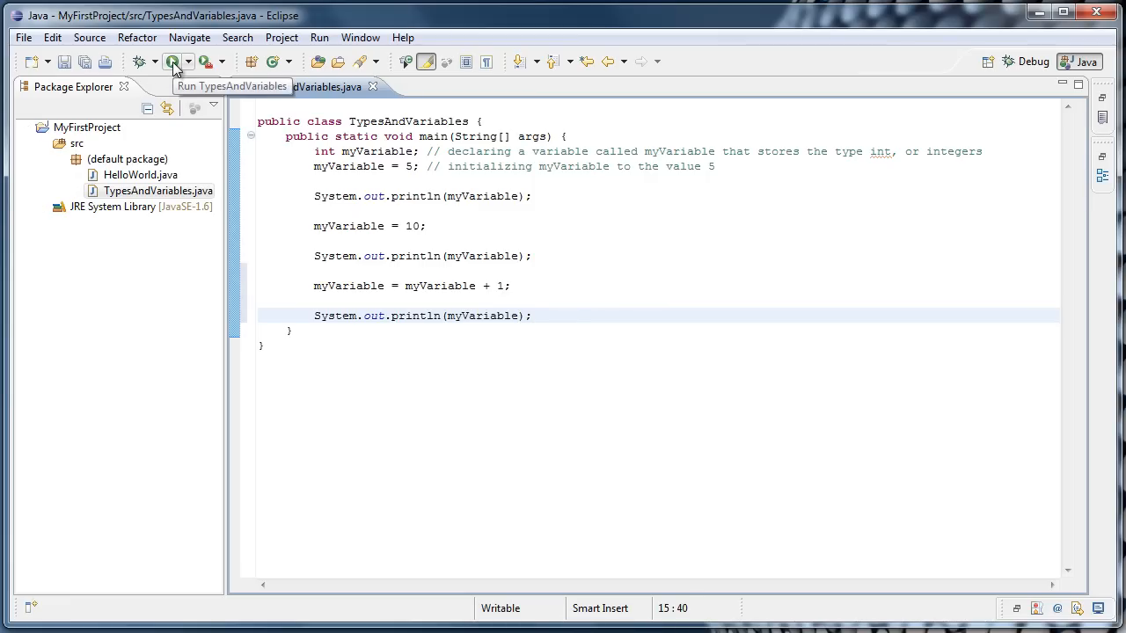
{"action": "left_click", "coordinate": [172, 59]}
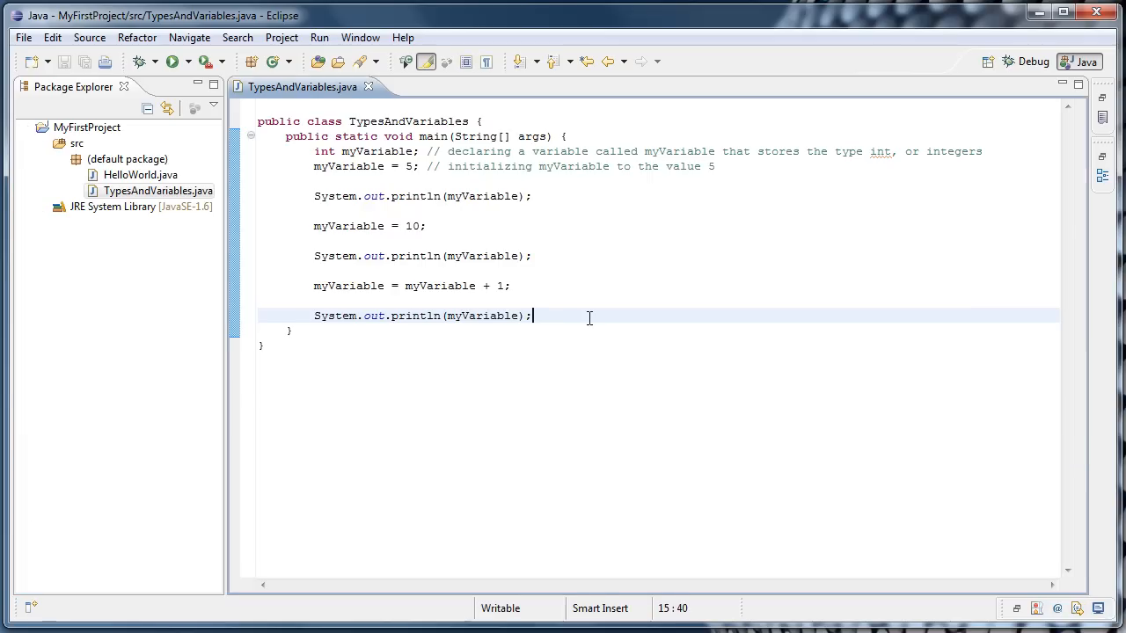
{"action": "mouse_move", "coordinate": [337, 292]}
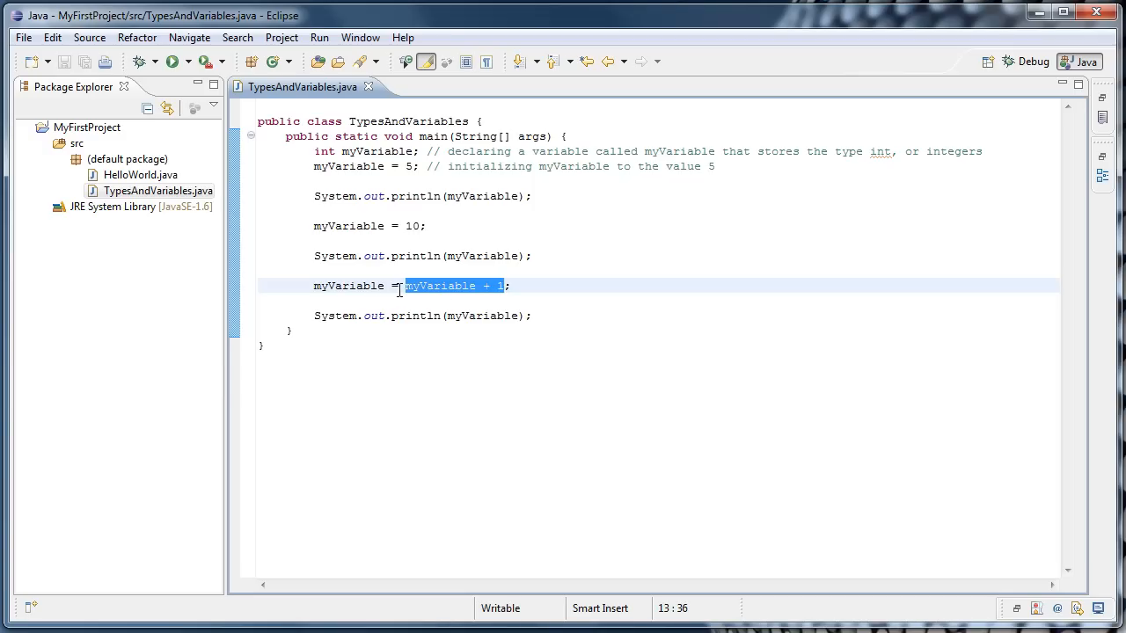
{"action": "mouse_move", "coordinate": [334, 285]}
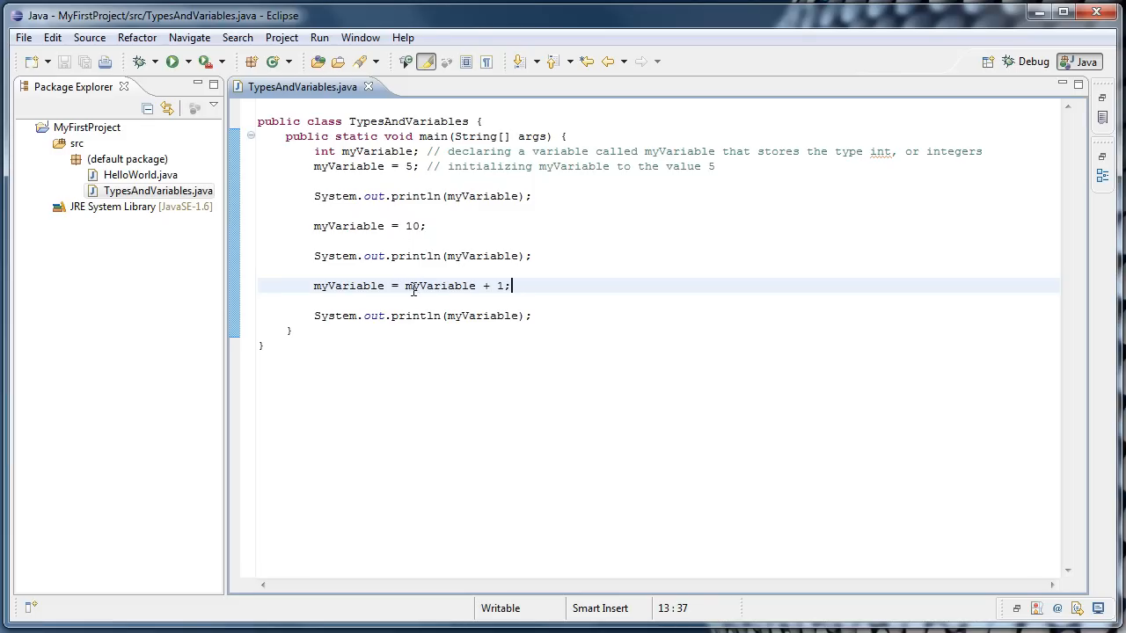
Replace the myVariable + 1 expression with the literal 10, then 11
{"action": "double_click", "coordinate": [440, 285]}
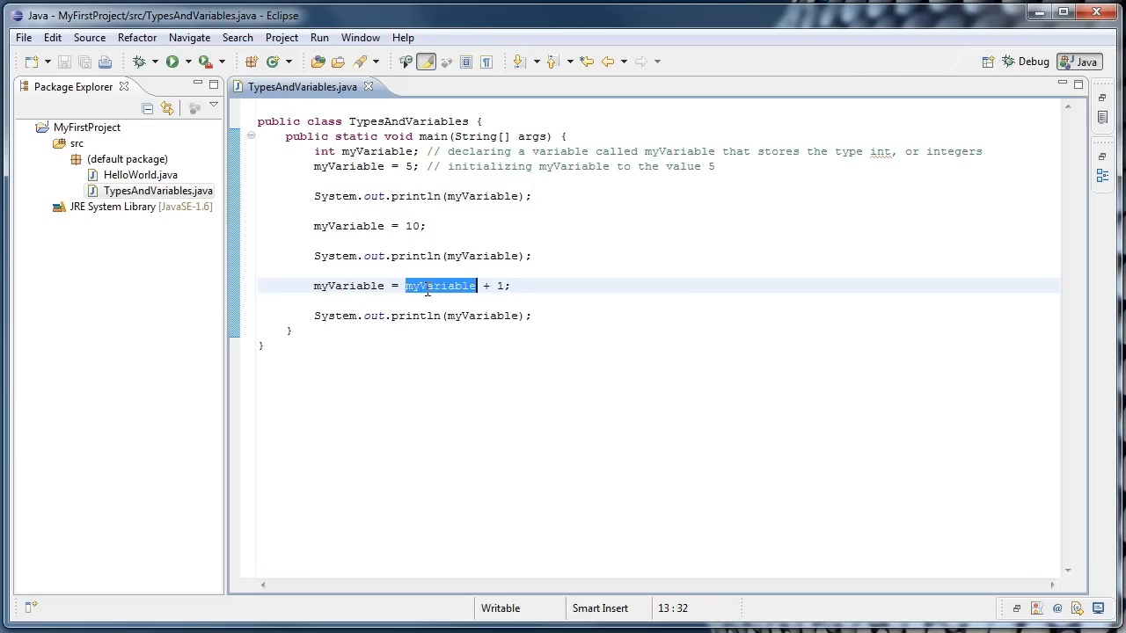
{"action": "type", "text": "10"}
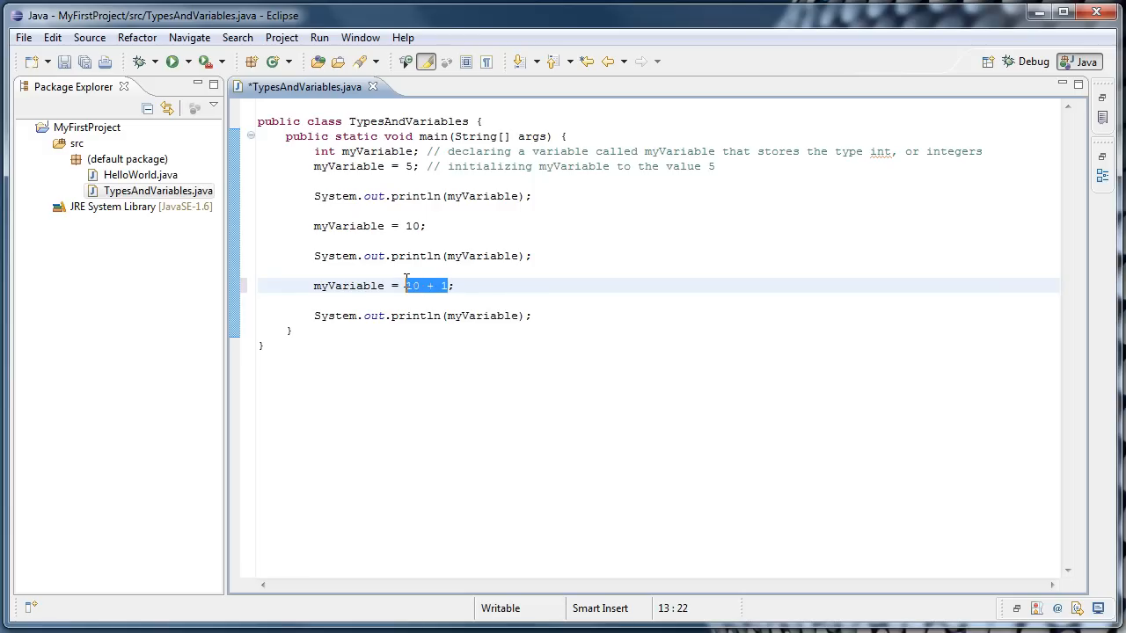
{"action": "type", "text": "11"}
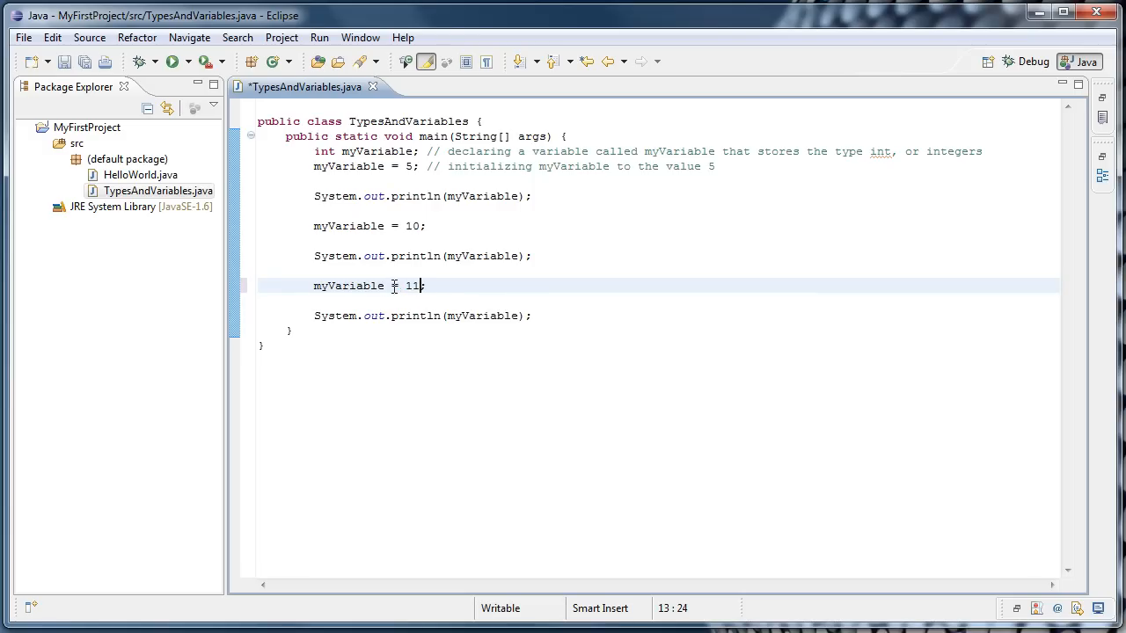
{"action": "double_click", "coordinate": [348, 285]}
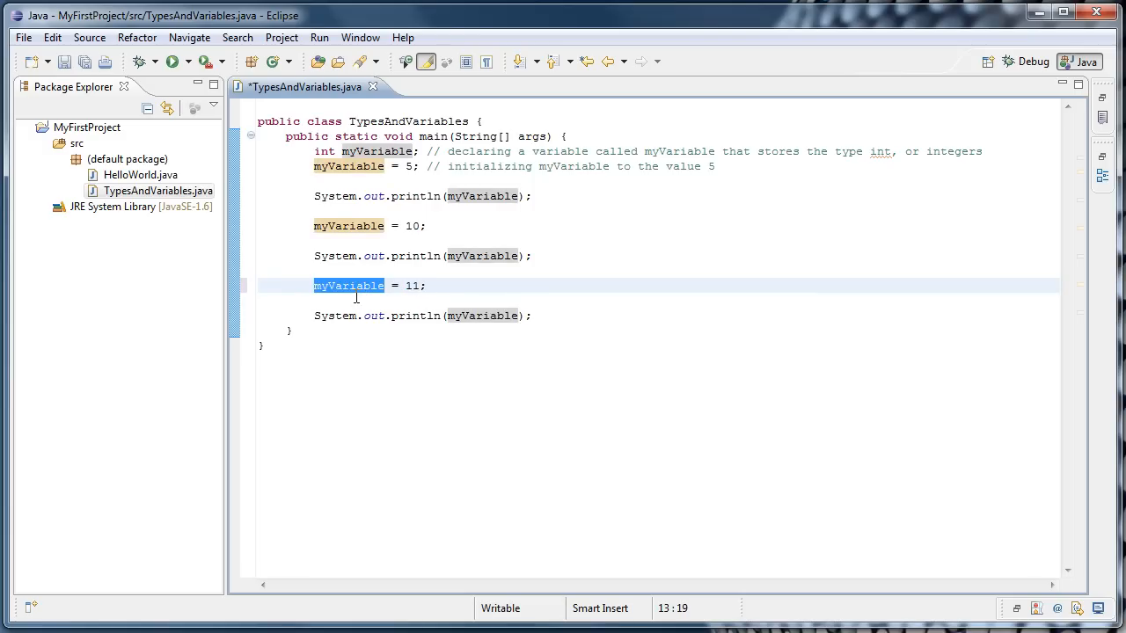
{"action": "left_click", "coordinate": [475, 316]}
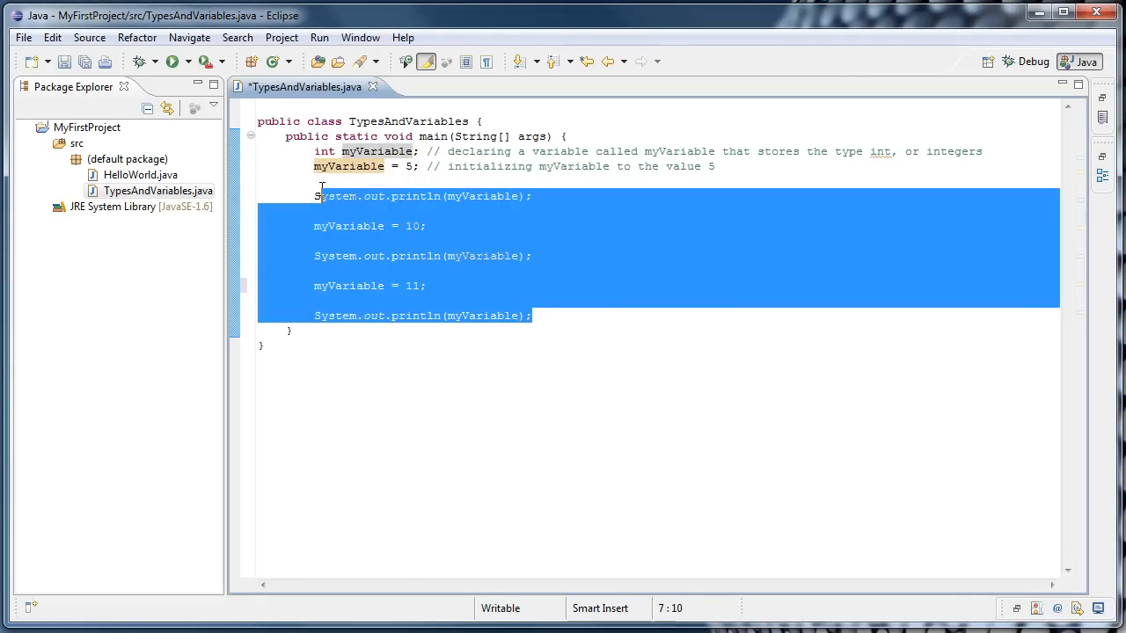
Delete the reassignment and print lines and declare int myVar2 = 7;
{"action": "key", "text": "Delete"}
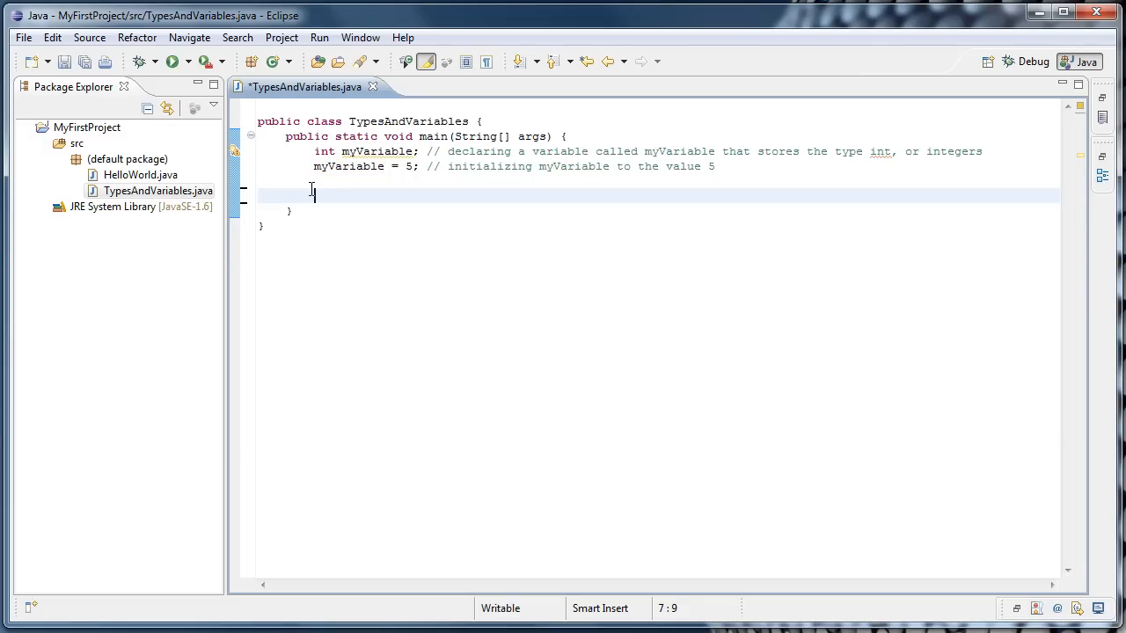
{"action": "type", "text": "int"}
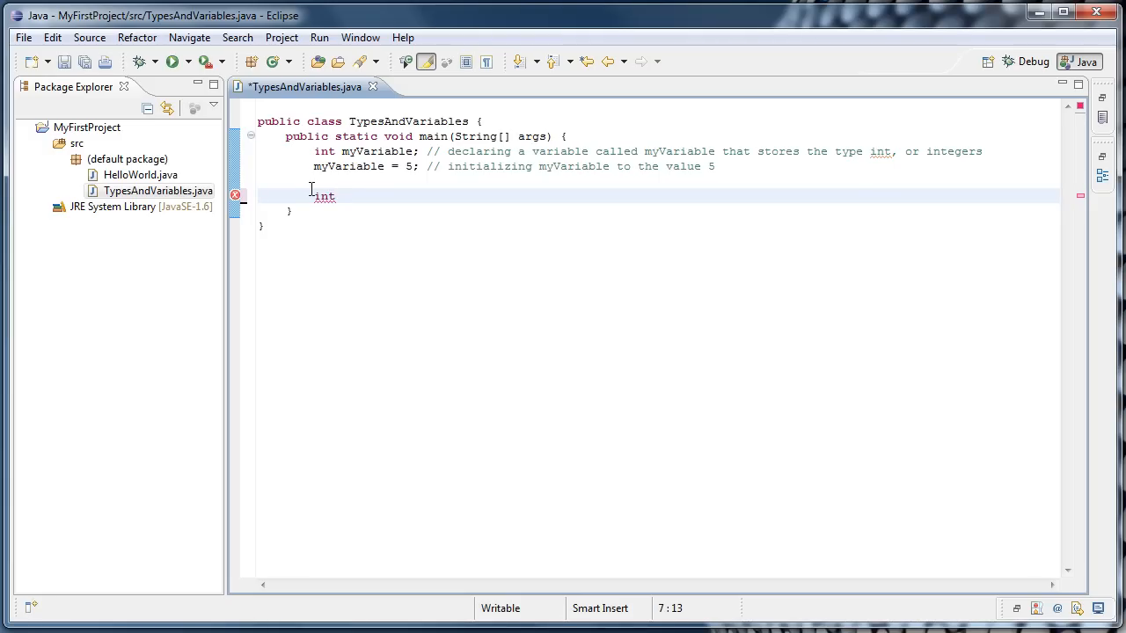
{"action": "type", "text": "myVar2"}
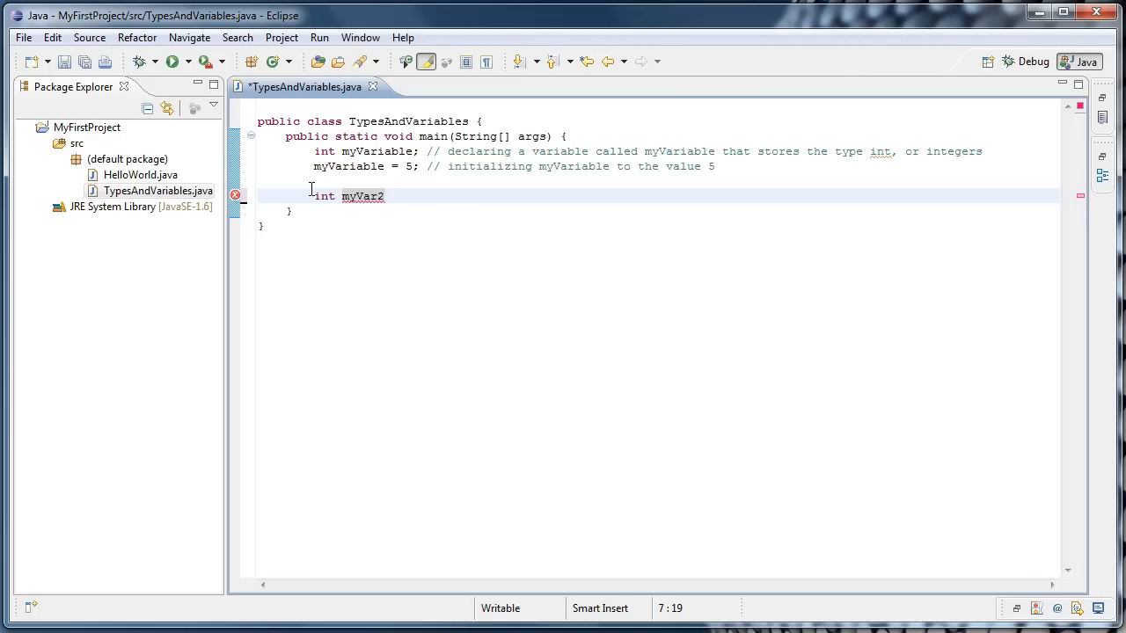
{"action": "type", "text": "="}
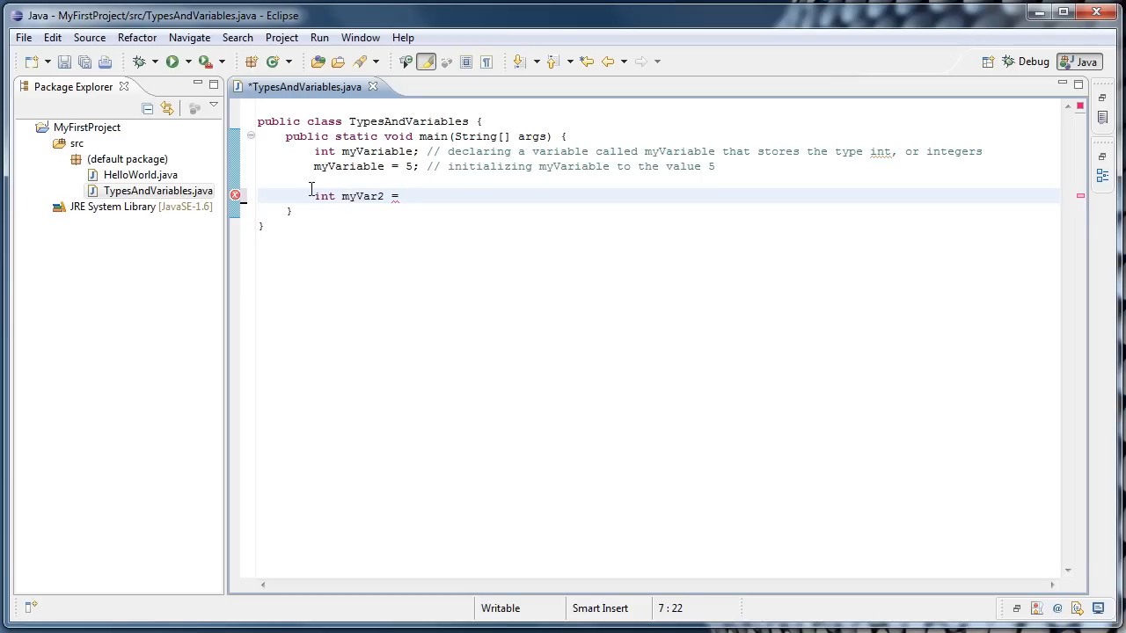
{"action": "type", "text": "7;"}
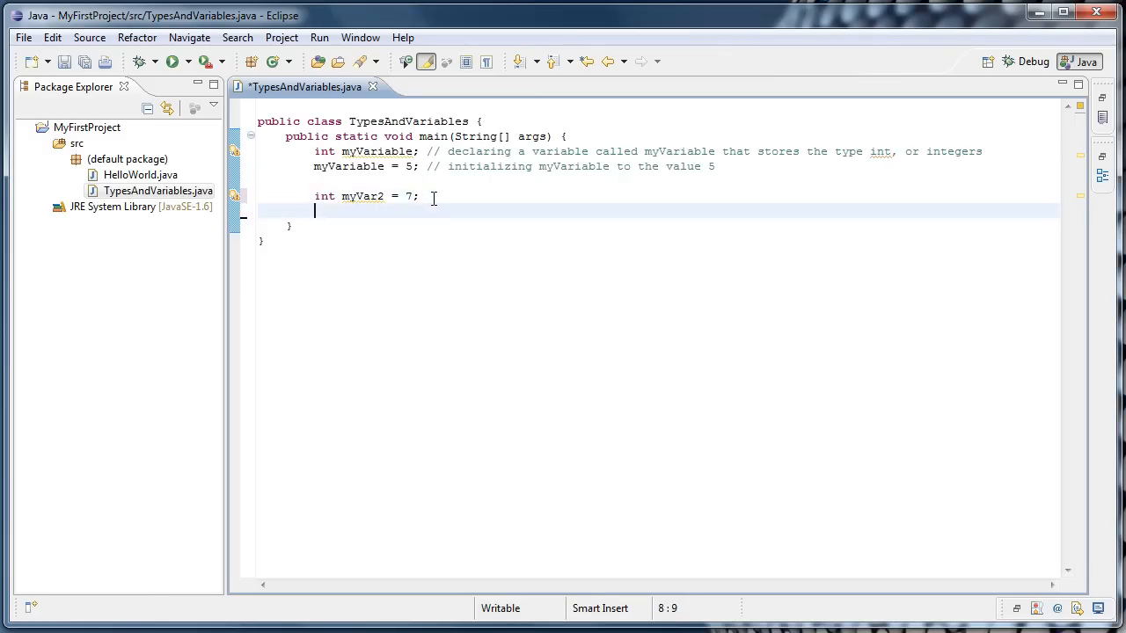
Add System.out.println(myVariable + myVar2); via the sysout template
{"action": "type", "text": "sysc"}
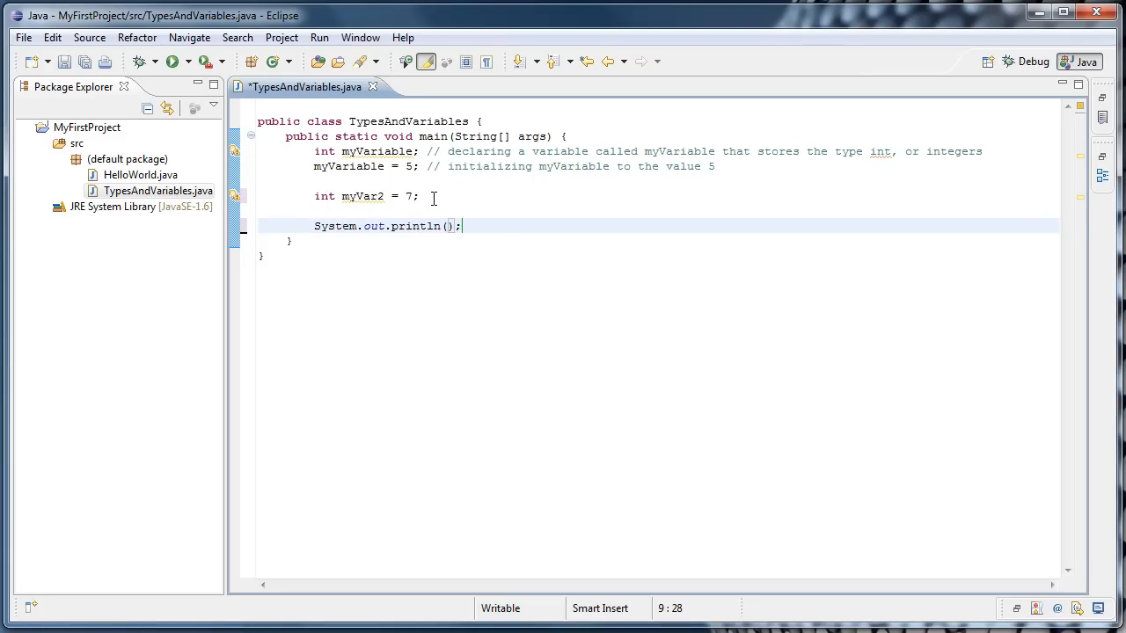
{"action": "type", "text": "my"}
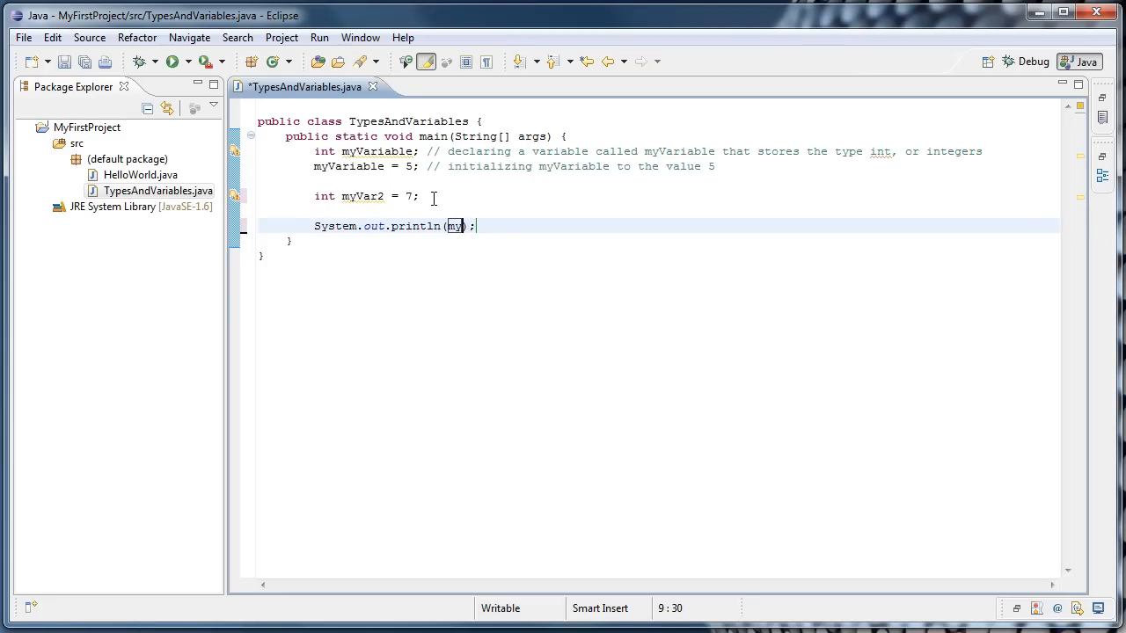
{"action": "type", "text": "Variable"}
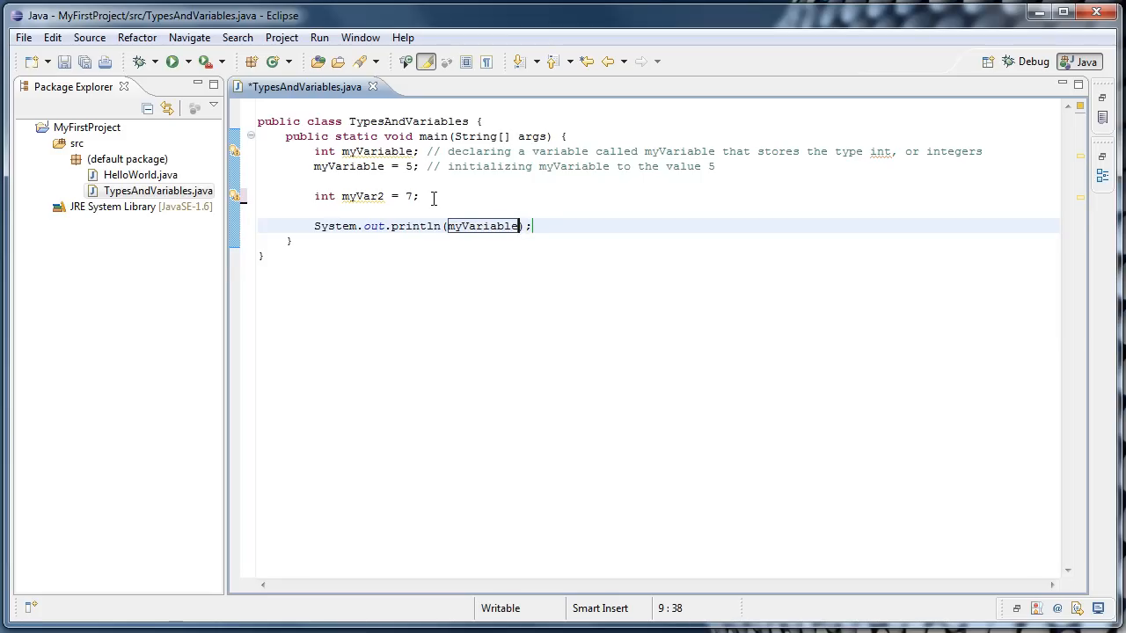
{"action": "type", "text": "+"}
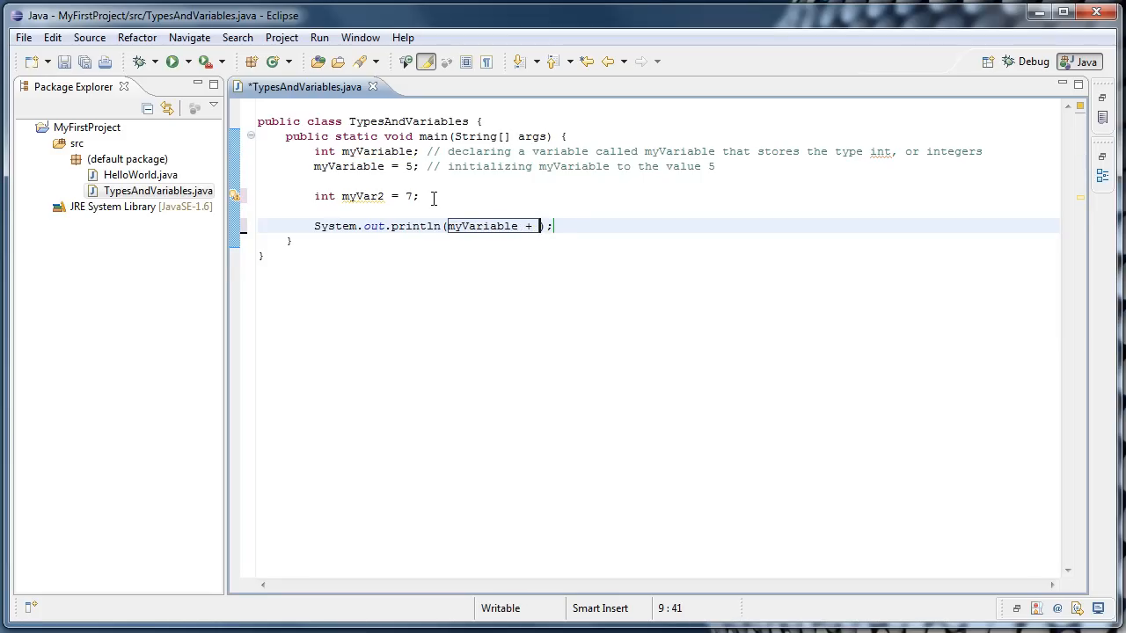
{"action": "type", "text": "myVar2"}
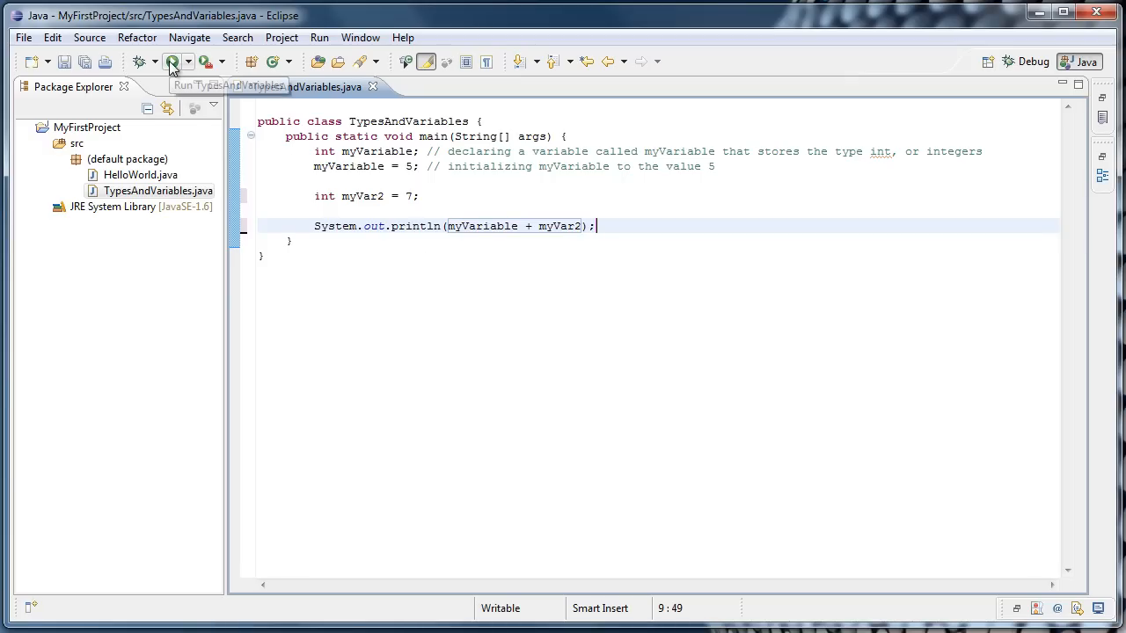
Run the class to print 12, then replace myVariable + myVar2 with 5 + 7 and then the literal 12
{"action": "left_click", "coordinate": [173, 62]}
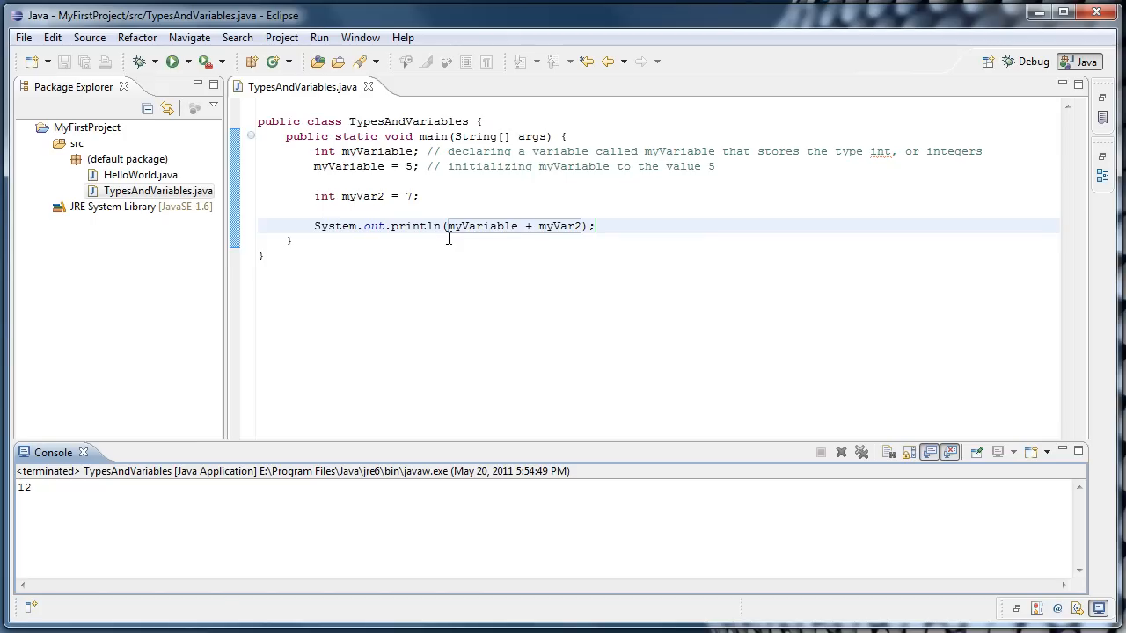
{"action": "left_click", "coordinate": [294, 241]}
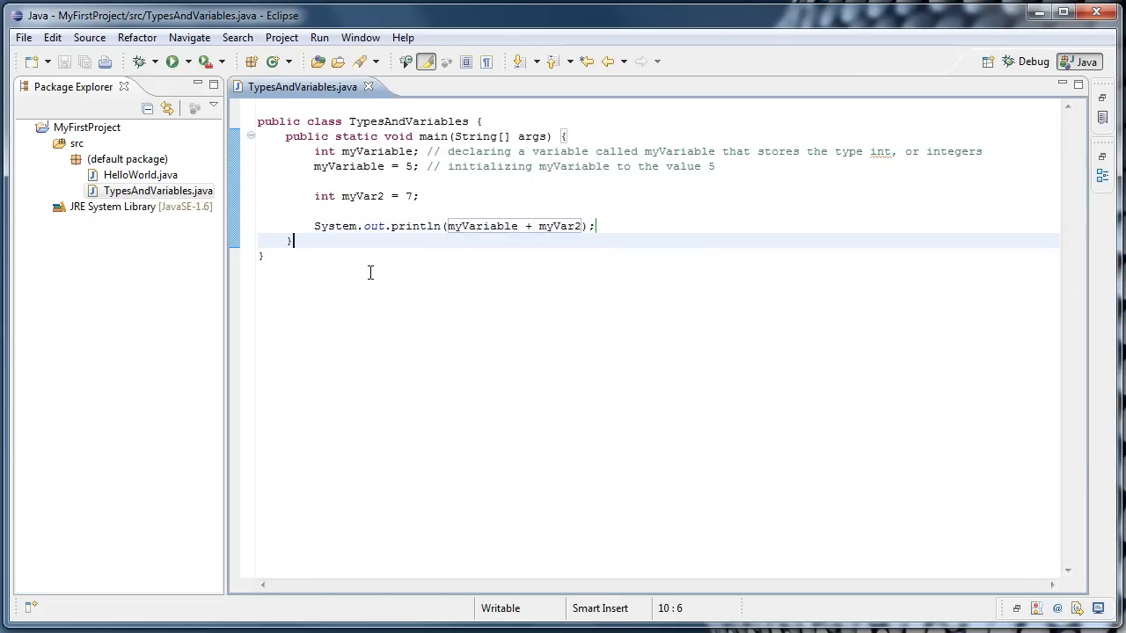
{"action": "mouse_move", "coordinate": [419, 225]}
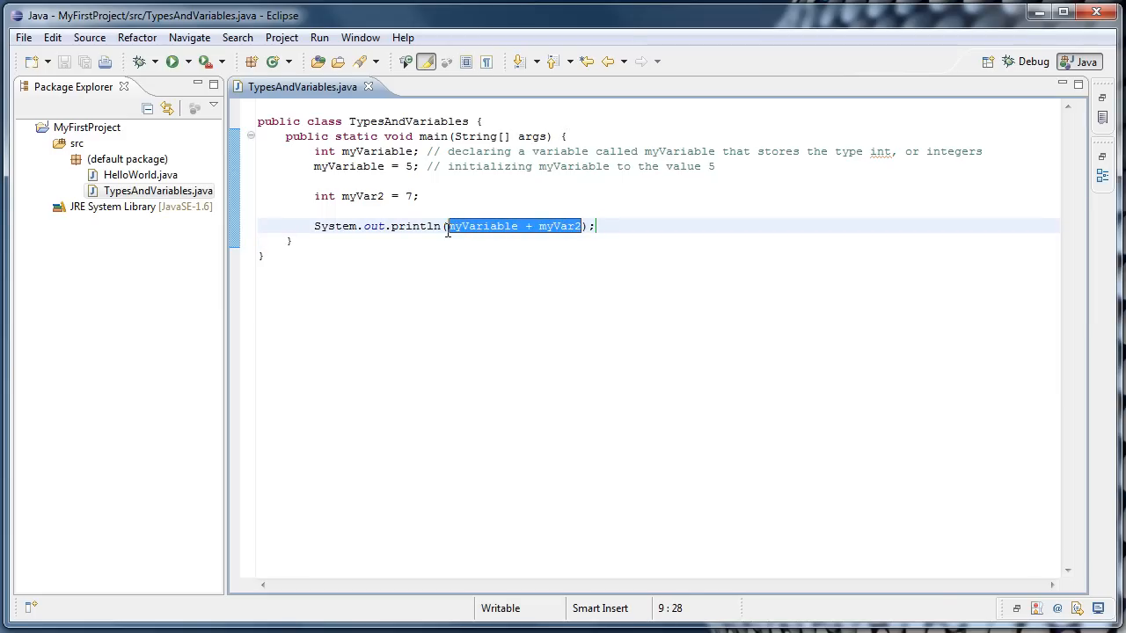
{"action": "mouse_move", "coordinate": [482, 225]}
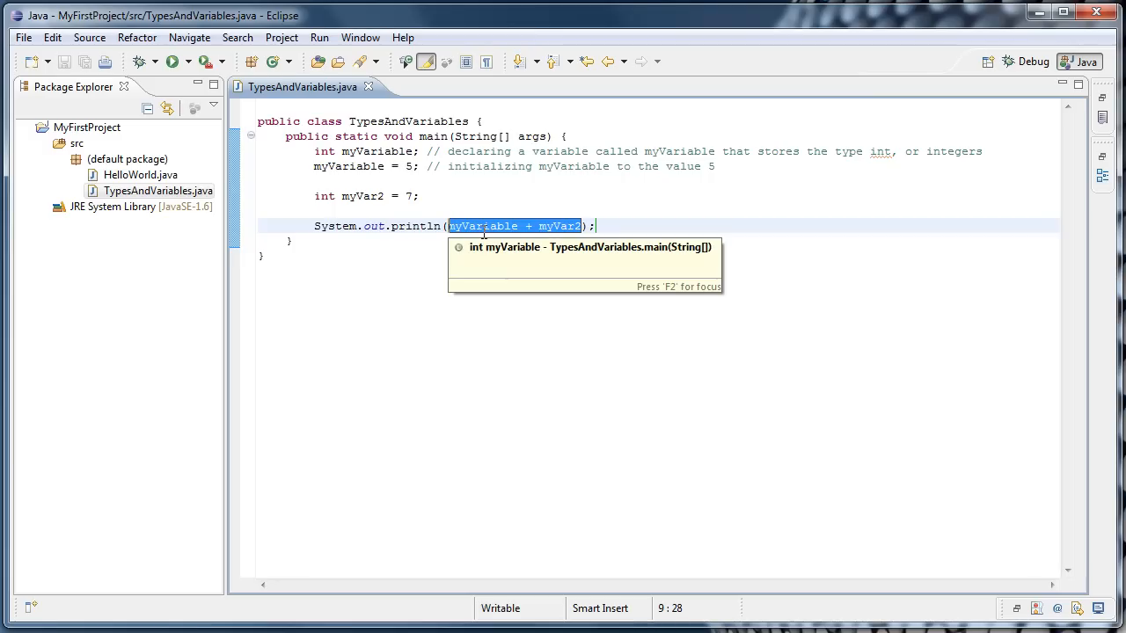
{"action": "type", "text": "5"}
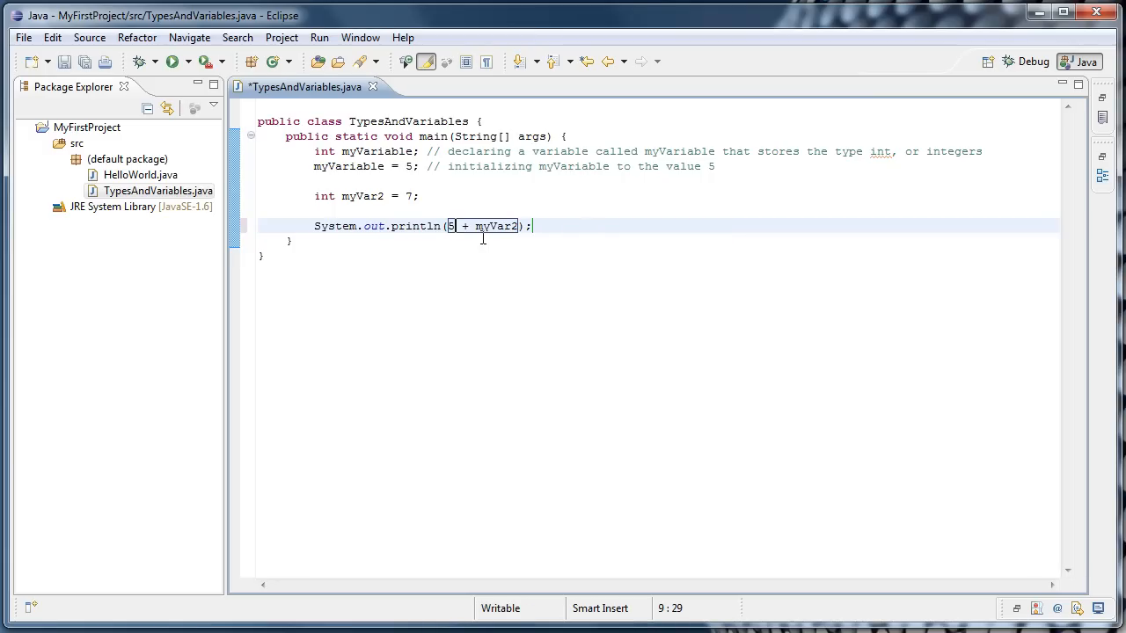
{"action": "double_click", "coordinate": [492, 225]}
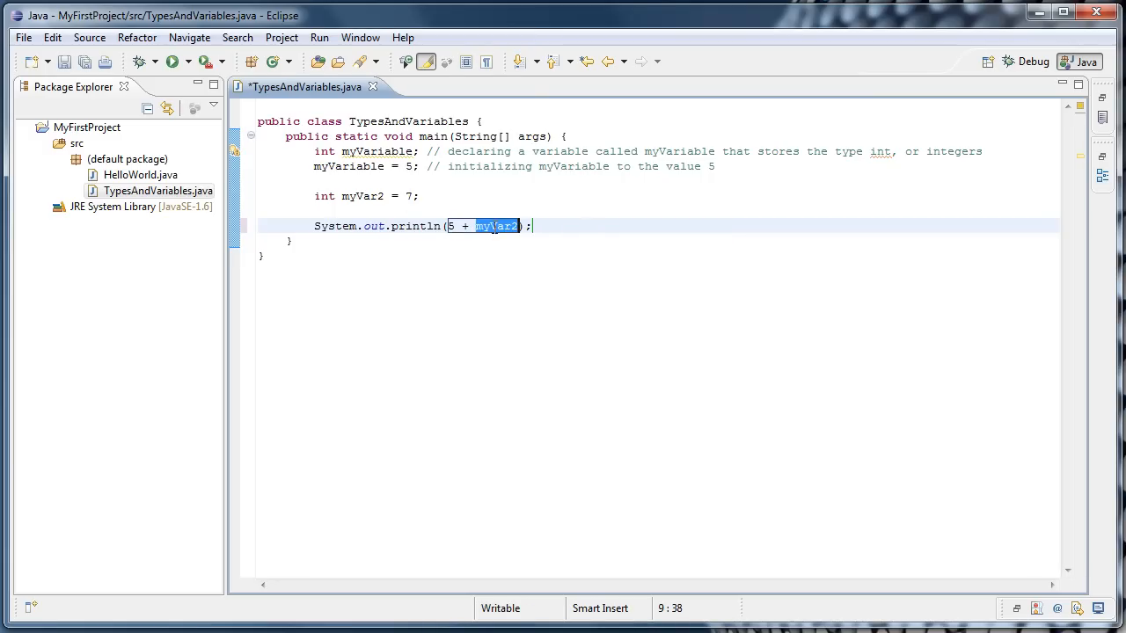
{"action": "type", "text": "7"}
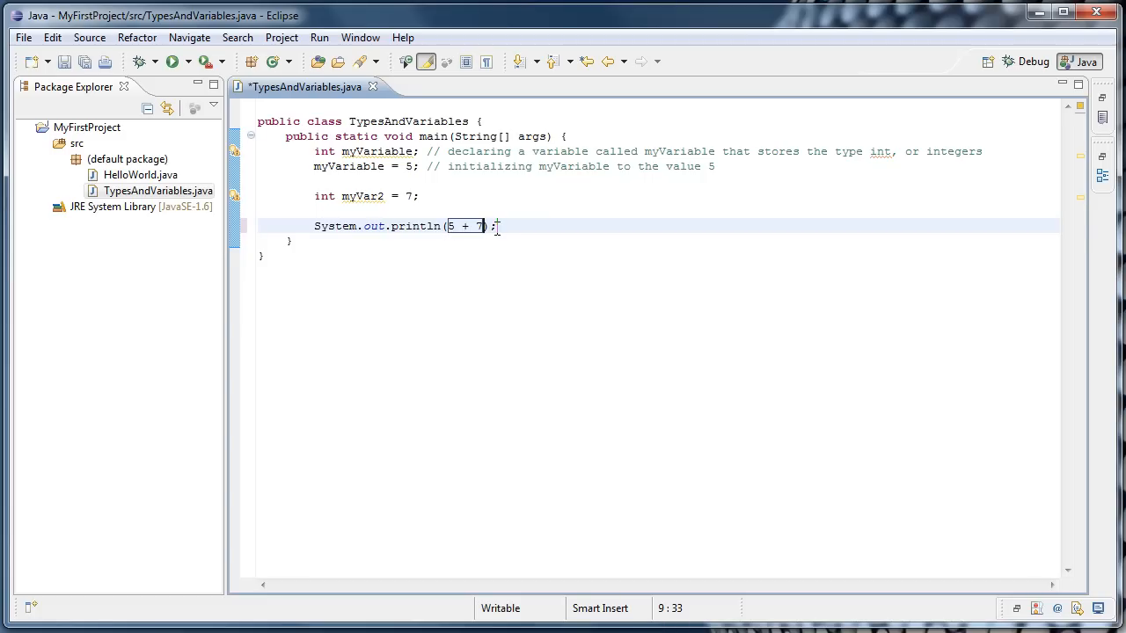
{"action": "type", "text": "12"}
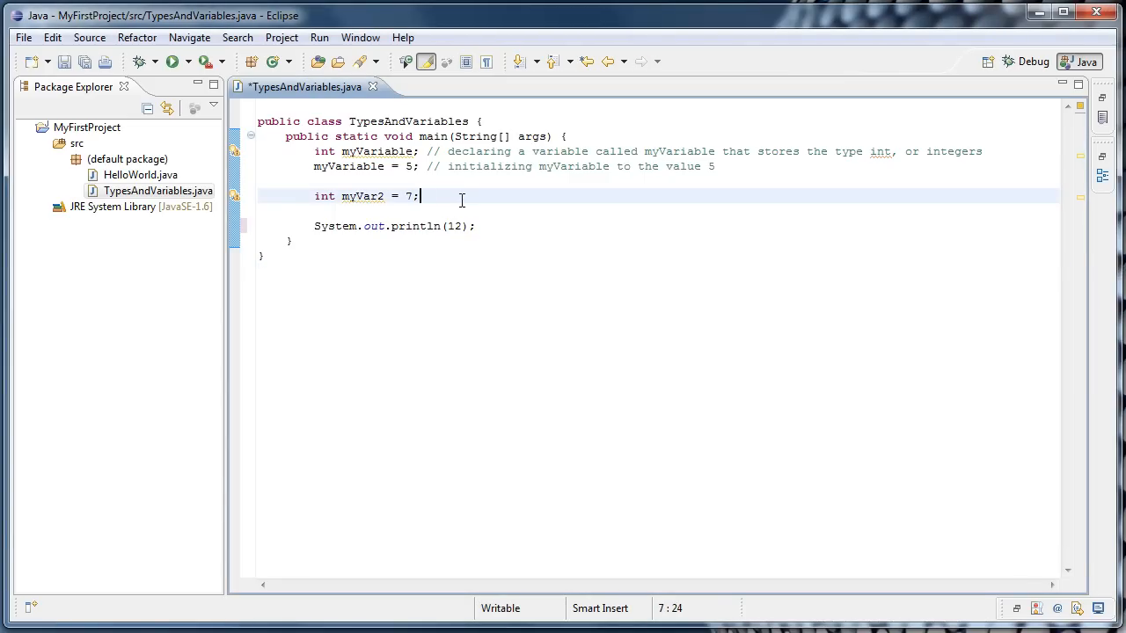
Append the comment "// declaring and initializing in one step" to the int myVar2 = 7; line
{"action": "type", "text": "//"}
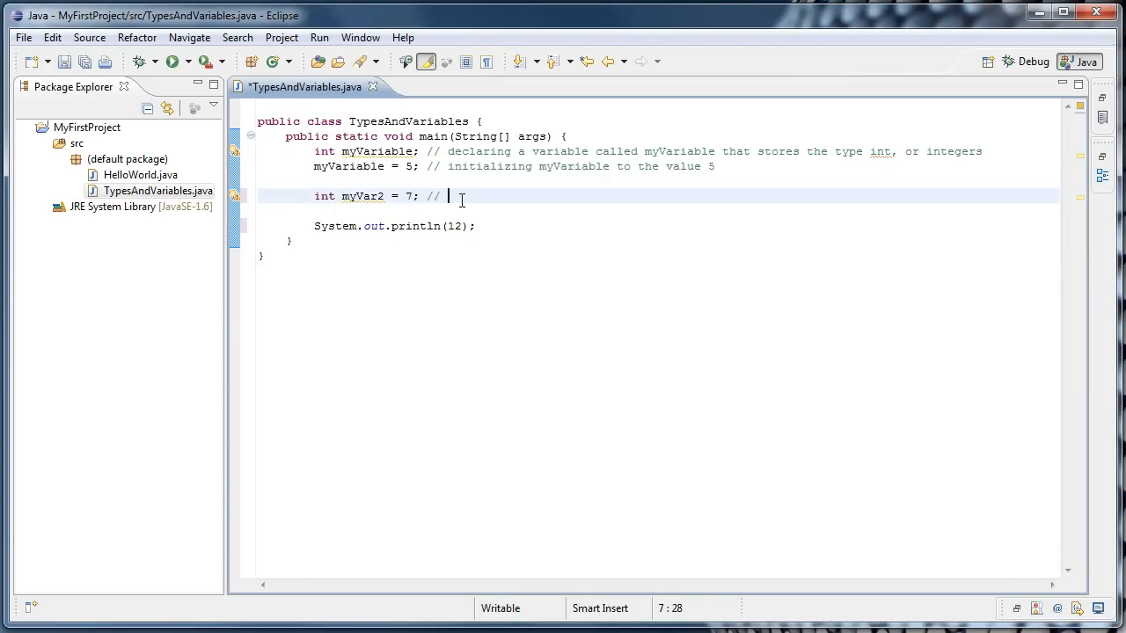
{"action": "type", "text": "declaring and initializing in one step"}
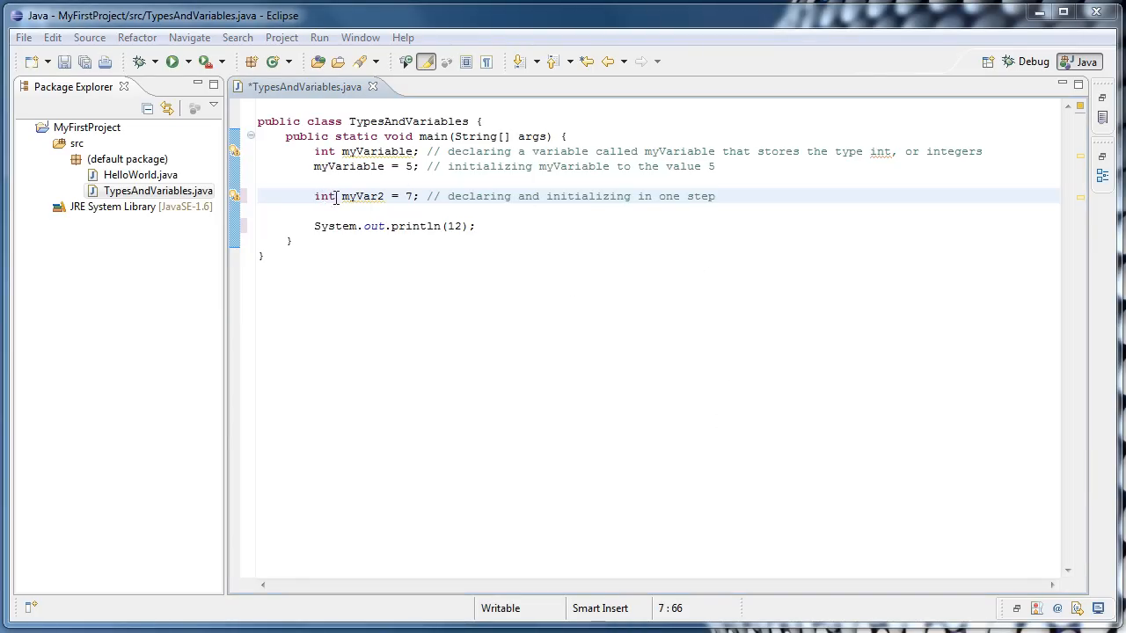
{"action": "mouse_move", "coordinate": [737, 195]}
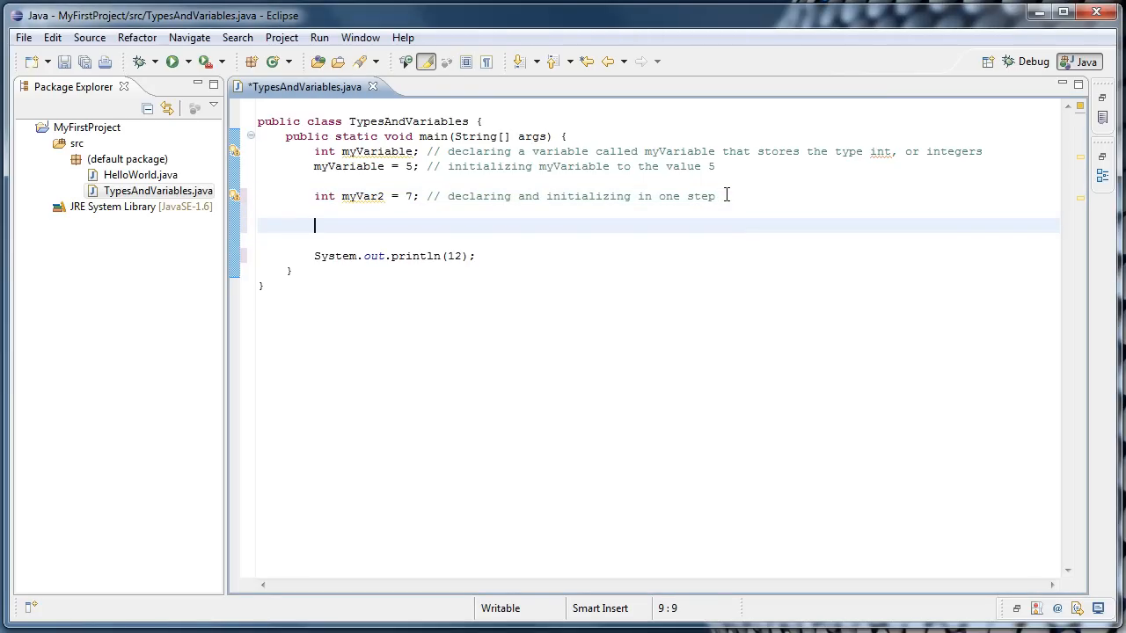
Declare double x = 2.5, print x, and run the class
{"action": "type", "text": "doub"}
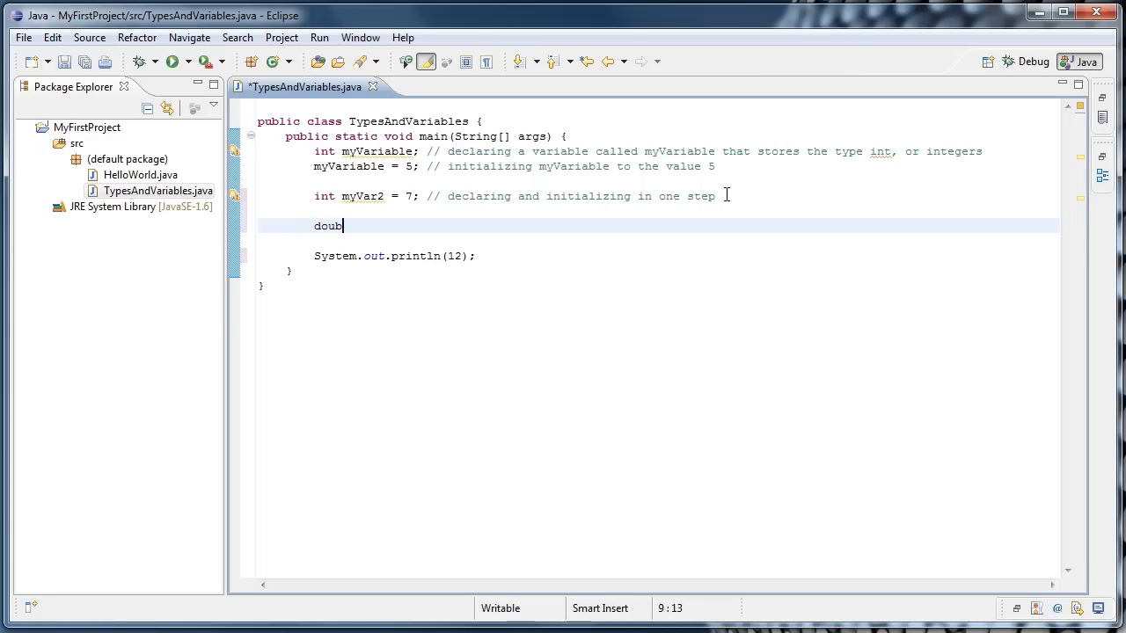
{"action": "type", "text": "le"}
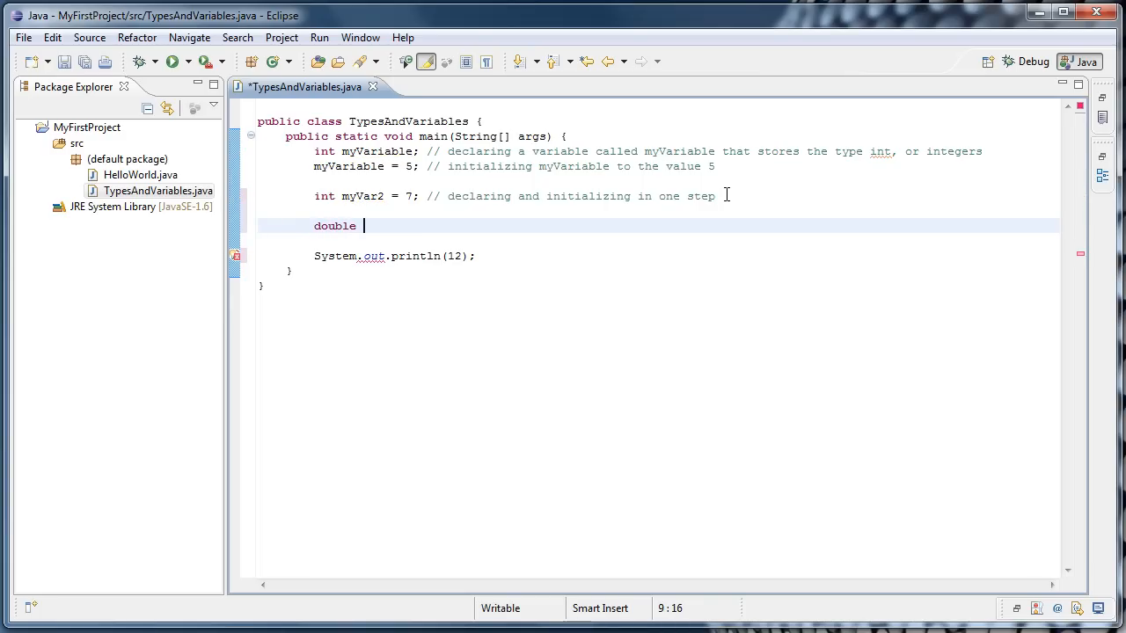
{"action": "type", "text": "x"}
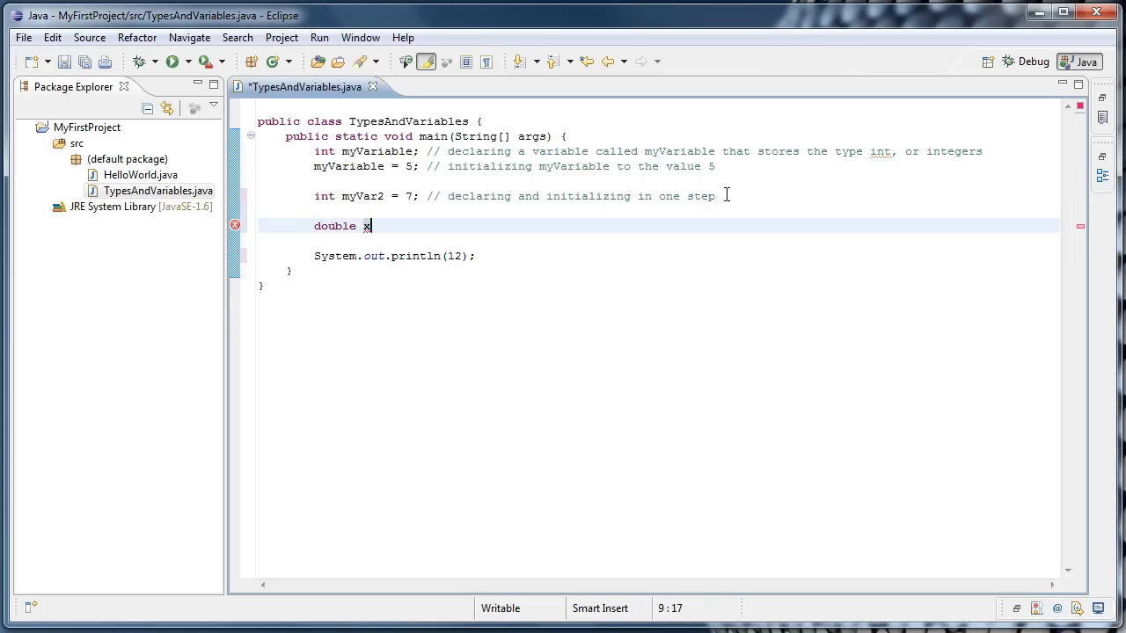
{"action": "type", "text": "="}
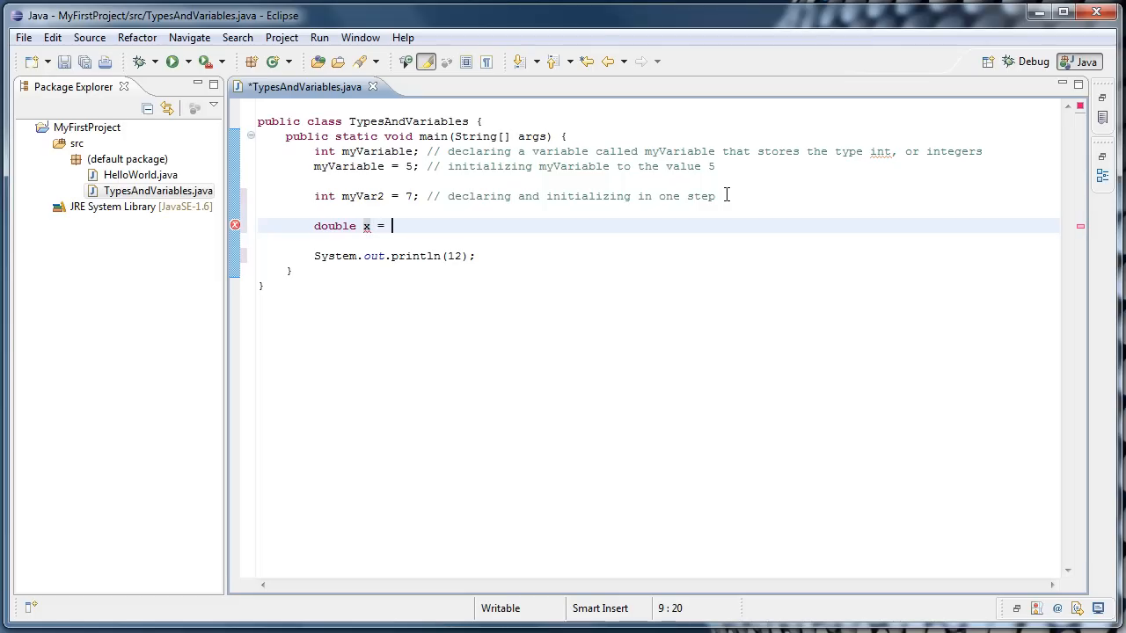
{"action": "type", "text": "2.5;"}
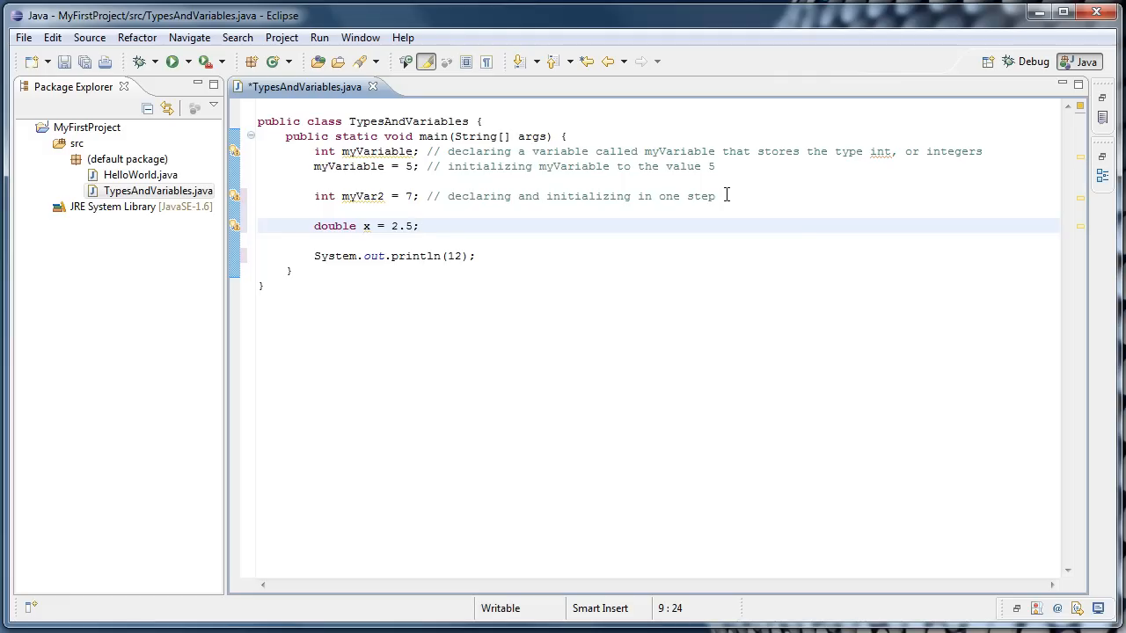
{"action": "double_click", "coordinate": [454, 257]}
{"action": "type", "text": "x"}
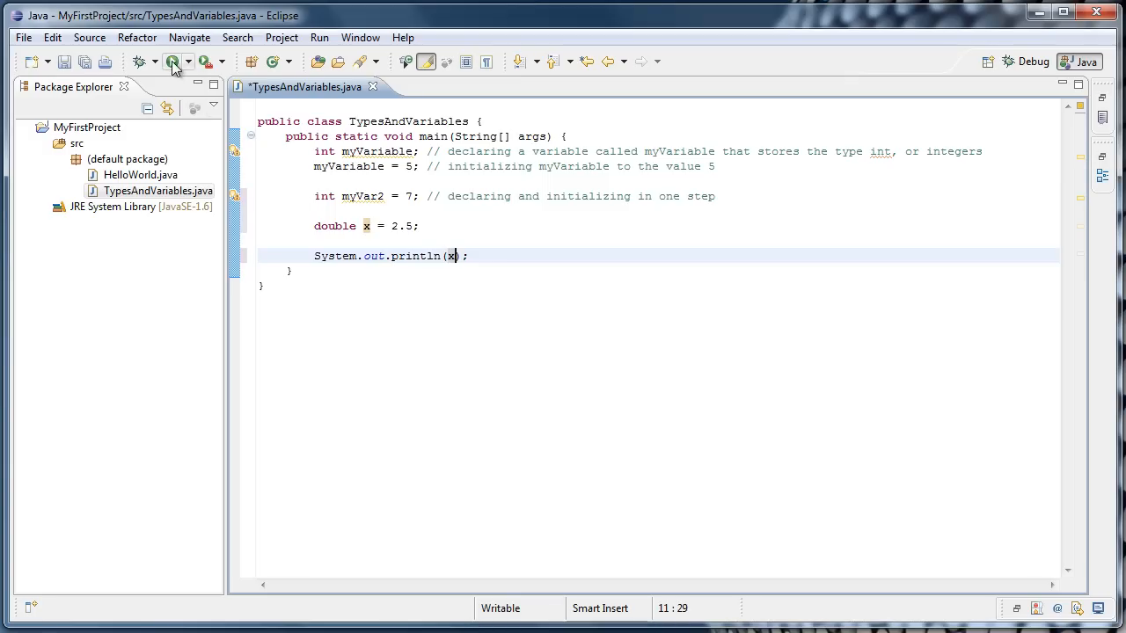
{"action": "left_click", "coordinate": [172, 60]}
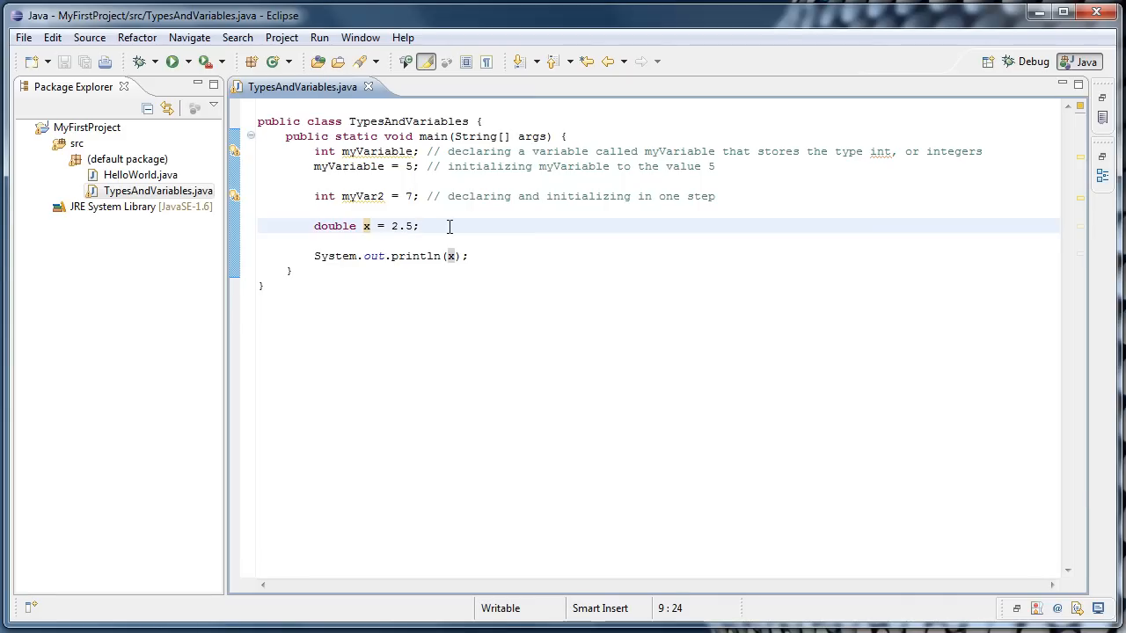
Write myVariable = x;, hit the type-mismatch error, and rewrite it as x = myVariable;
{"action": "type", "text": "my"}
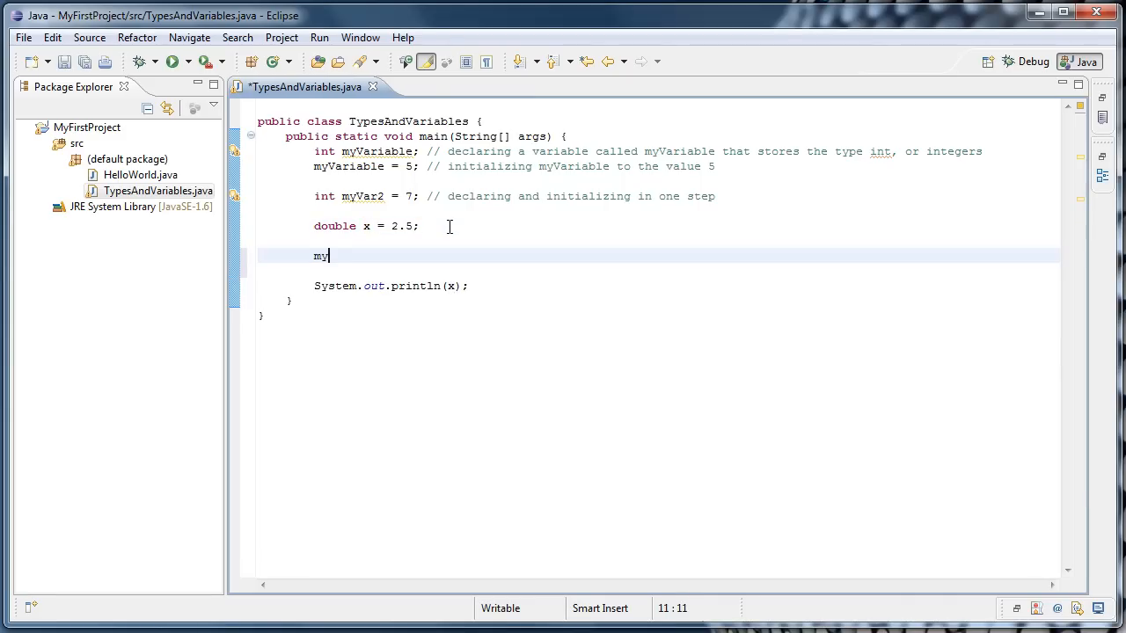
{"action": "type", "text": "Variable"}
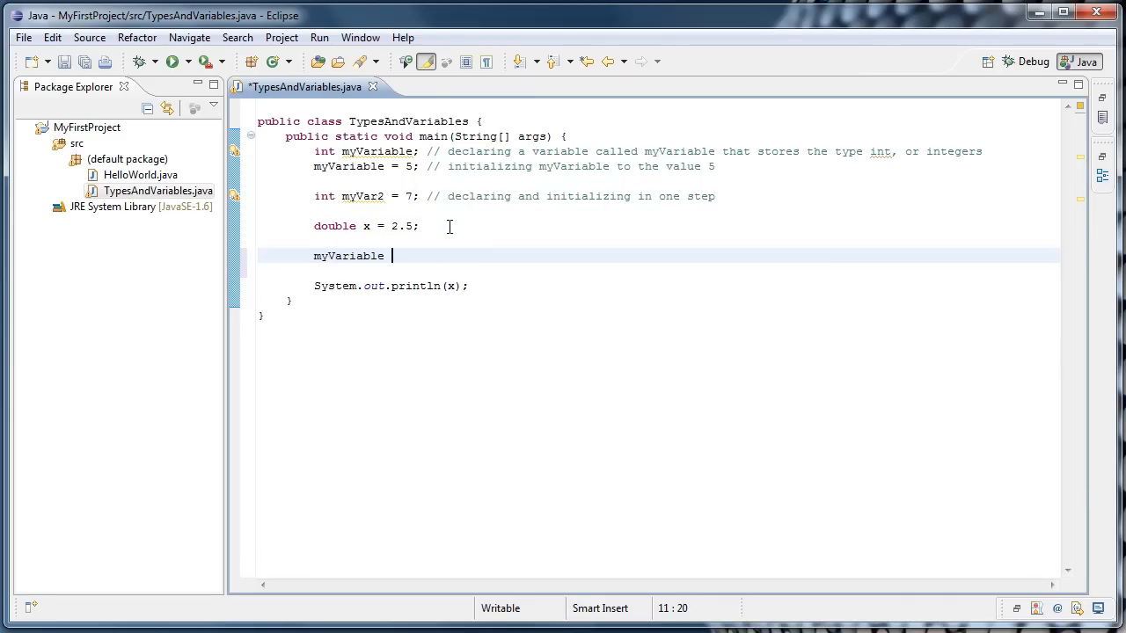
{"action": "type", "text": "= x;"}
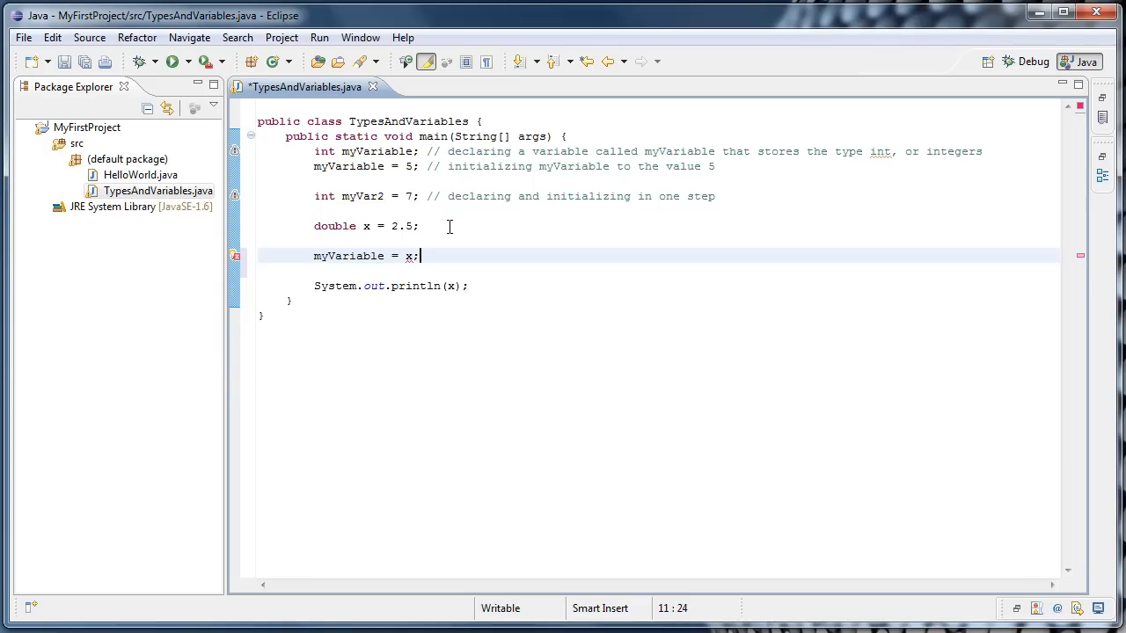
{"action": "mouse_move", "coordinate": [236, 266]}
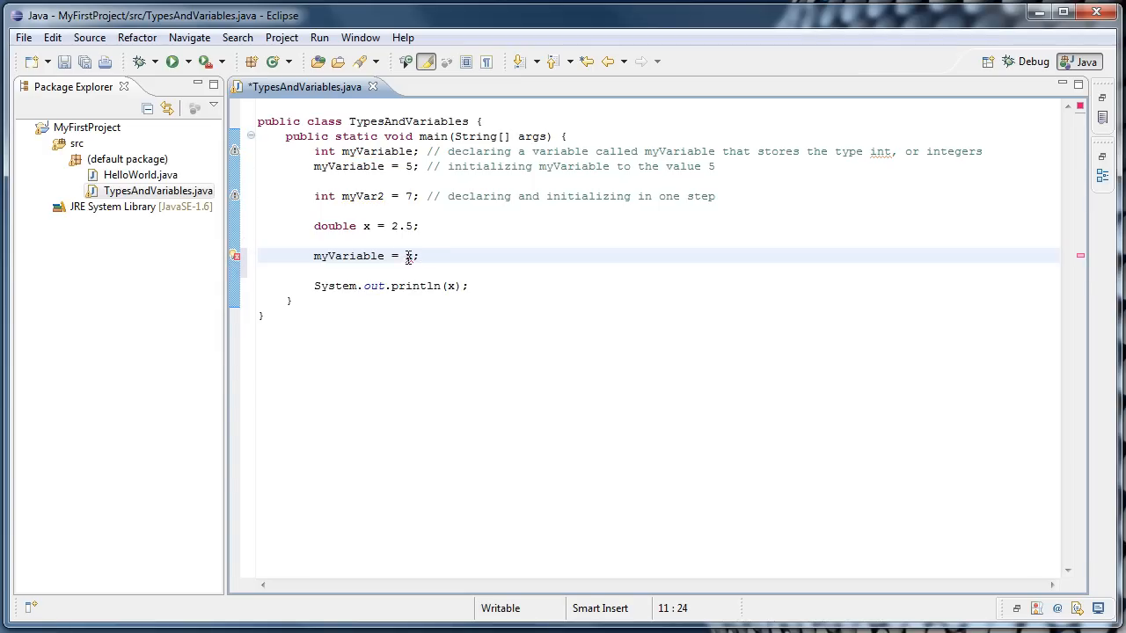
{"action": "double_click", "coordinate": [406, 257]}
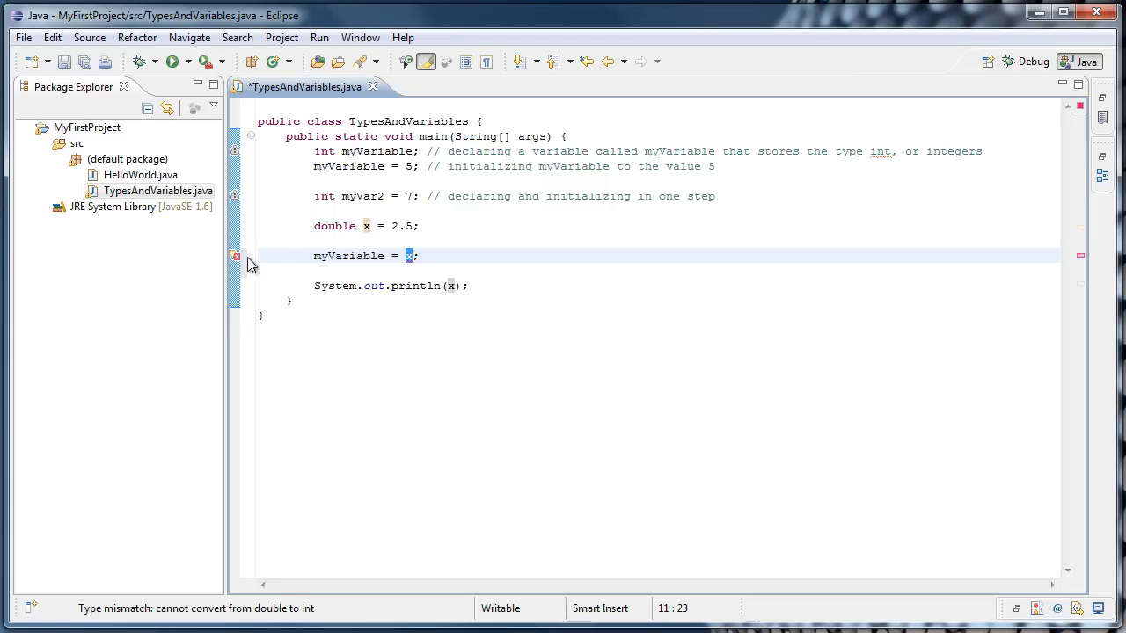
{"action": "mouse_move", "coordinate": [236, 260]}
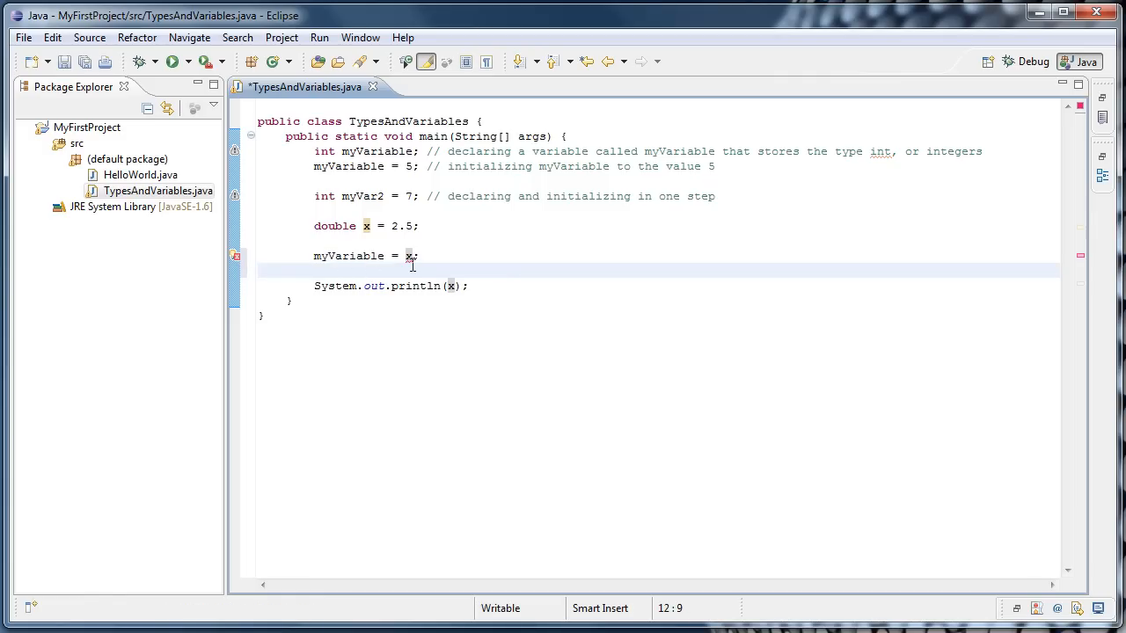
{"action": "mouse_move", "coordinate": [398, 243]}
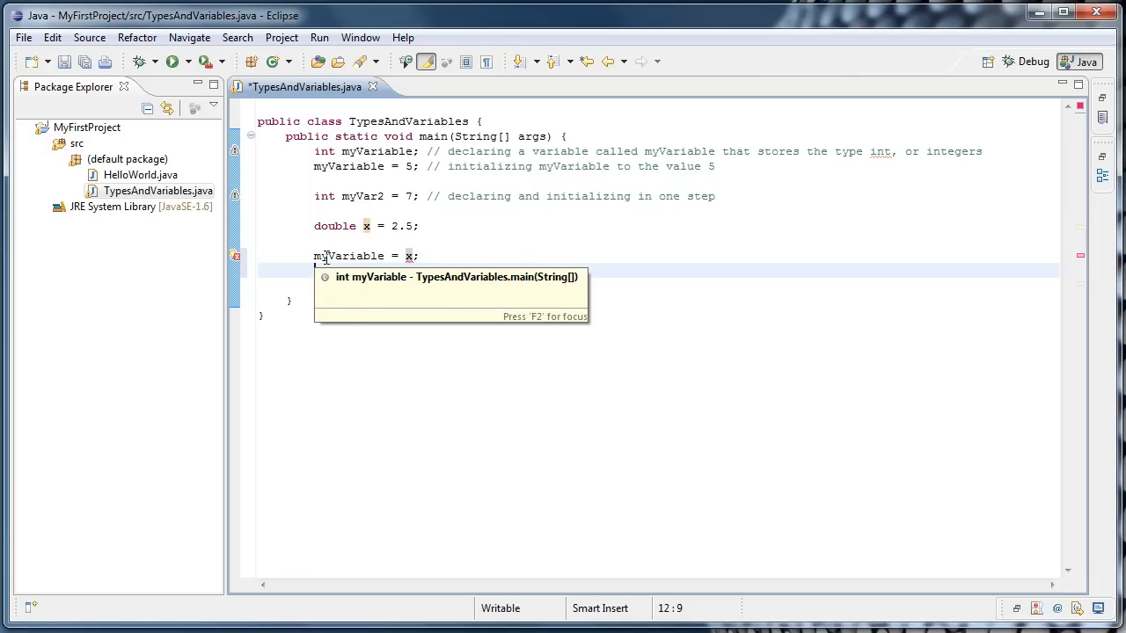
{"action": "mouse_move", "coordinate": [345, 257]}
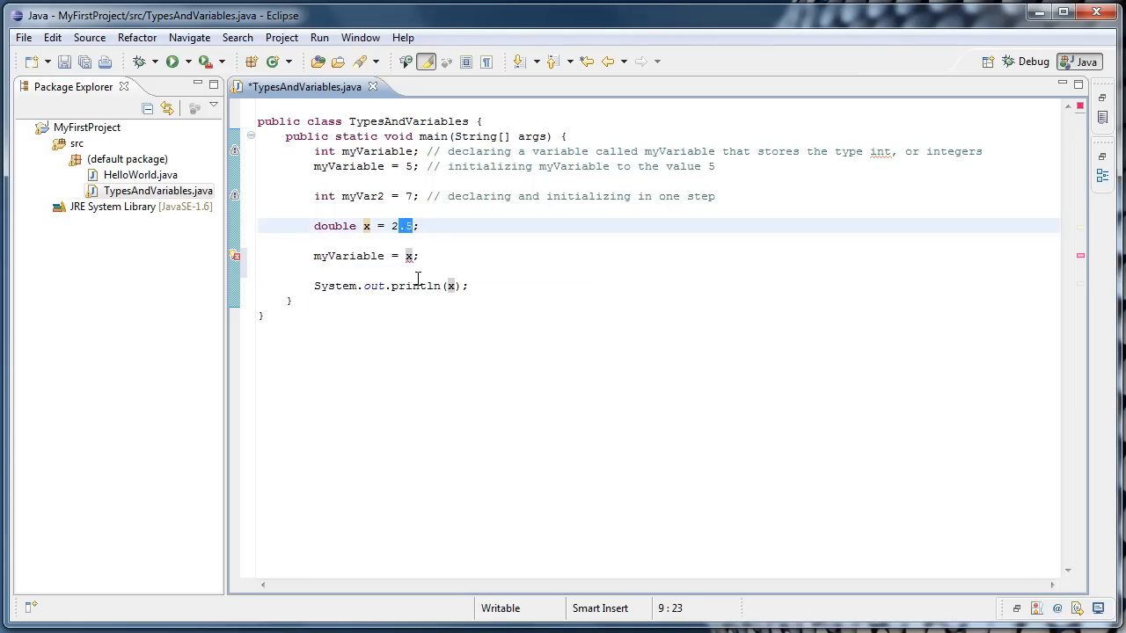
{"action": "mouse_move", "coordinate": [696, 536]}
{"action": "type", "text": "x = ;"}
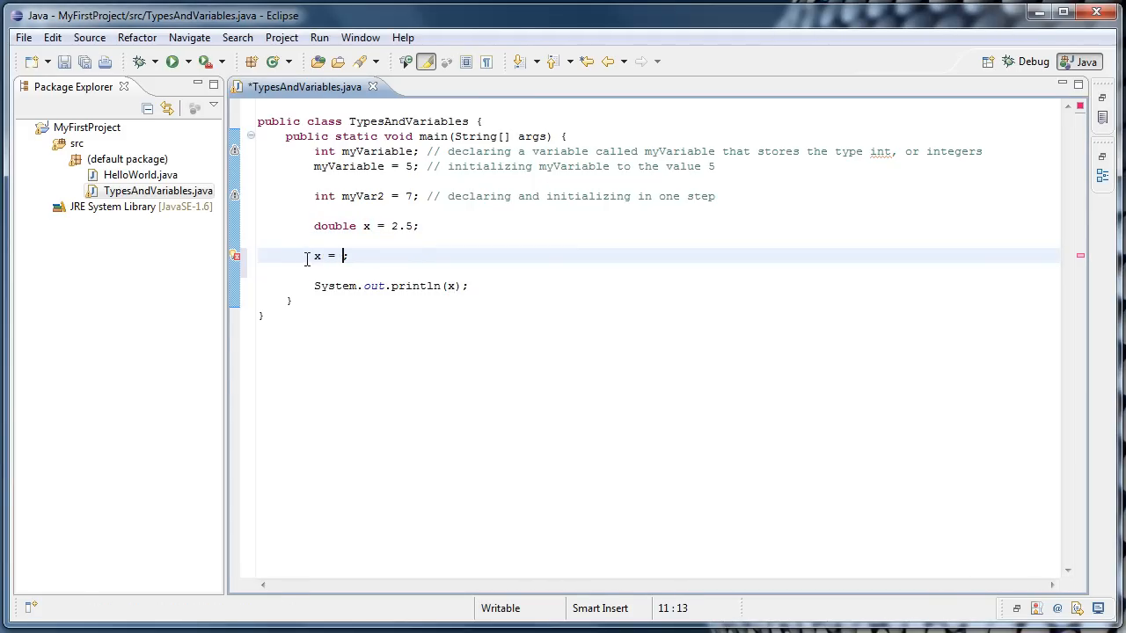
{"action": "type", "text": "myVariable"}
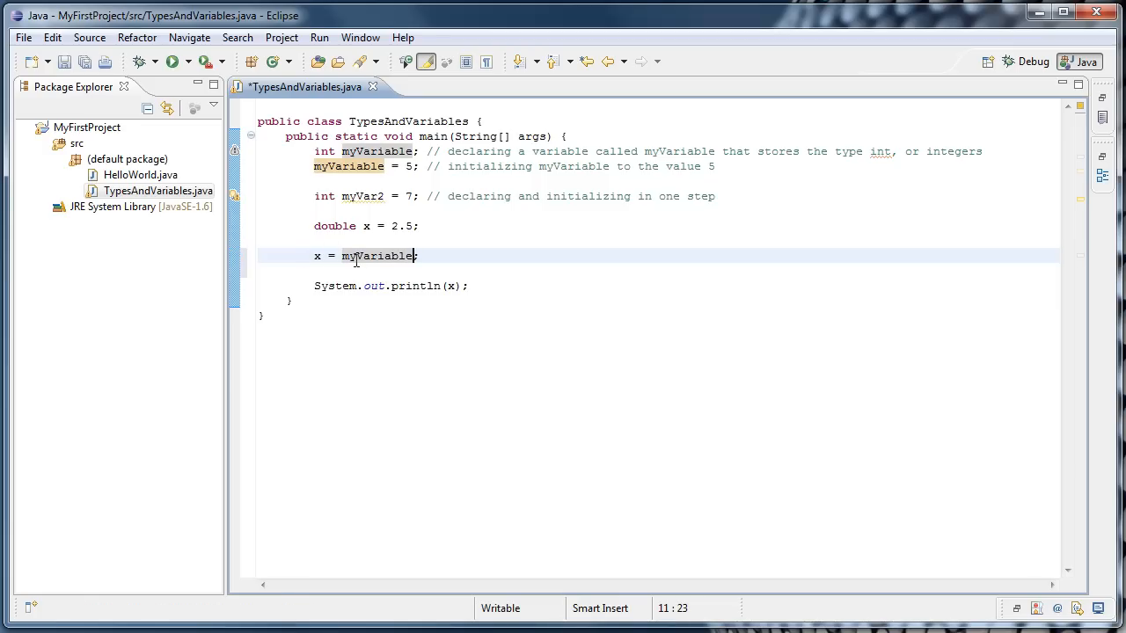
{"action": "mouse_move", "coordinate": [297, 275]}
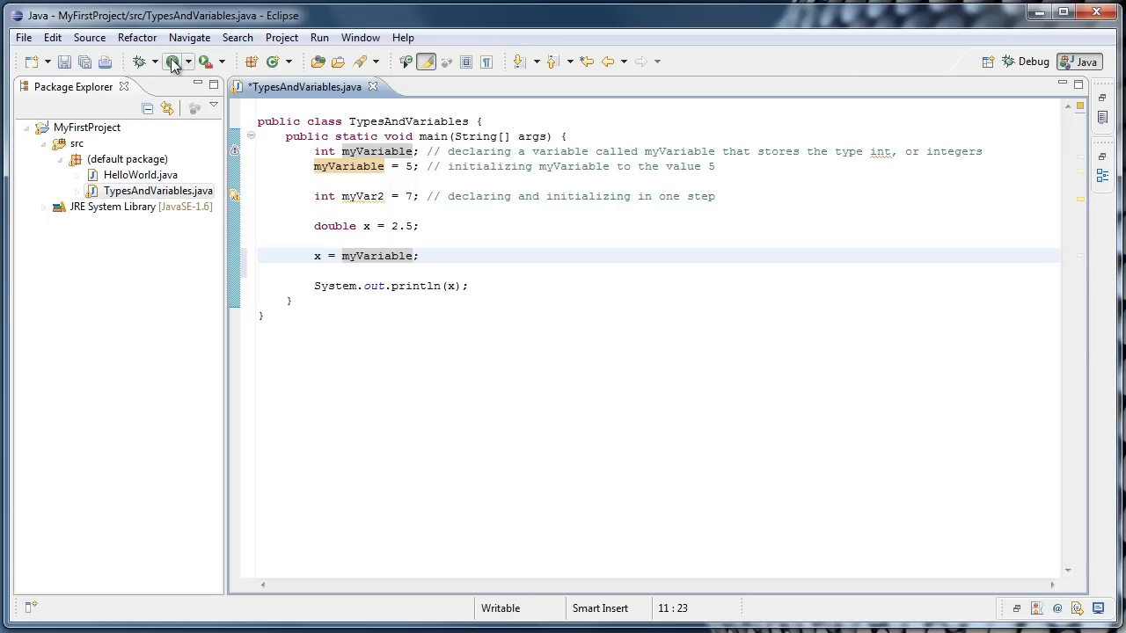
Run the class so the console prints 5.0 for x
{"action": "left_click", "coordinate": [169, 61]}
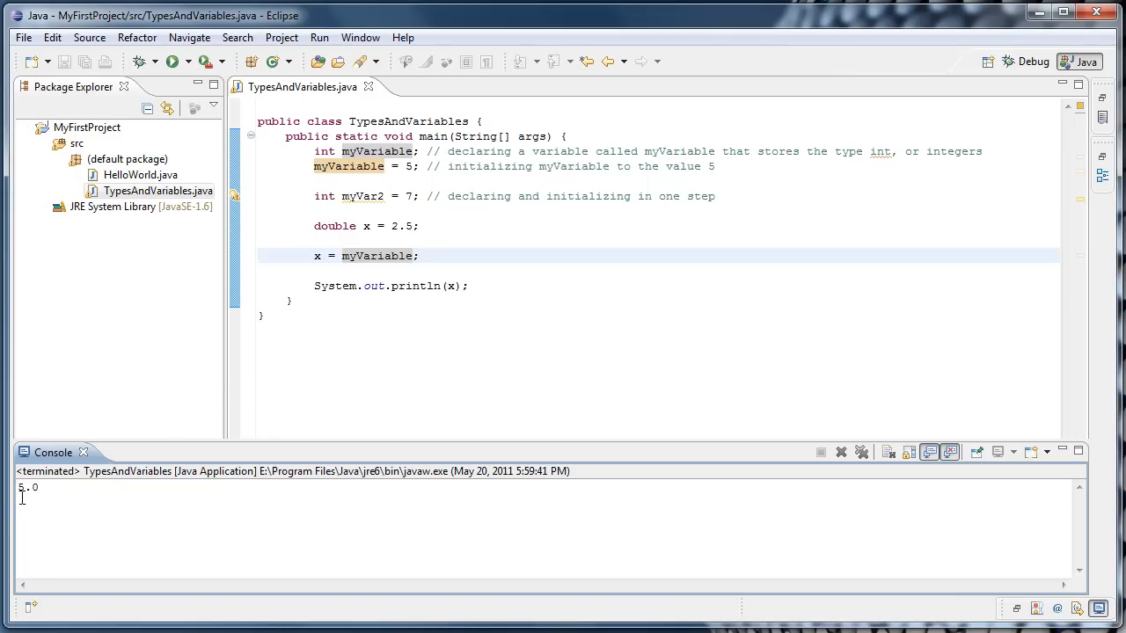
{"action": "mouse_move", "coordinate": [431, 592]}
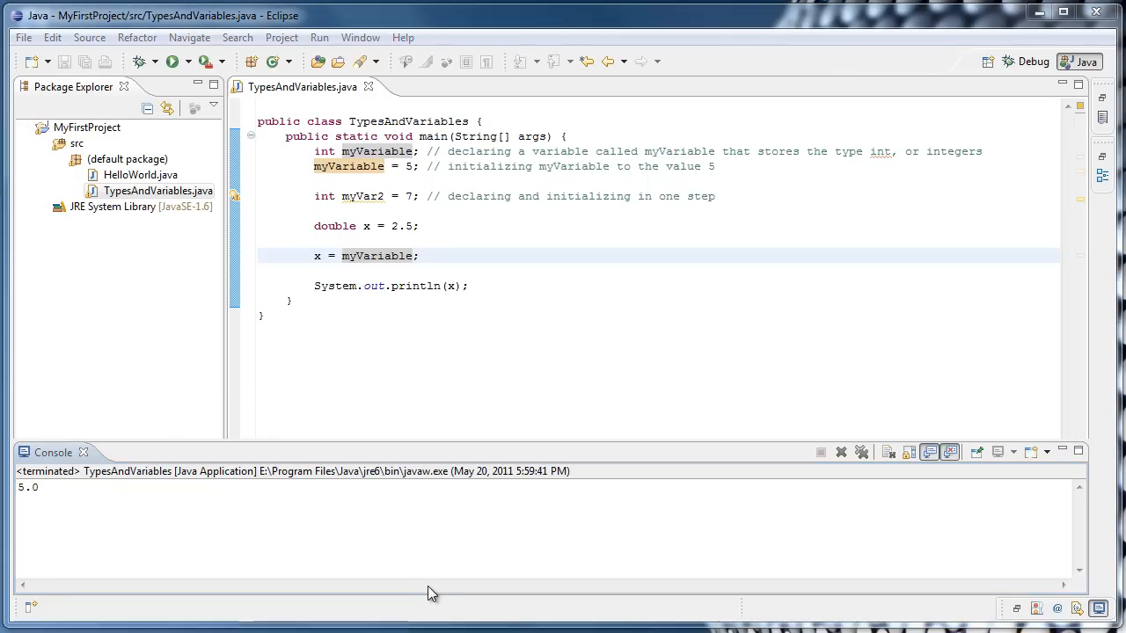
{"action": "mouse_move", "coordinate": [390, 515]}
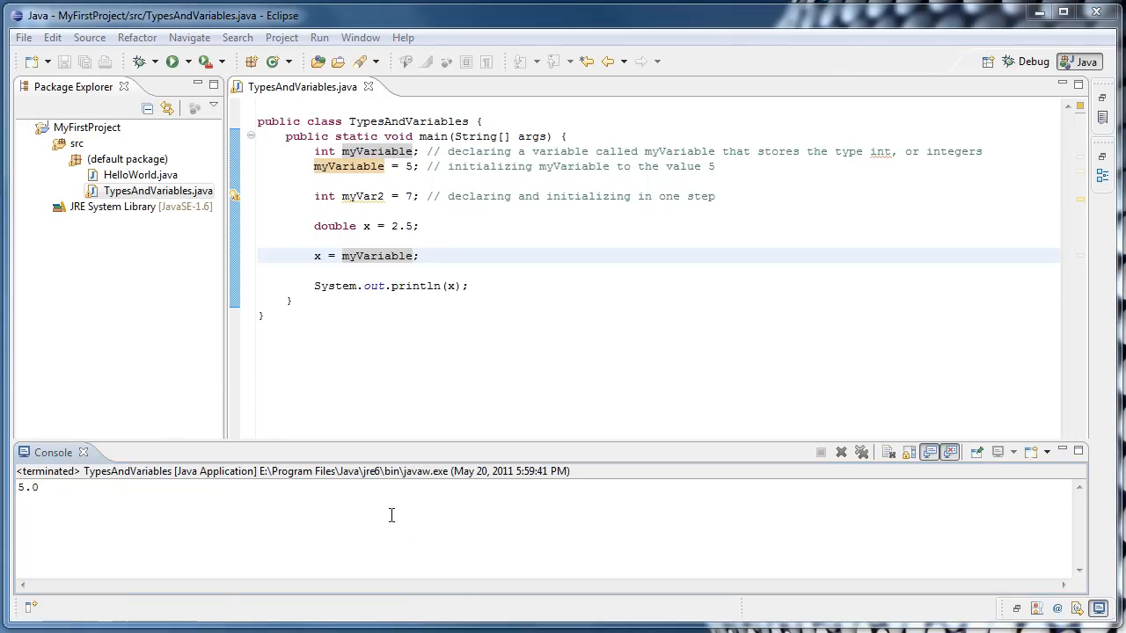
{"action": "mouse_move", "coordinate": [429, 506]}
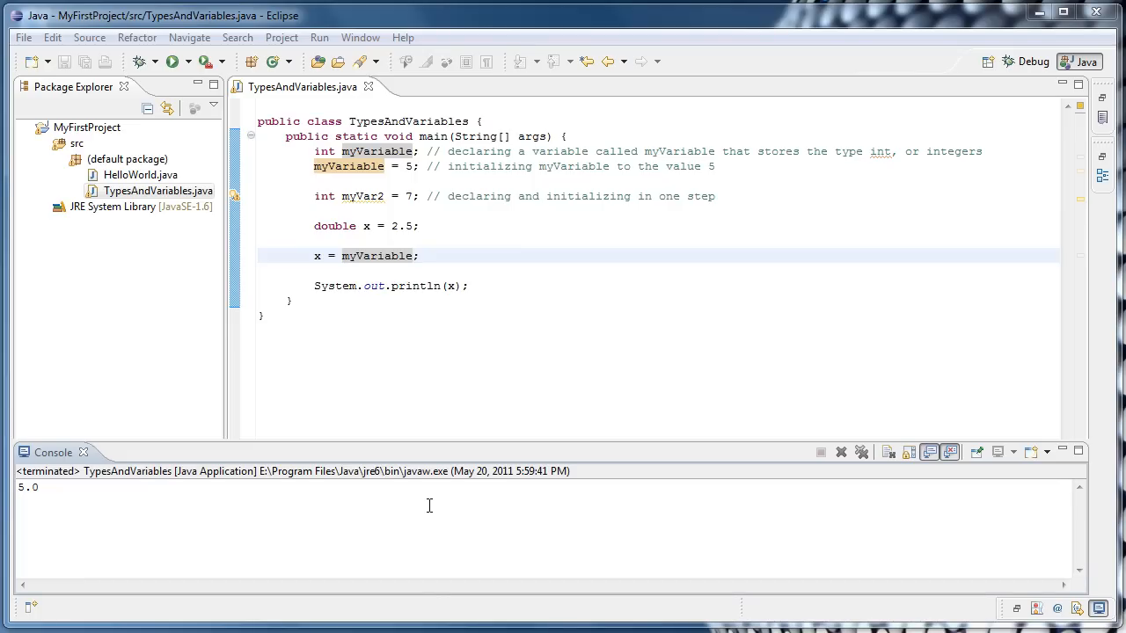
{"action": "mouse_move", "coordinate": [338, 255]}
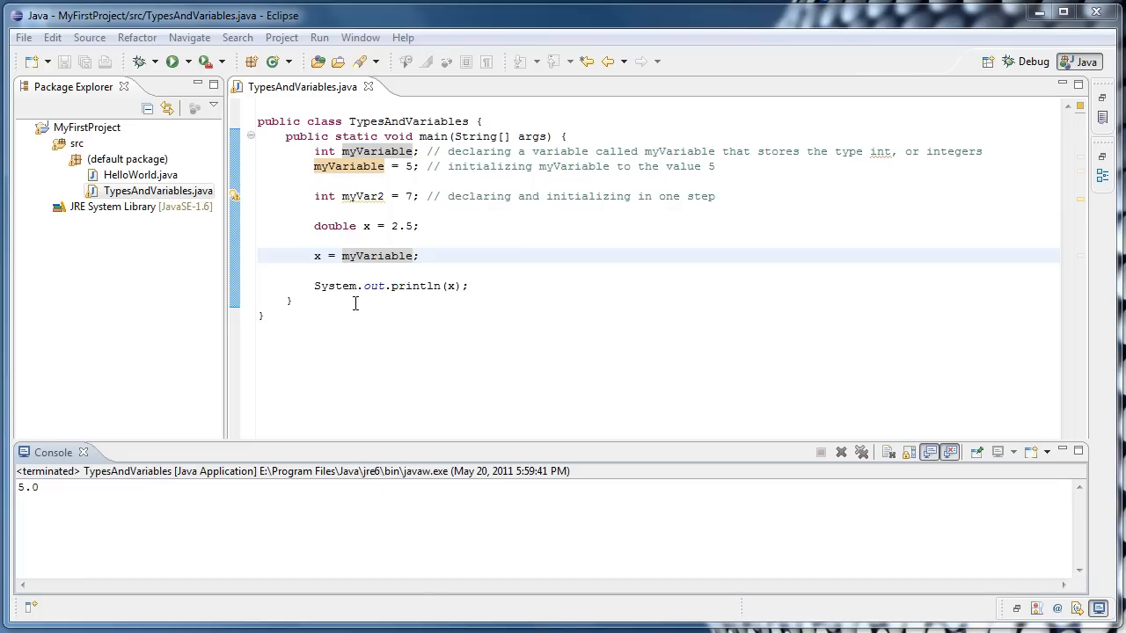
{"action": "mouse_move", "coordinate": [447, 314]}
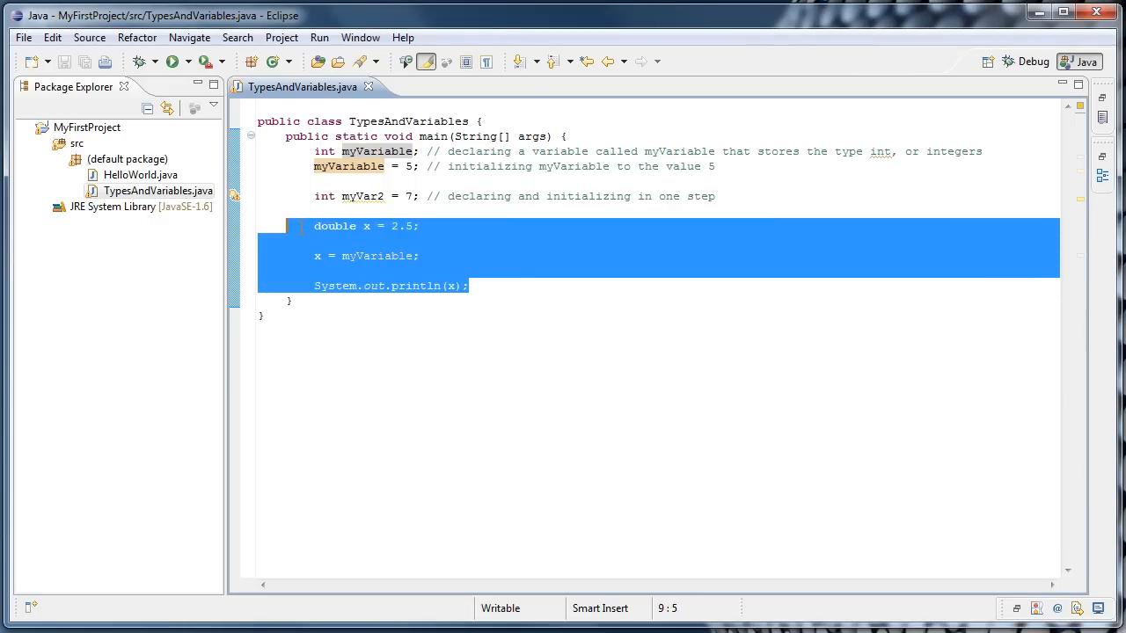
Delete the x lines and declare String hello = "Hello, world!"; in main
{"action": "key", "text": "Delete"}
{"action": "type", "text": "\"Hello,"}
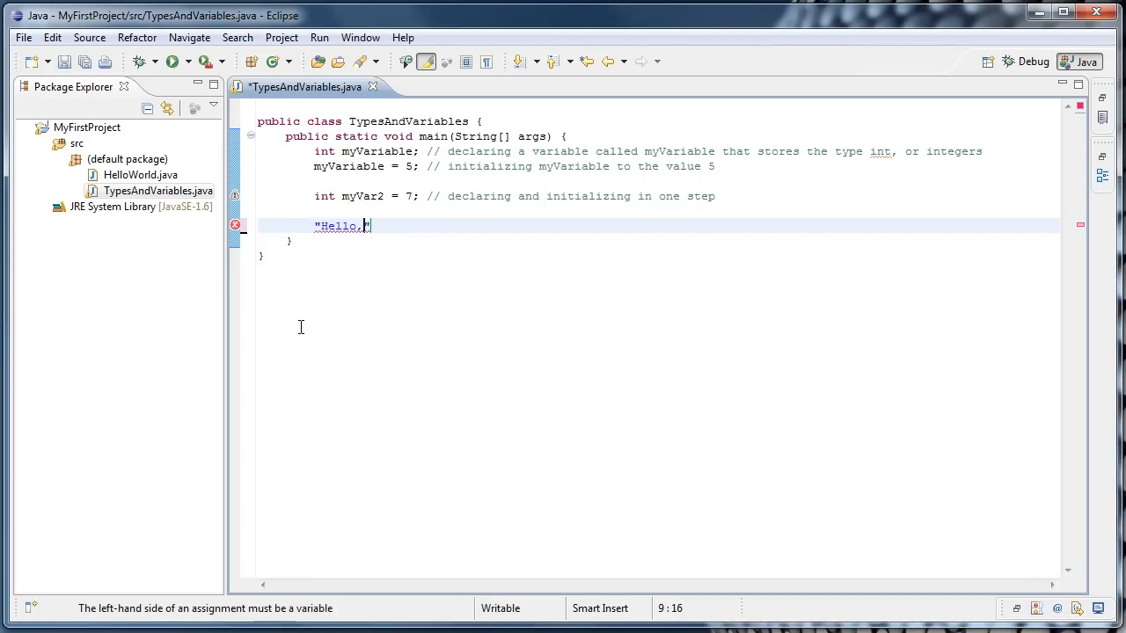
{"action": "type", "text": "world!\""}
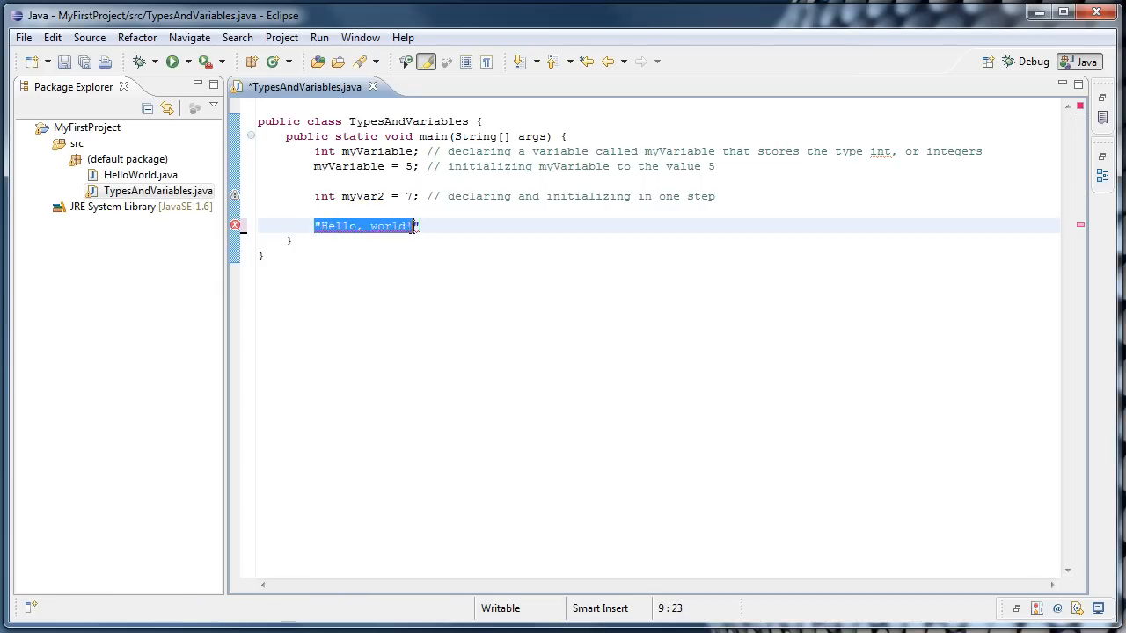
{"action": "type", "text": "!"}
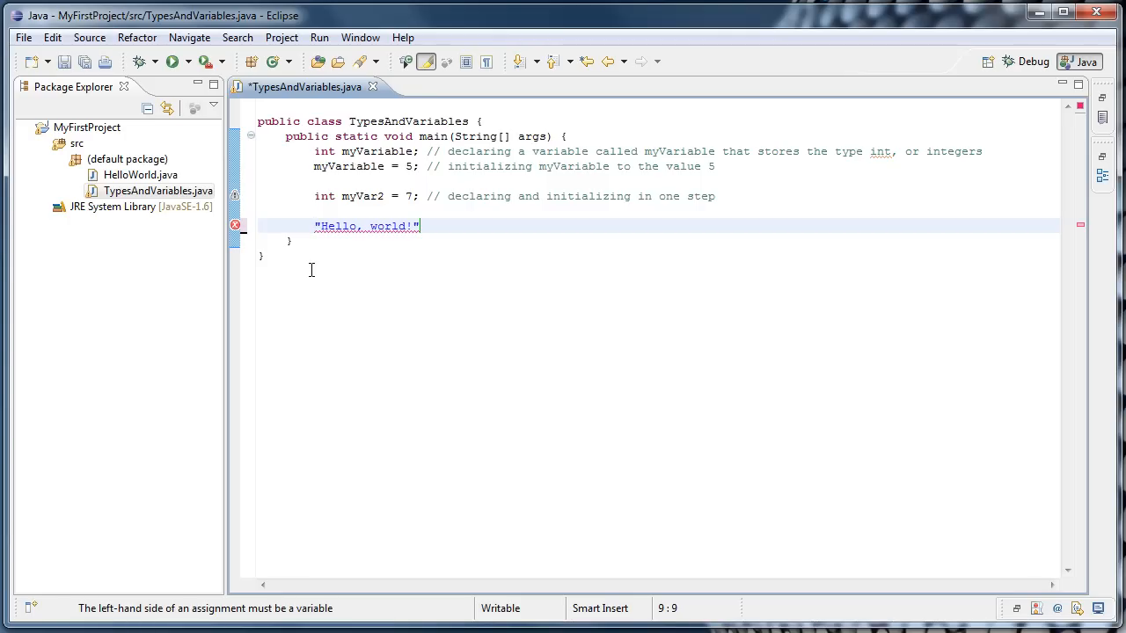
{"action": "type", "text": "String"}
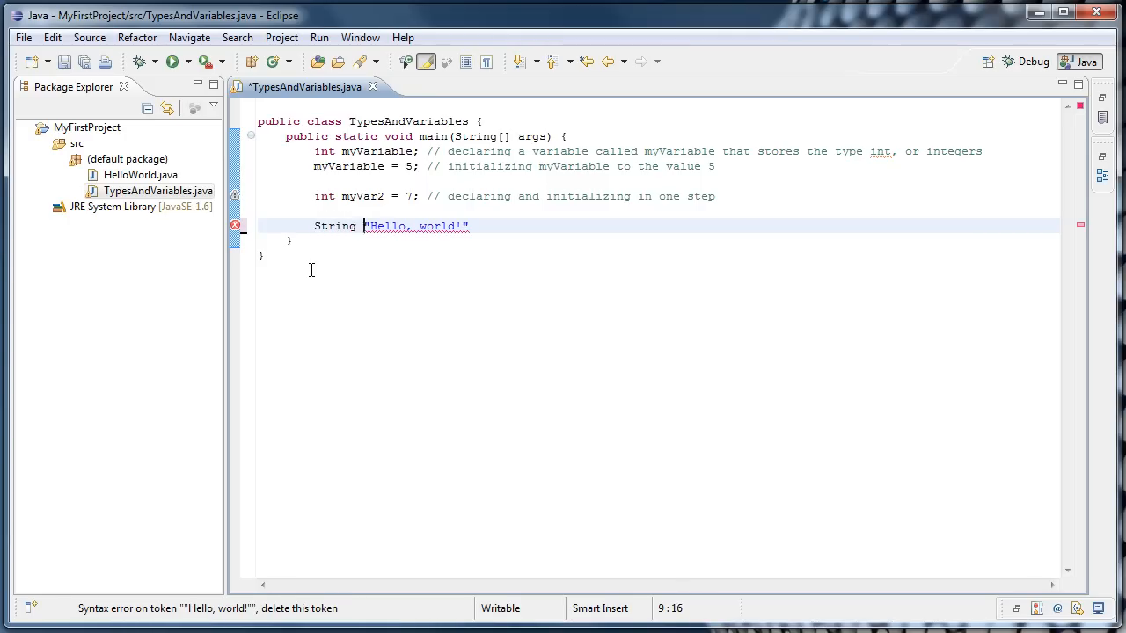
{"action": "type", "text": "hello"}
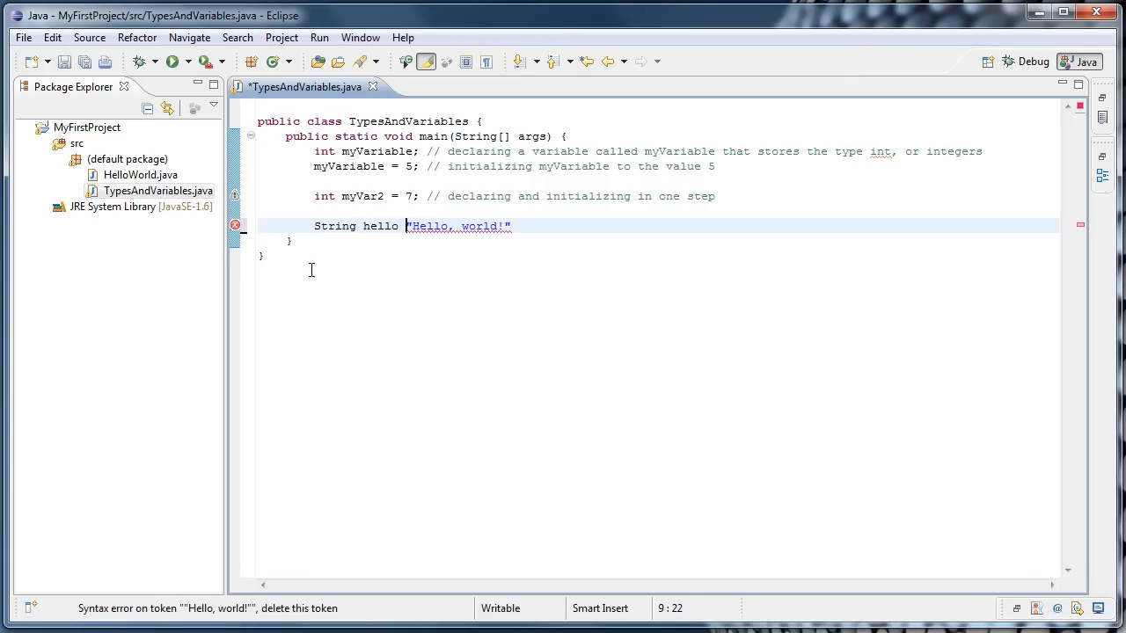
{"action": "type", "text": "="}
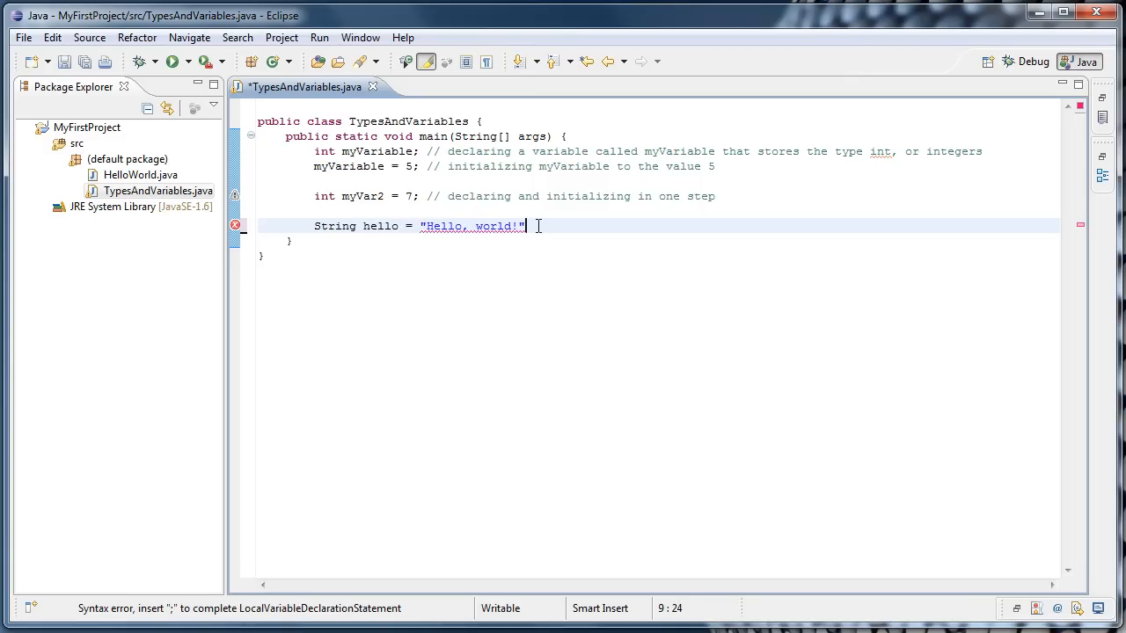
{"action": "type", "text": ";"}
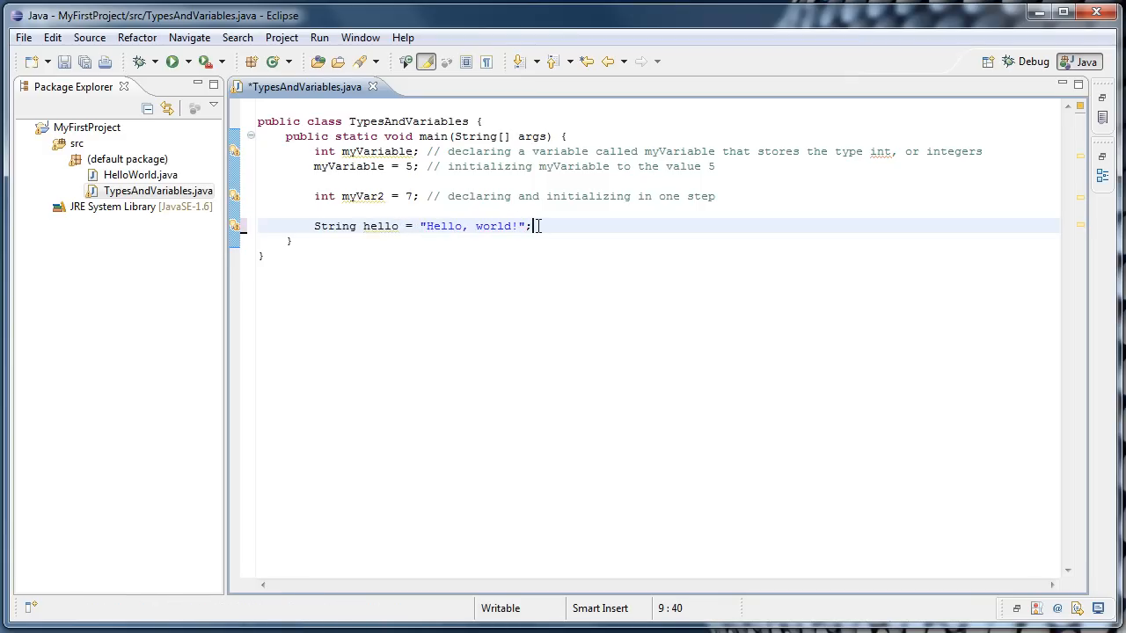
{"action": "mouse_move", "coordinate": [415, 245]}
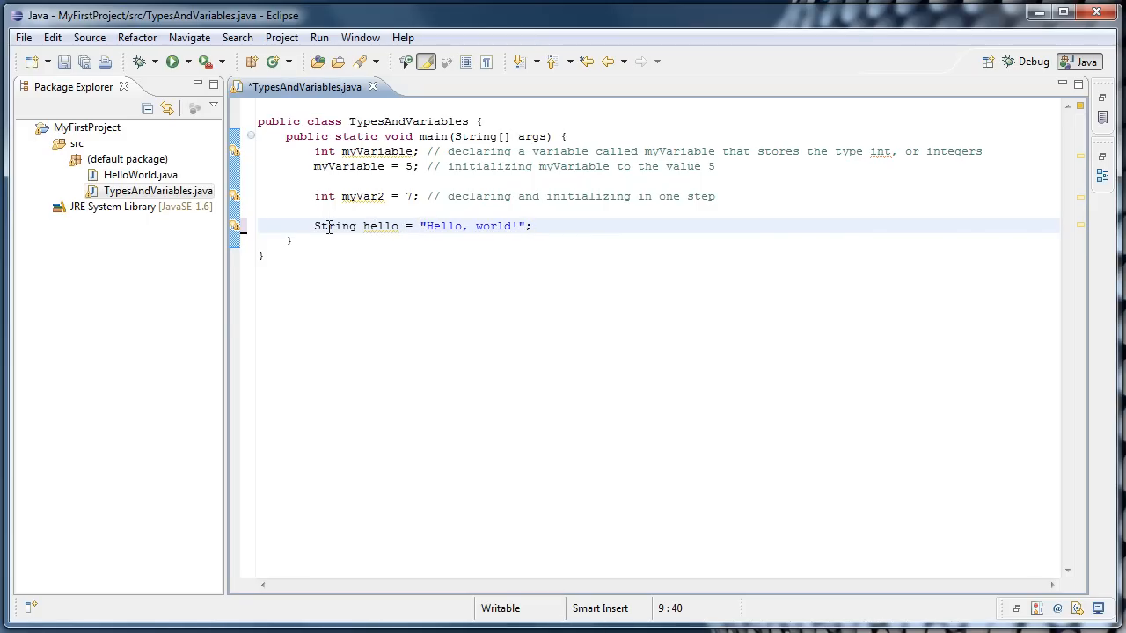
{"action": "mouse_move", "coordinate": [334, 225]}
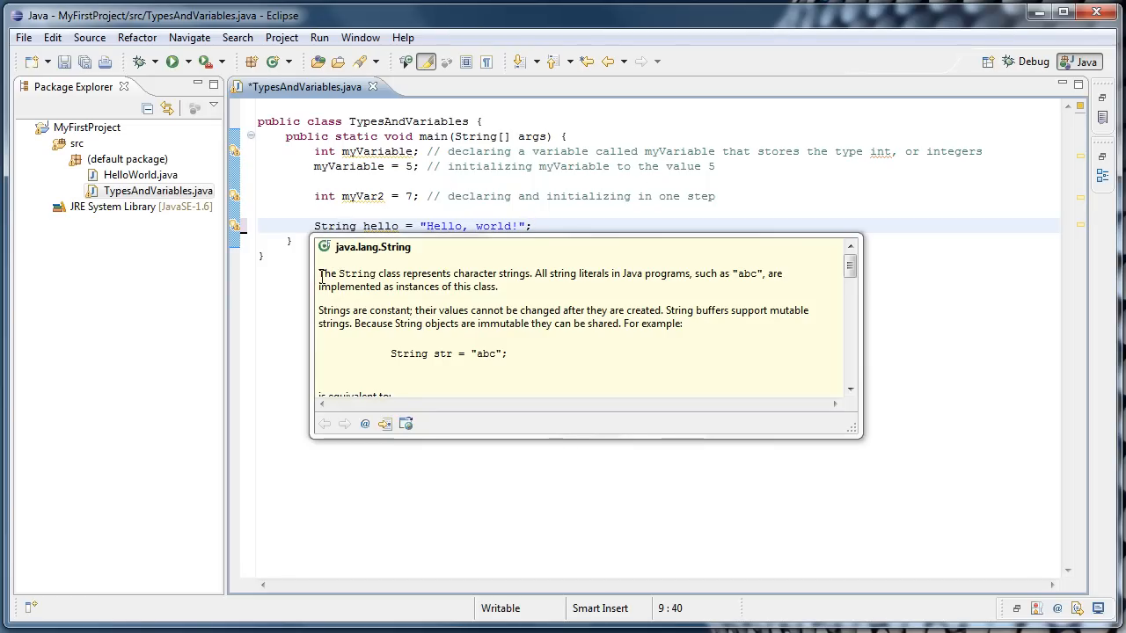
{"action": "mouse_move", "coordinate": [507, 274]}
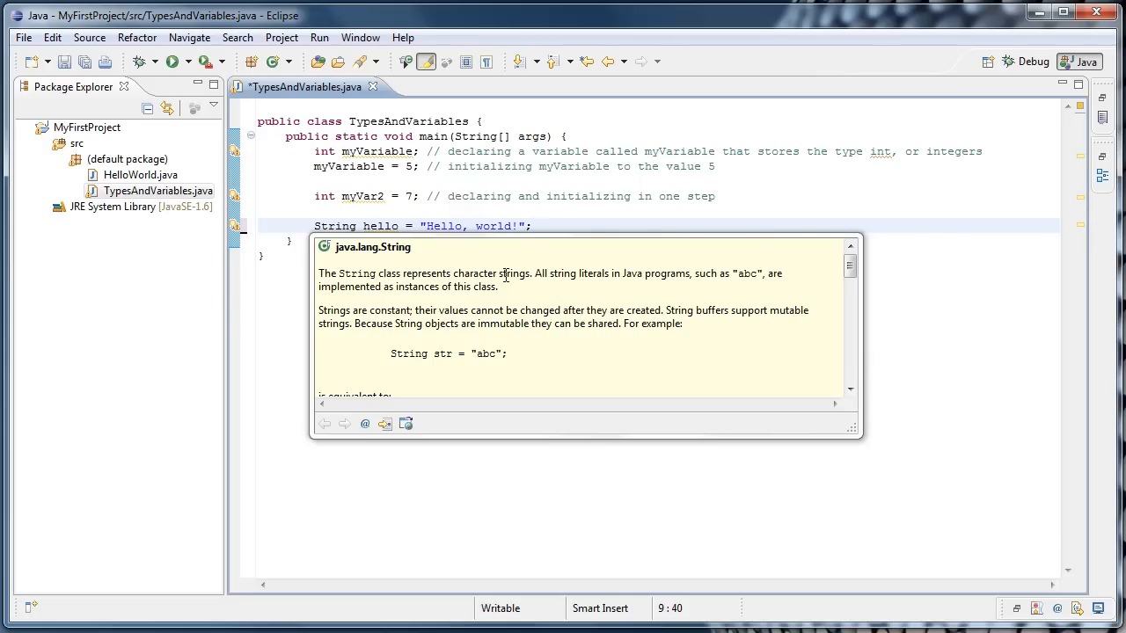
{"action": "mouse_move", "coordinate": [584, 275]}
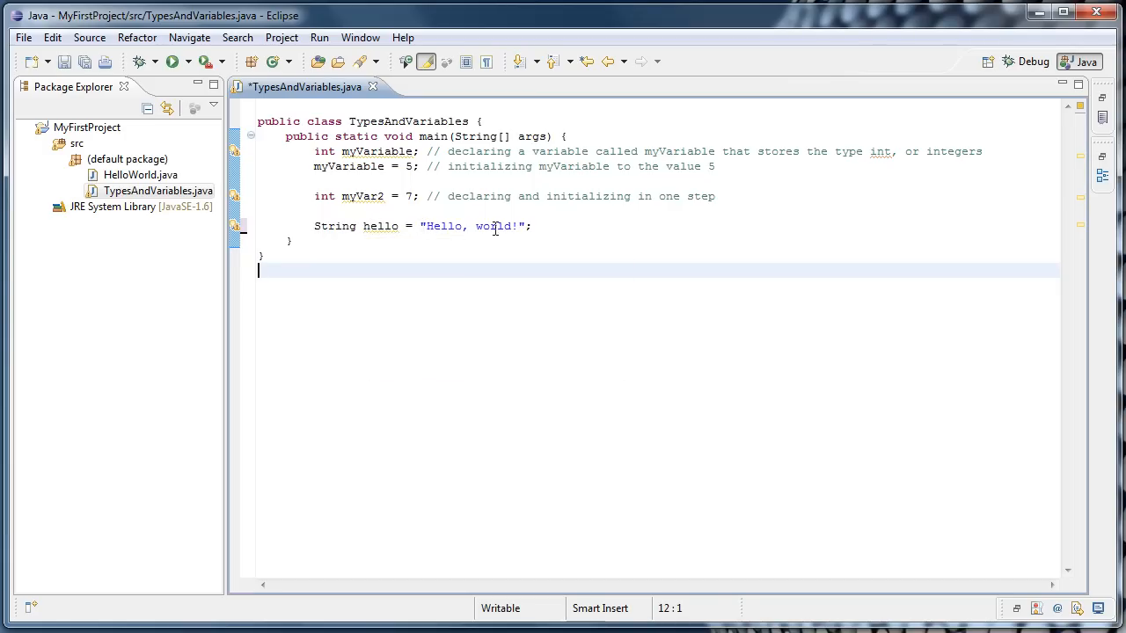
Add System.out.println(hello); via syso and run to see Hello, world! printed
{"action": "left_click", "coordinate": [531, 225]}
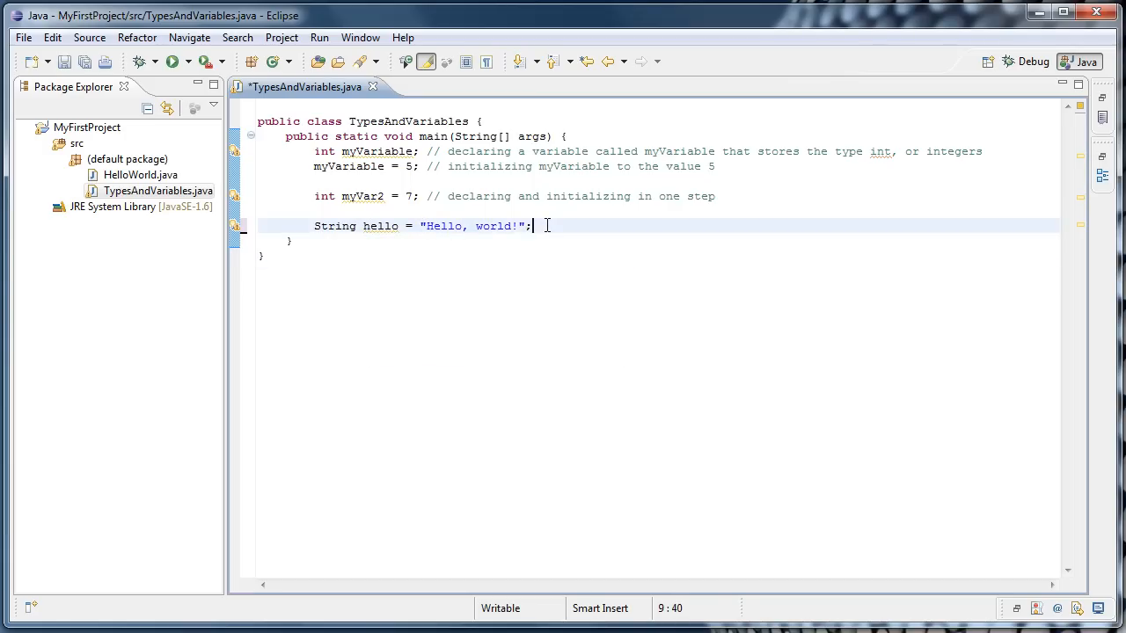
{"action": "type", "text": "sys"}
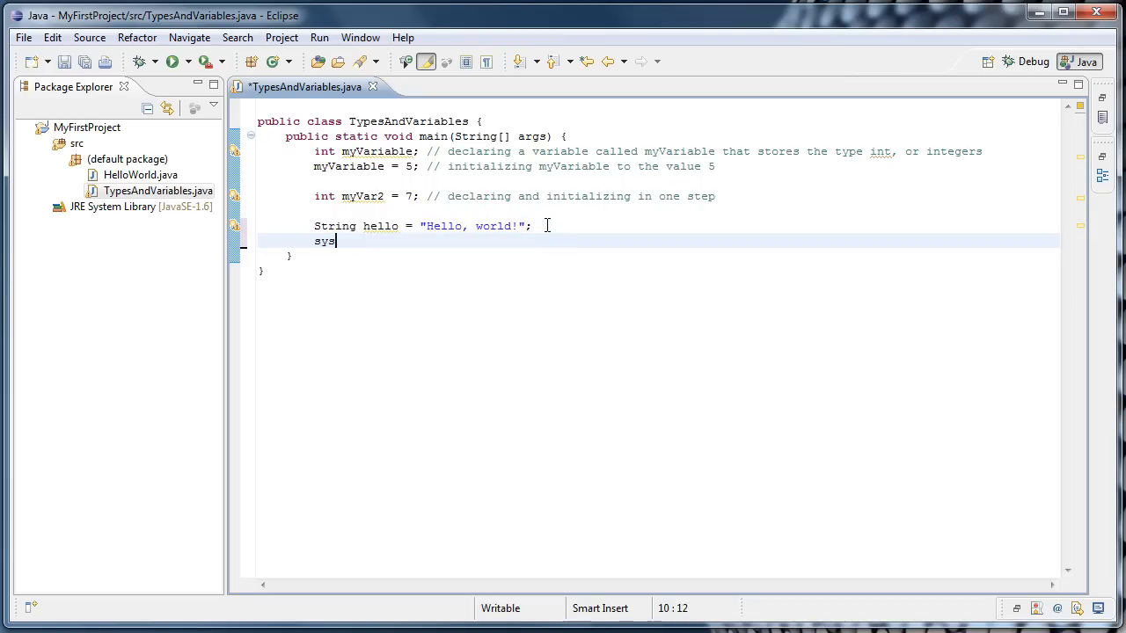
{"action": "type", "text": "out.println();"}
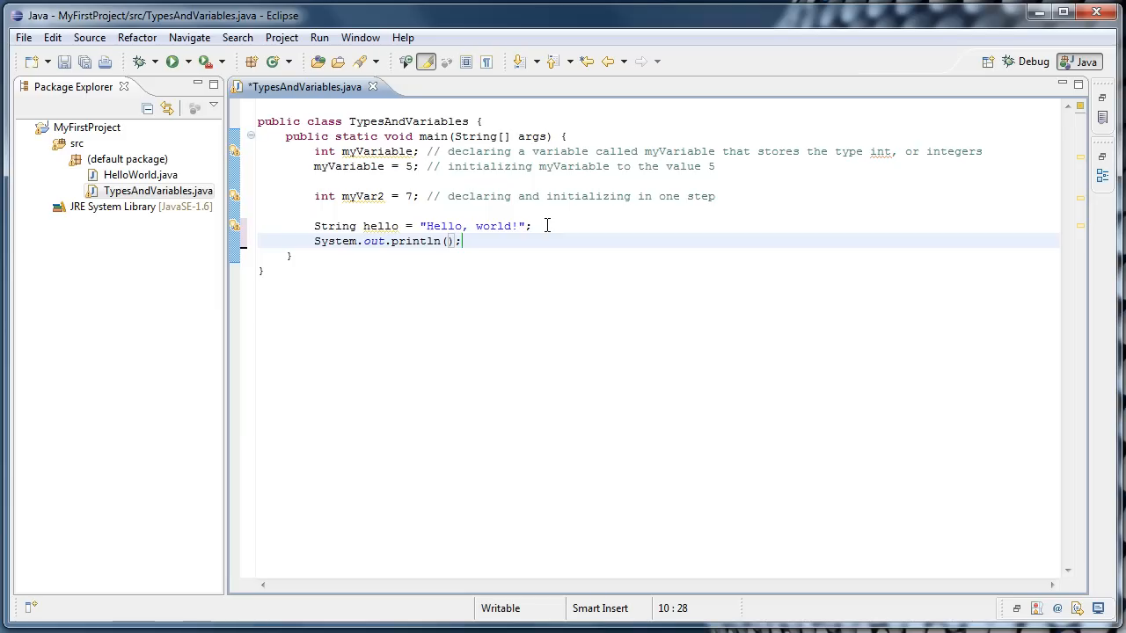
{"action": "type", "text": "hello"}
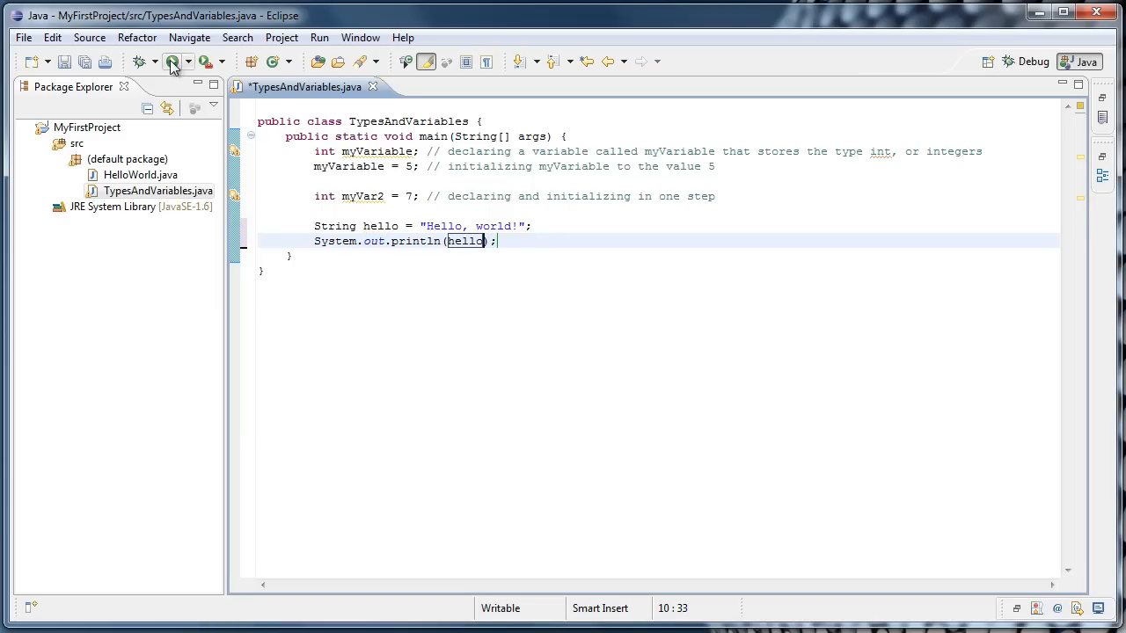
{"action": "left_click", "coordinate": [173, 62]}
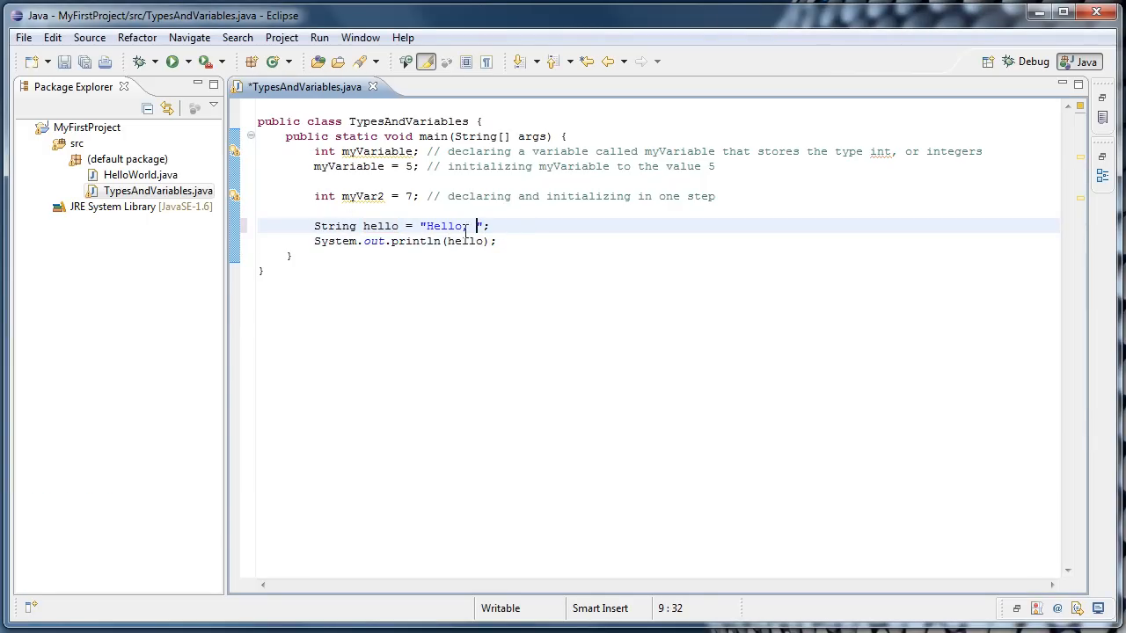
Declare String name = "Charlie"; after hello and run the program
{"action": "type", "text": ","}
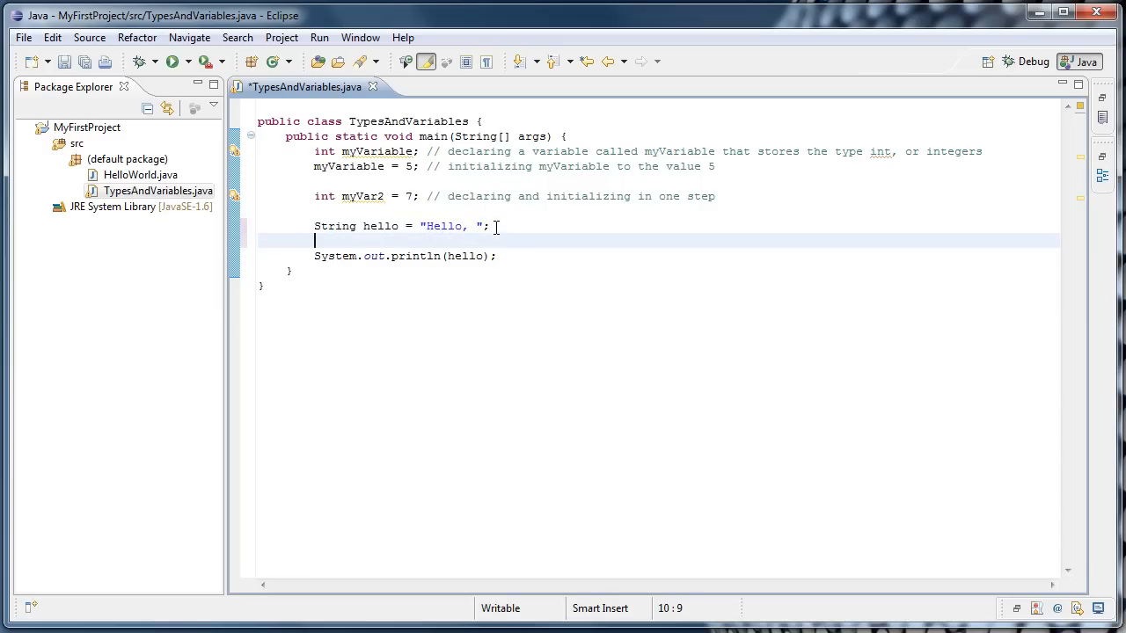
{"action": "type", "text": "String"}
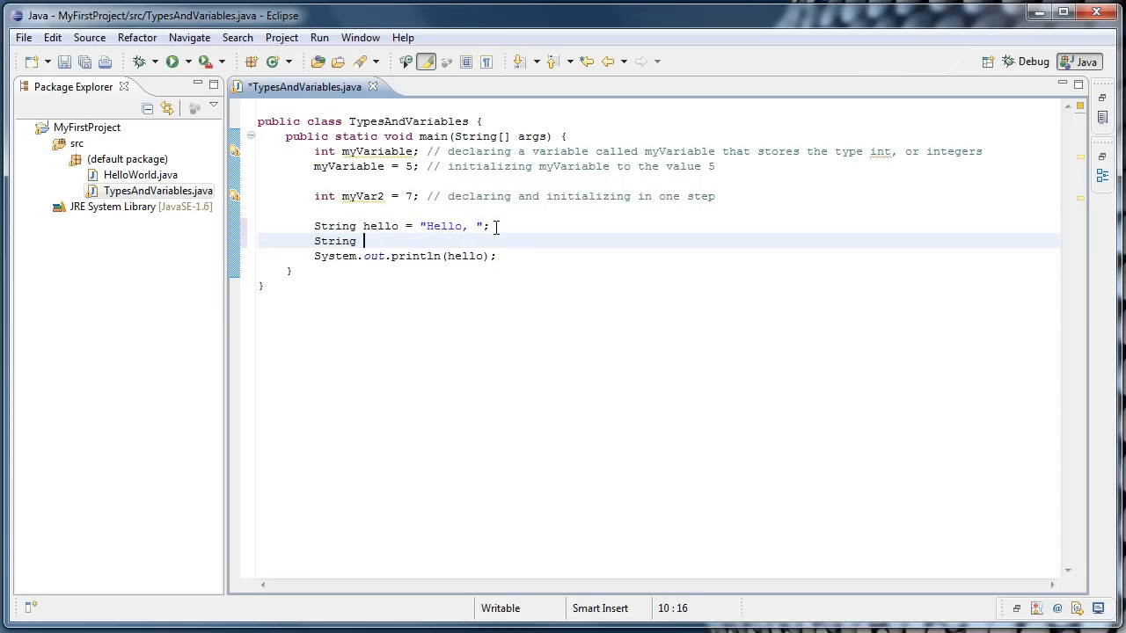
{"action": "type", "text": "name = \"Charli"}
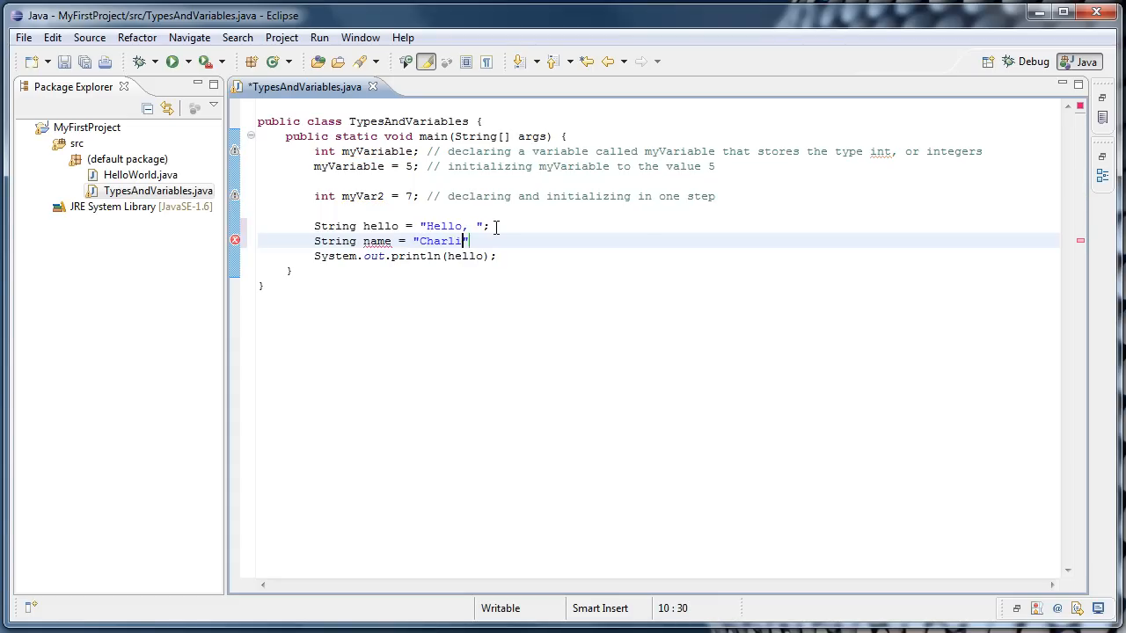
{"action": "type", "text": "e"}
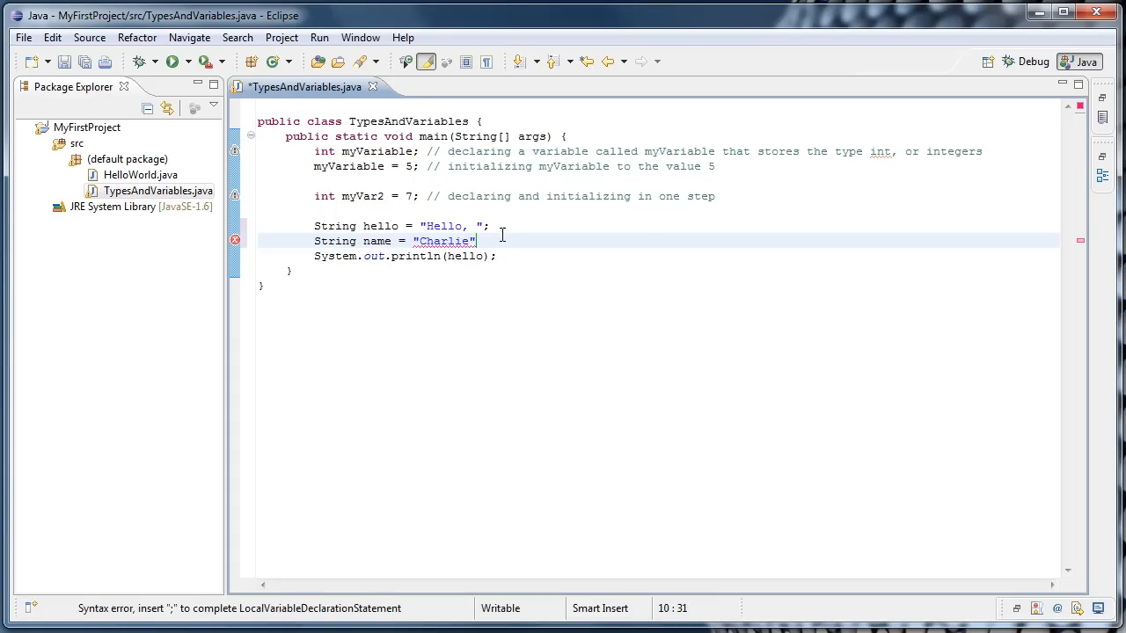
{"action": "type", "text": ";"}
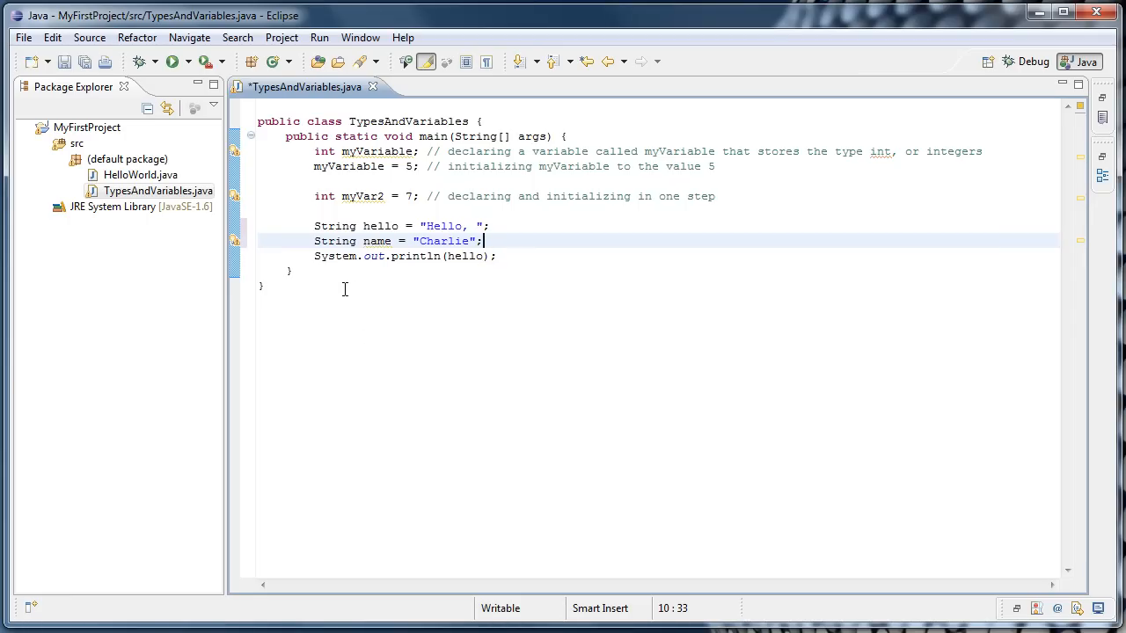
{"action": "mouse_move", "coordinate": [344, 256]}
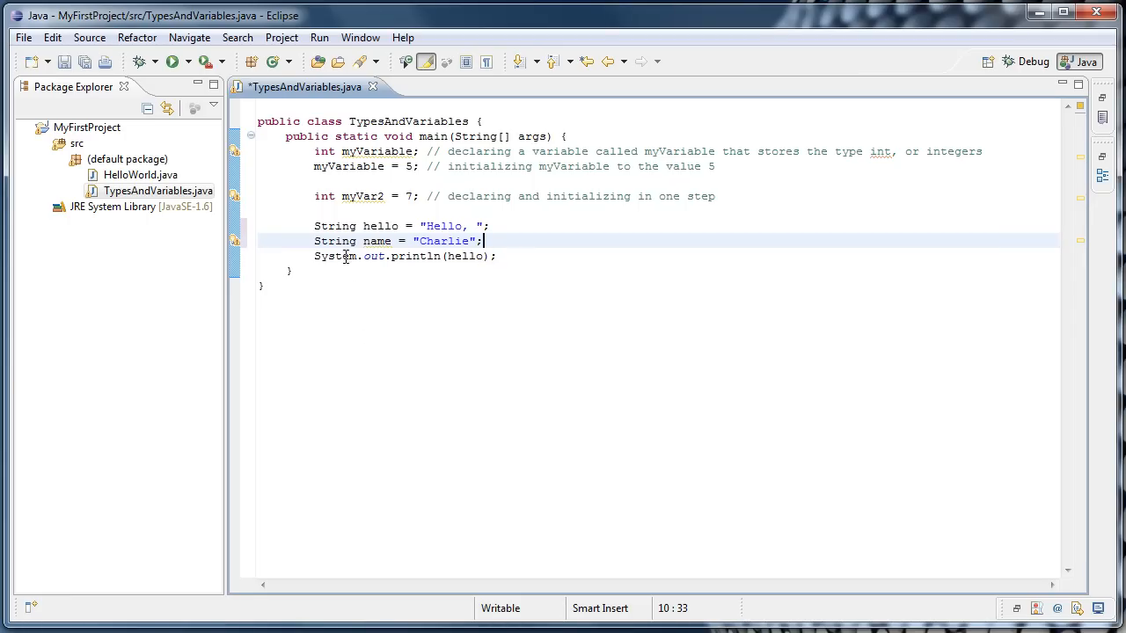
{"action": "mouse_move", "coordinate": [376, 241]}
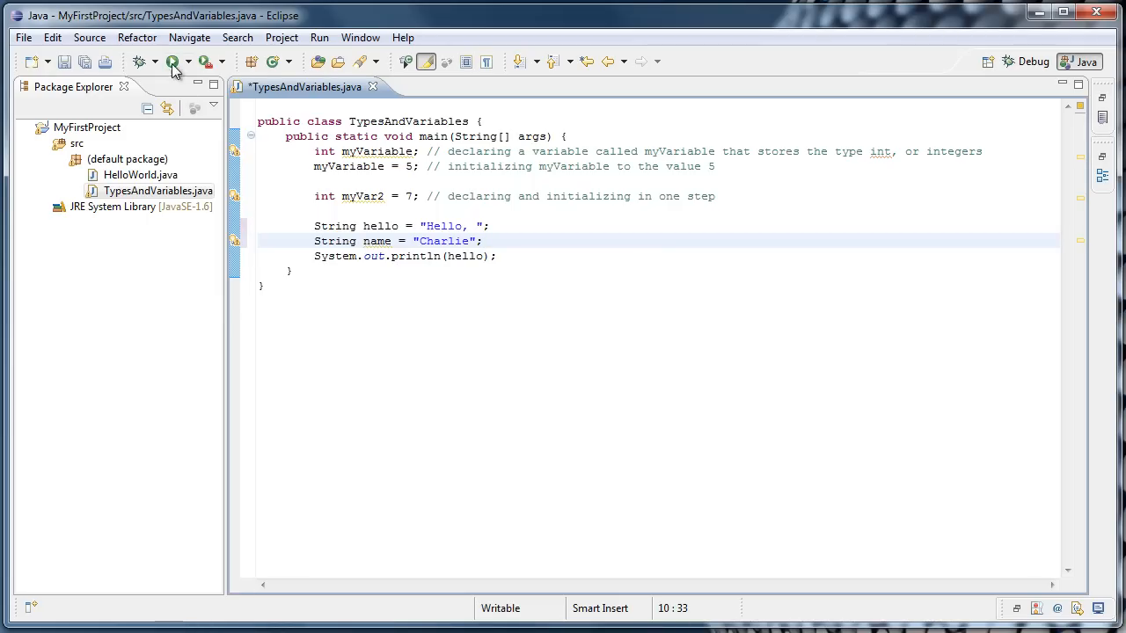
{"action": "left_click", "coordinate": [173, 60]}
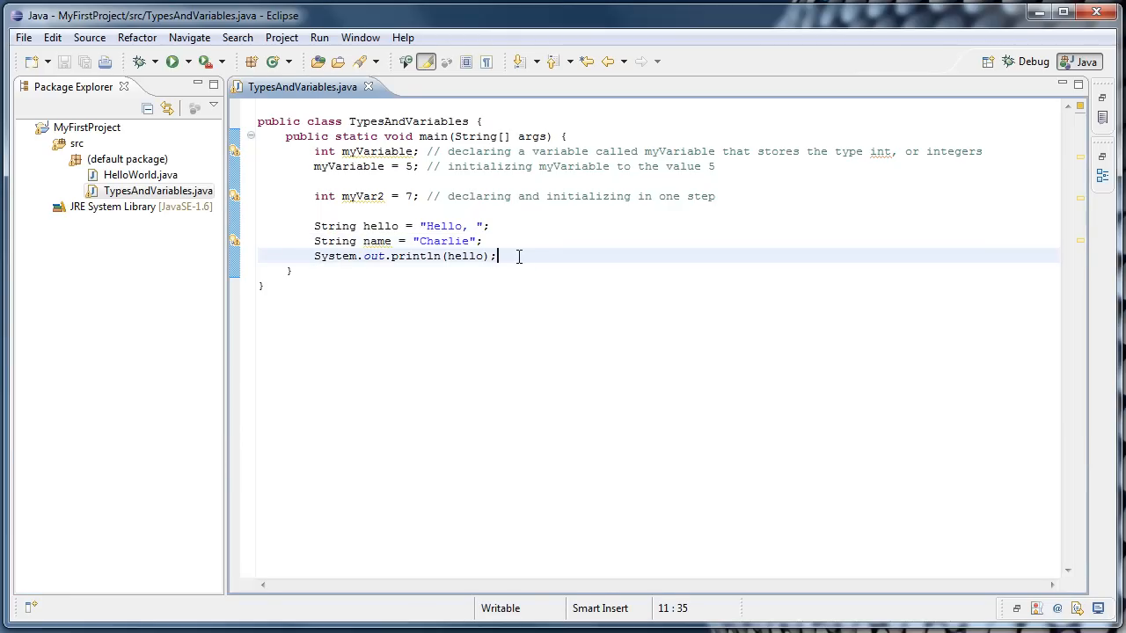
Add a second statement System.out.println(name); below the hello print
{"action": "type", "text": "syso"}
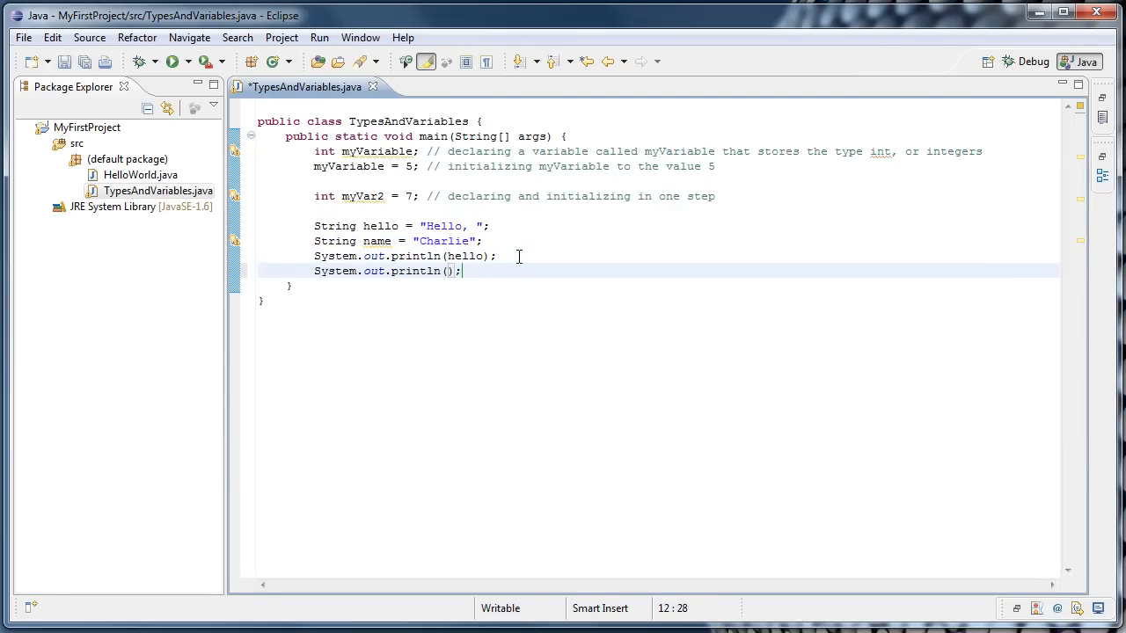
{"action": "type", "text": "name"}
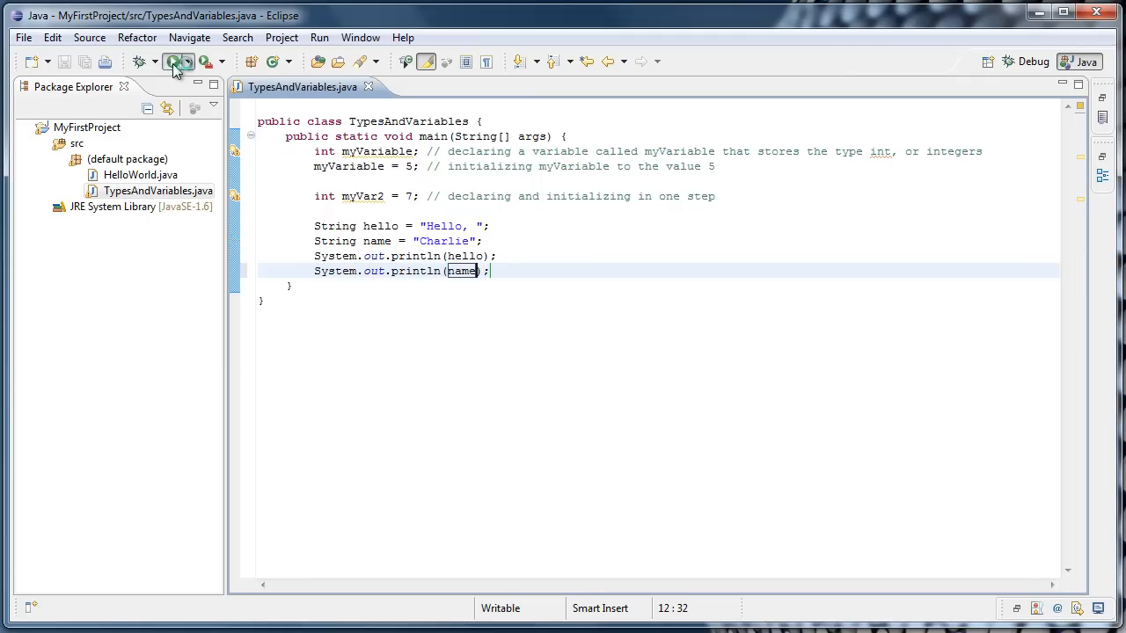
Run both prints, then combine them into println(hello + name) and run to show Hello, Charlie
{"action": "left_click", "coordinate": [169, 60]}
{"action": "type", "text": " +"}
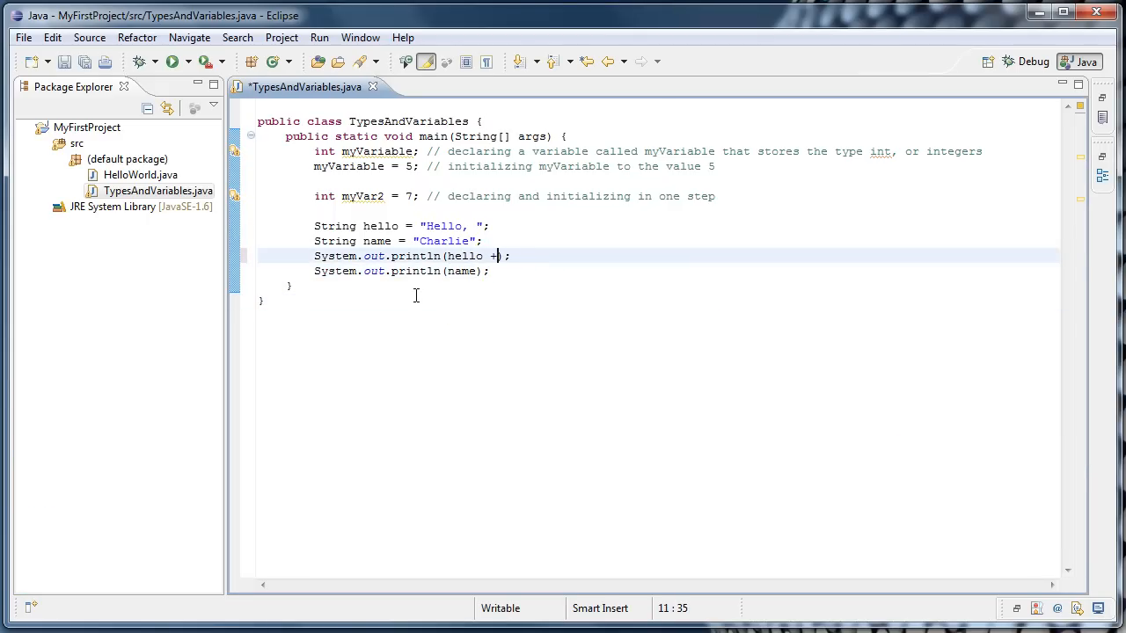
{"action": "type", "text": "name"}
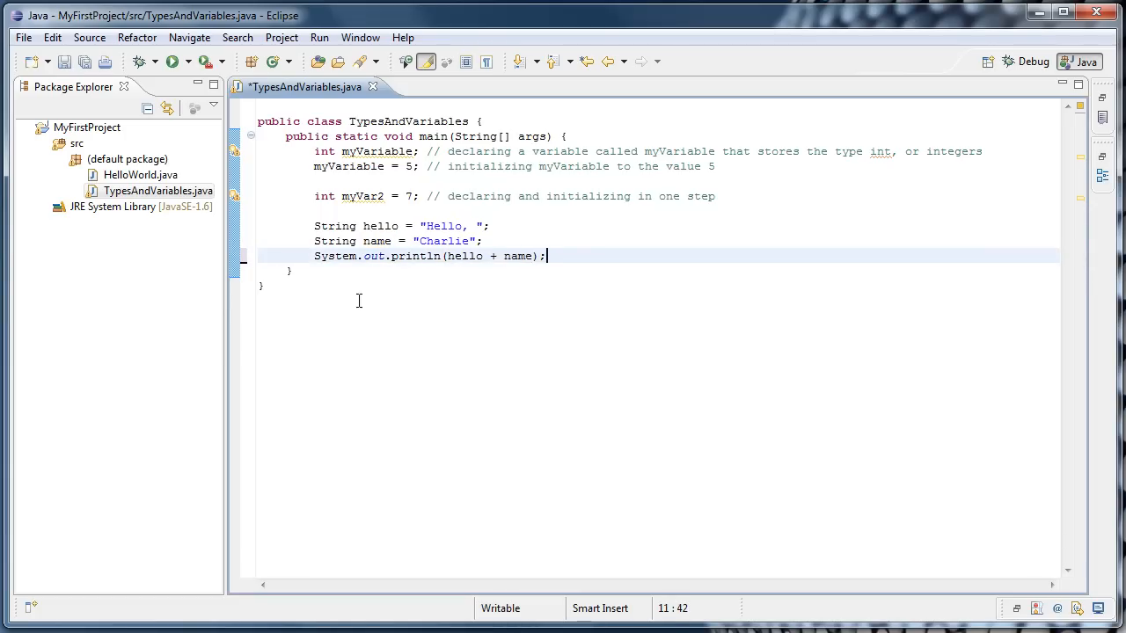
{"action": "left_click", "coordinate": [172, 61]}
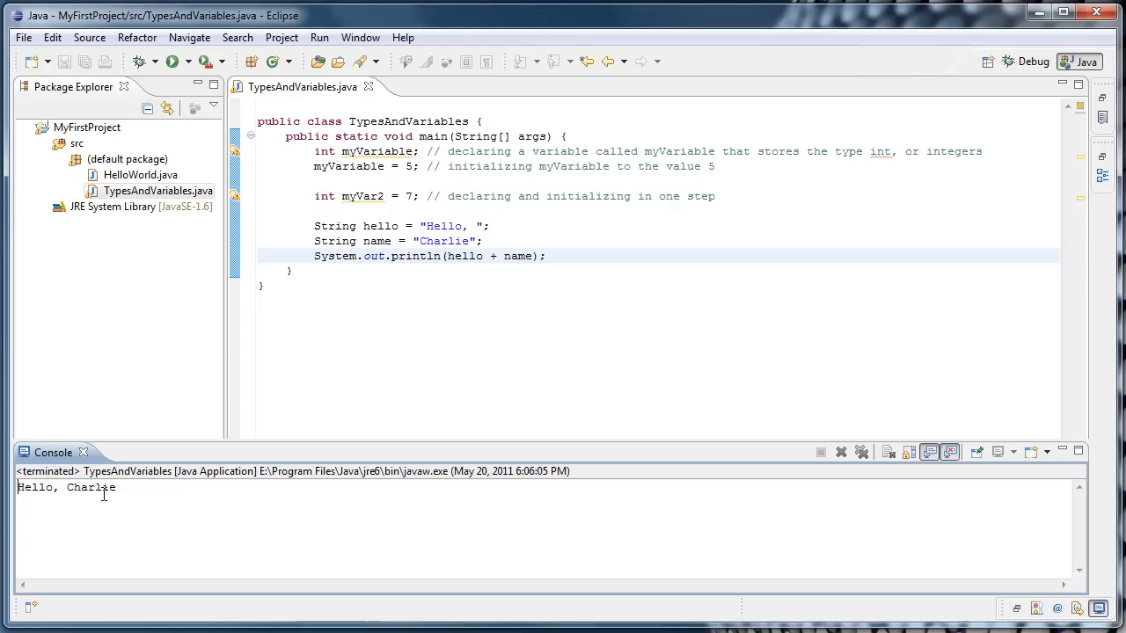
{"action": "mouse_move", "coordinate": [482, 594]}
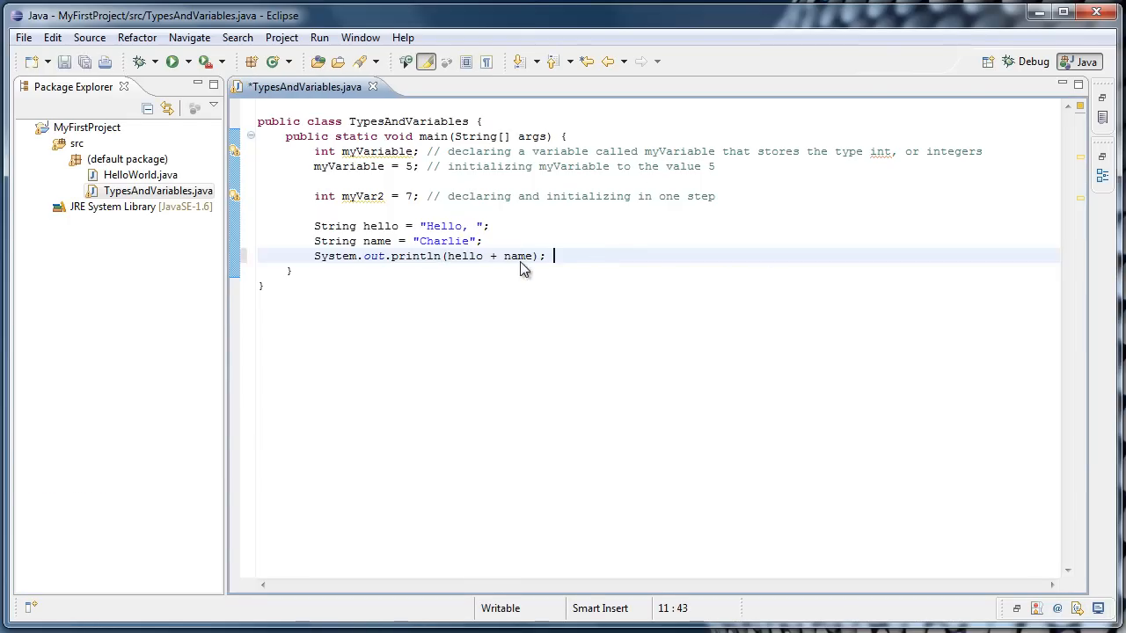
Append the comment "// string concatenation" to the println(hello + name) line
{"action": "type", "text": "//"}
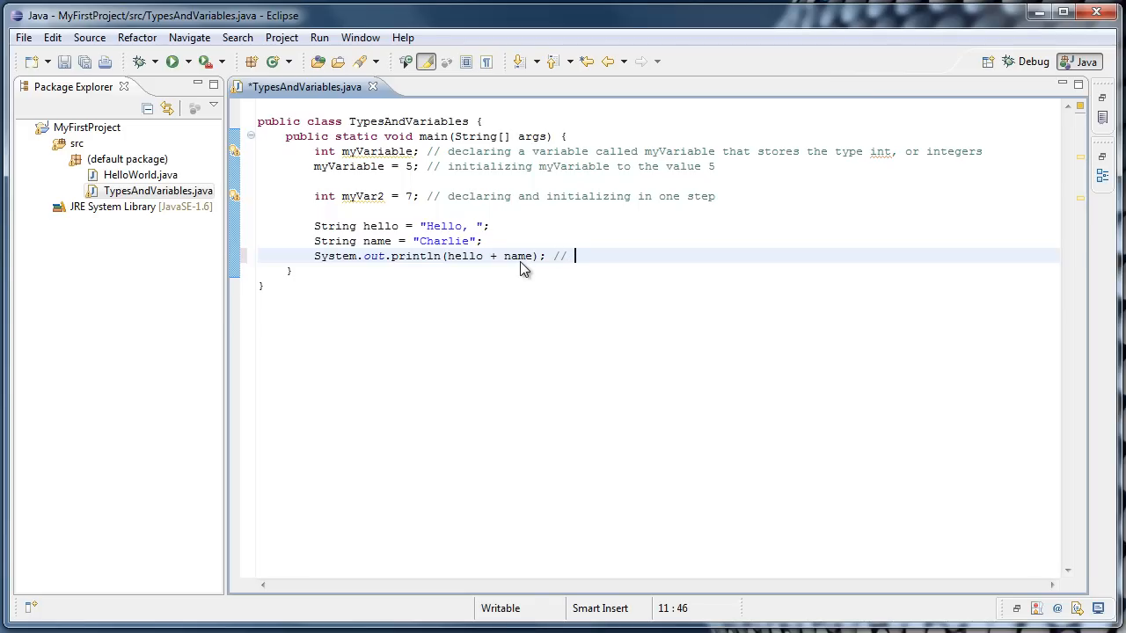
{"action": "type", "text": "string co"}
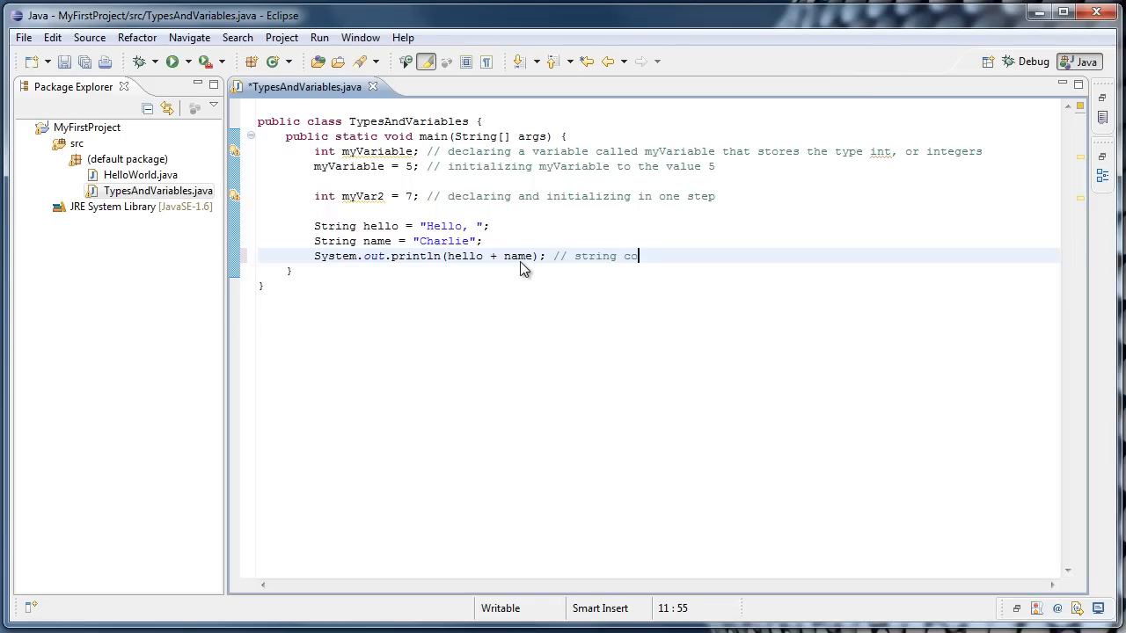
{"action": "type", "text": "ncatena"}
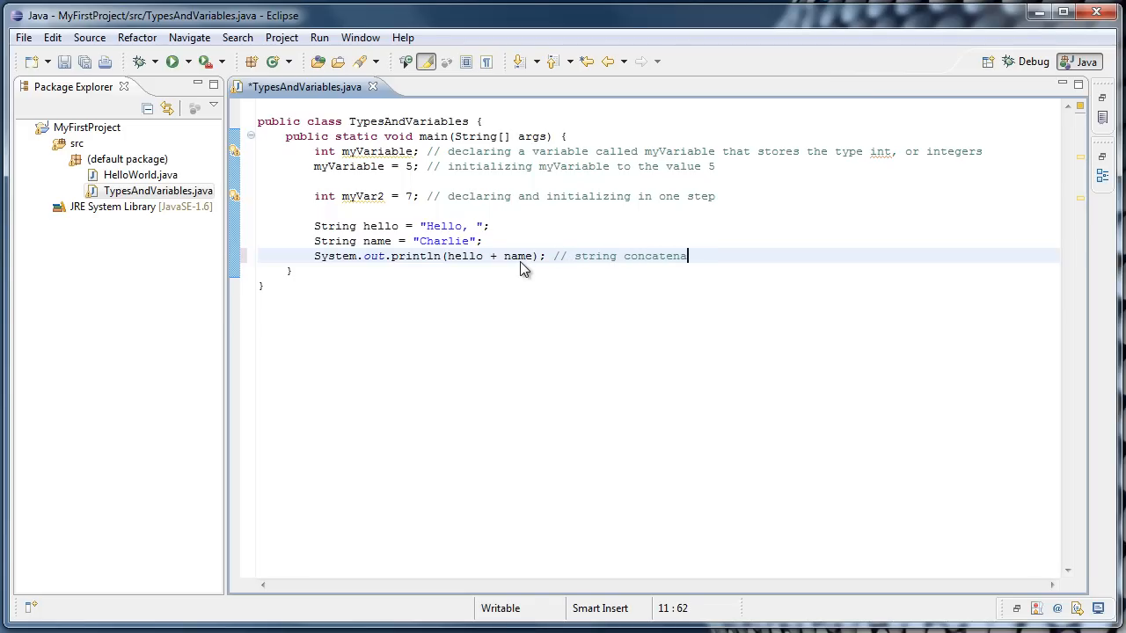
{"action": "type", "text": "tion"}
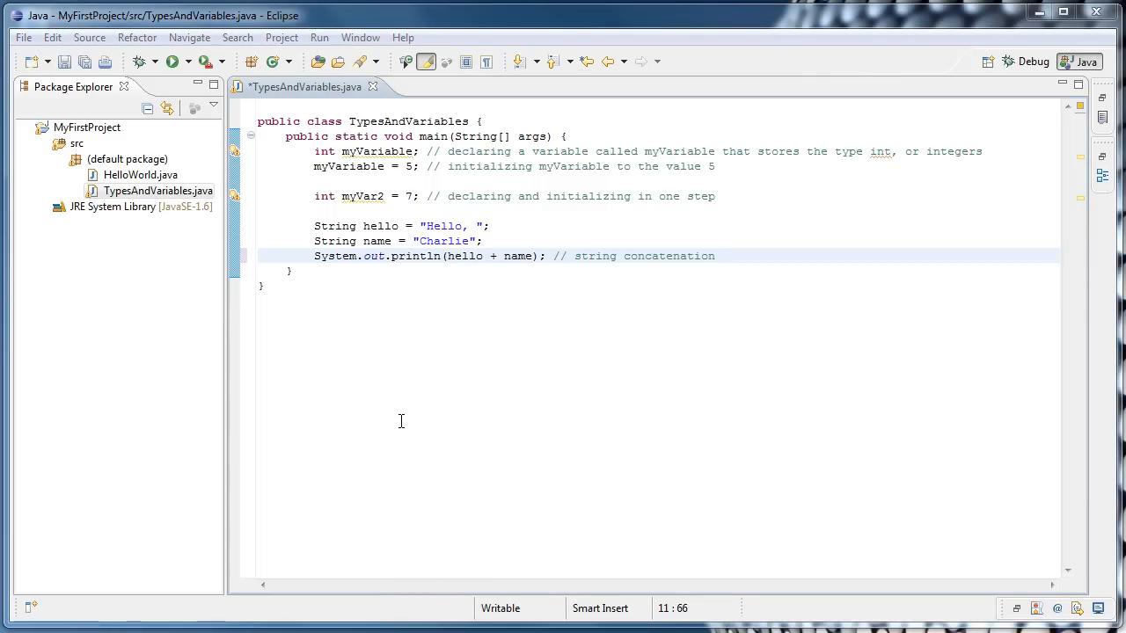
{"action": "mouse_move", "coordinate": [320, 179]}
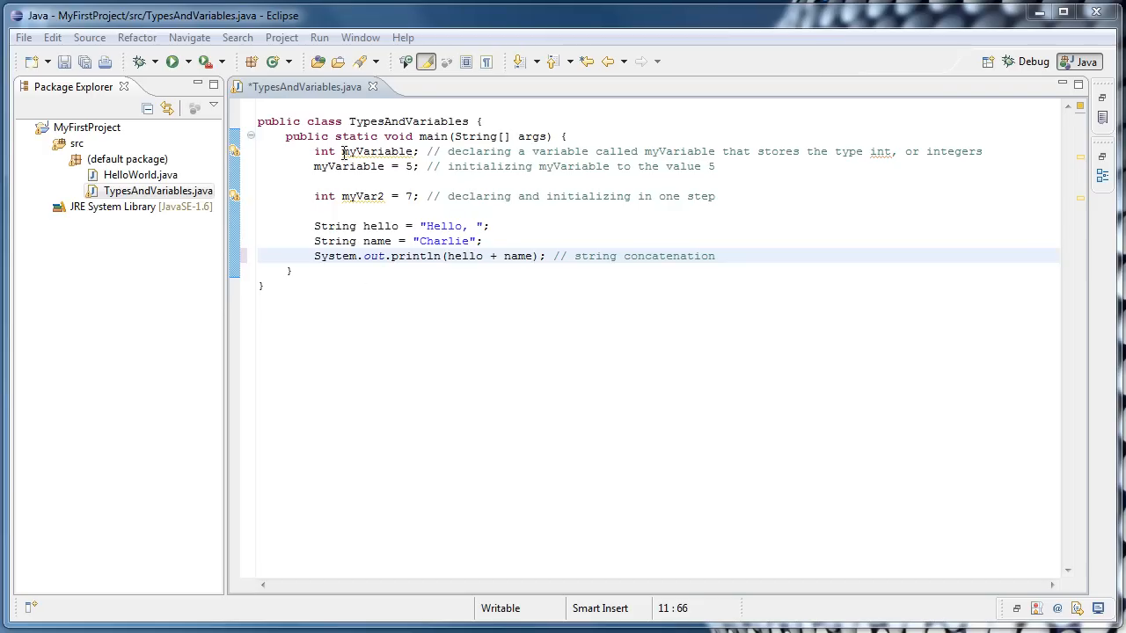
{"action": "mouse_move", "coordinate": [292, 162]}
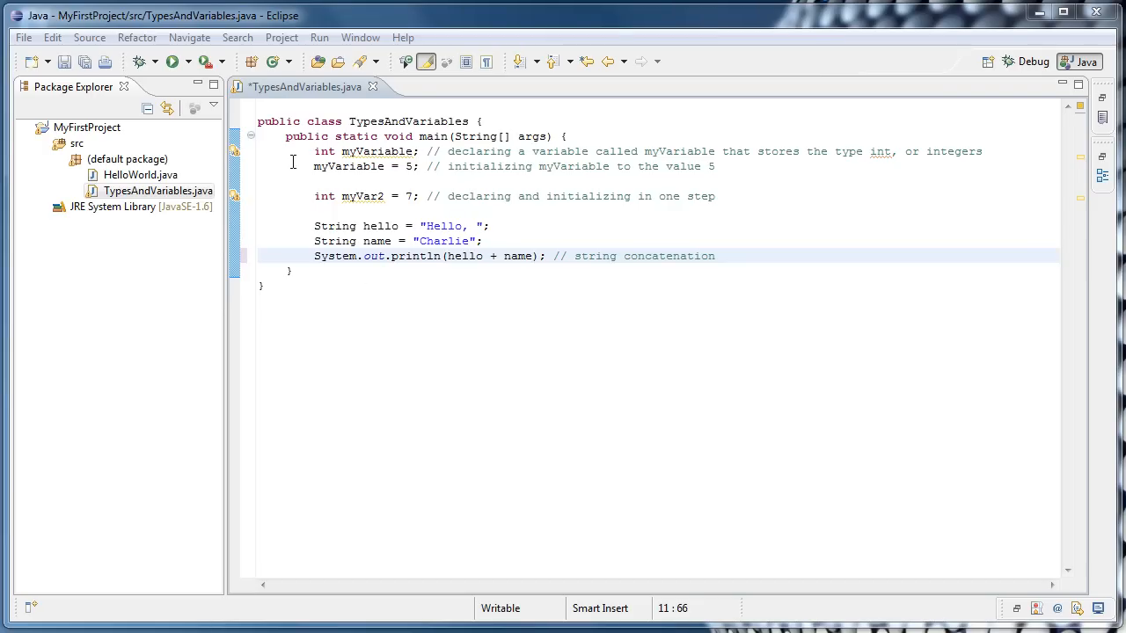
{"action": "mouse_move", "coordinate": [408, 165]}
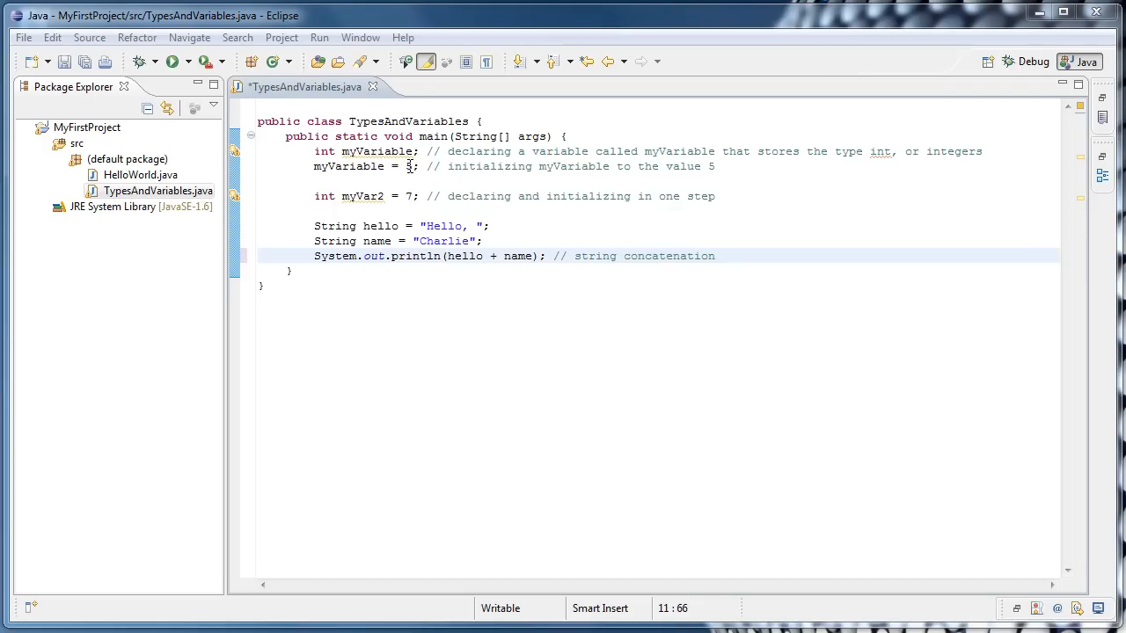
{"action": "mouse_move", "coordinate": [452, 257]}
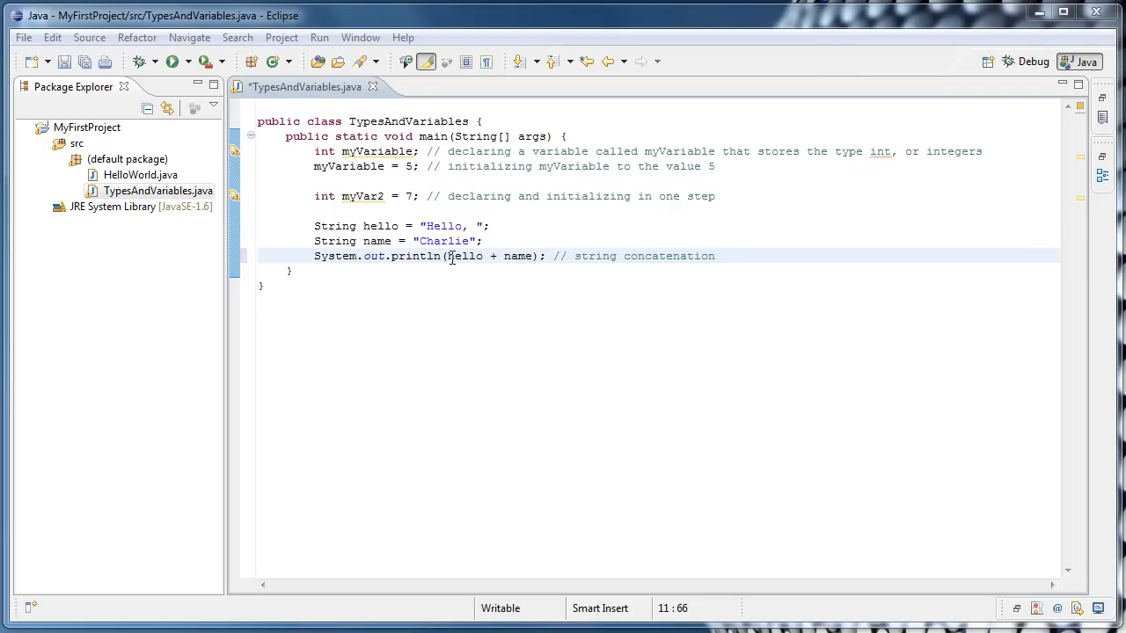